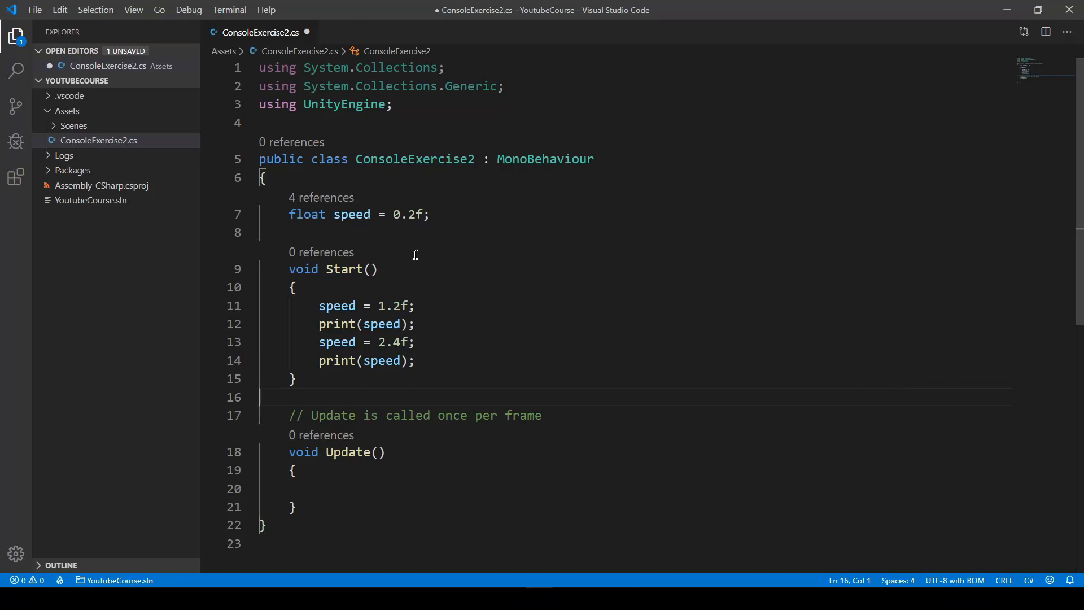
mouse_move(389, 233)
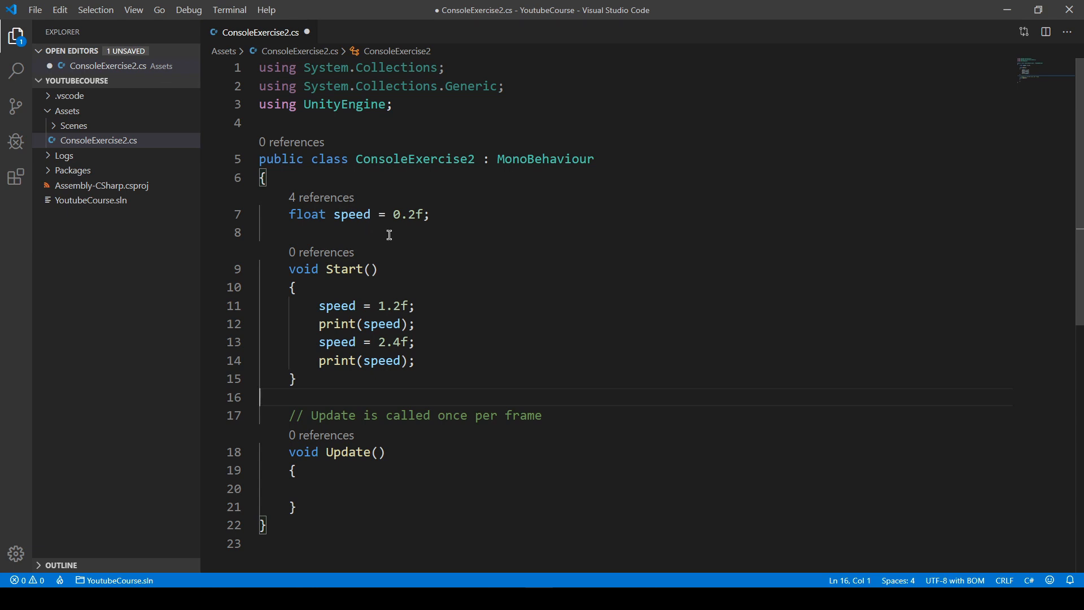
mouse_move(430, 359)
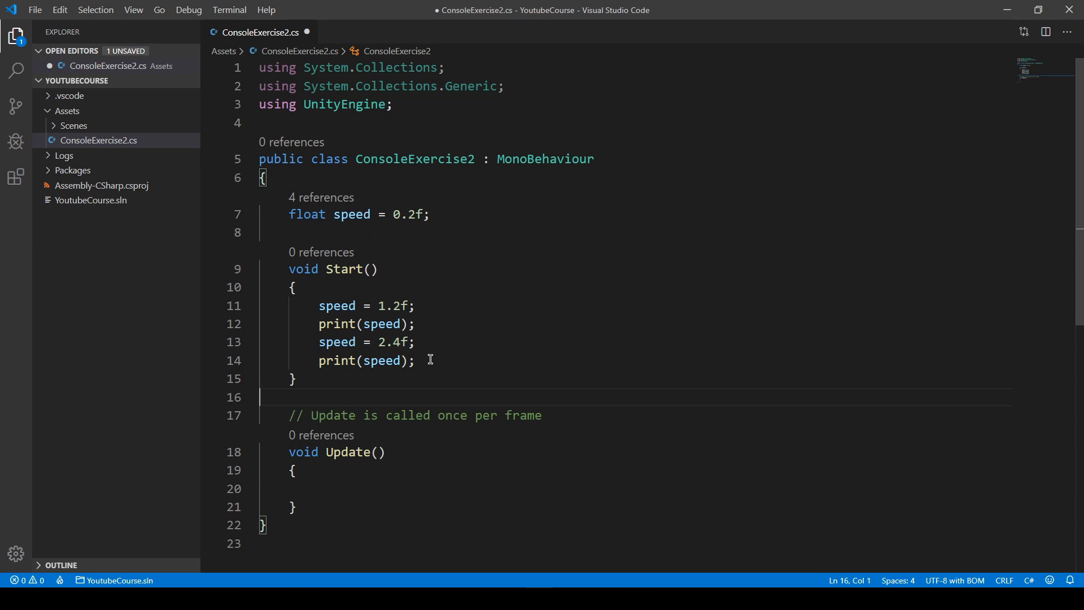
mouse_move(428, 359)
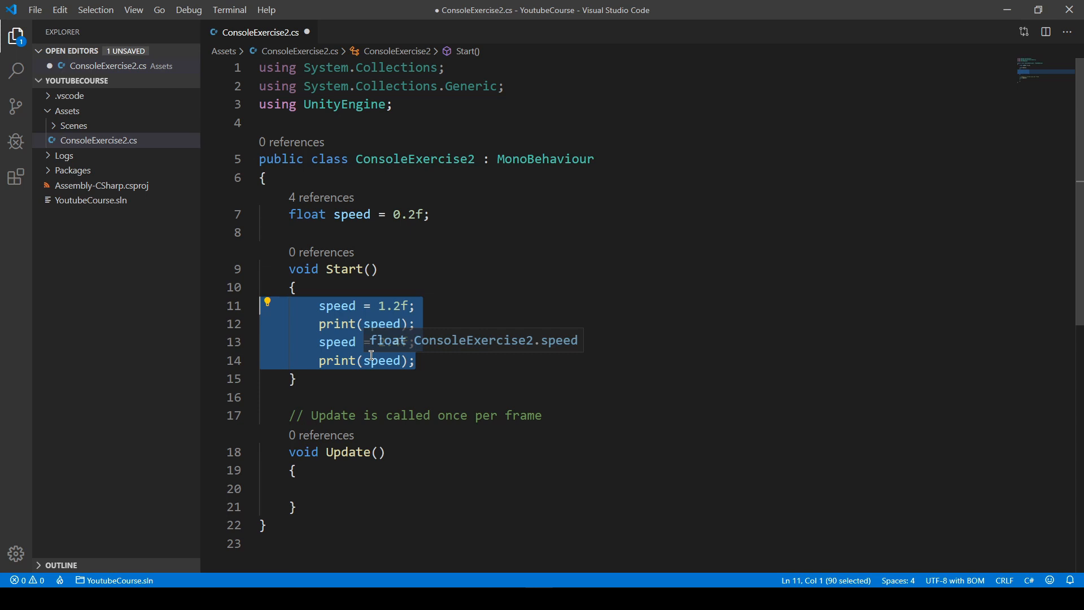
Delete the speed assignments and print calls from Start, leaving a blank line below the speed field.
key("Delete")
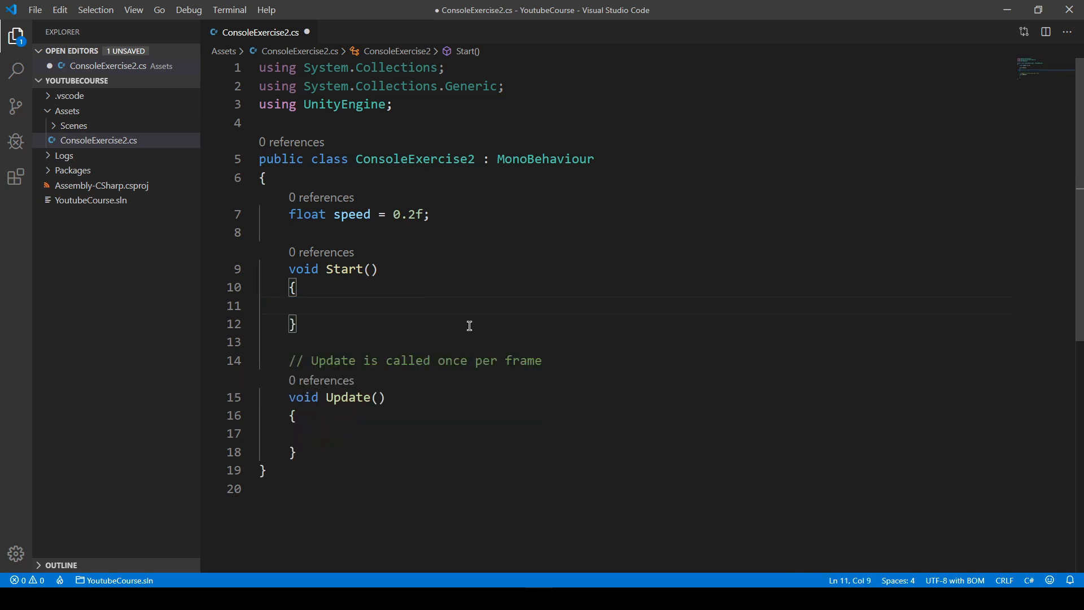
mouse_move(463, 316)
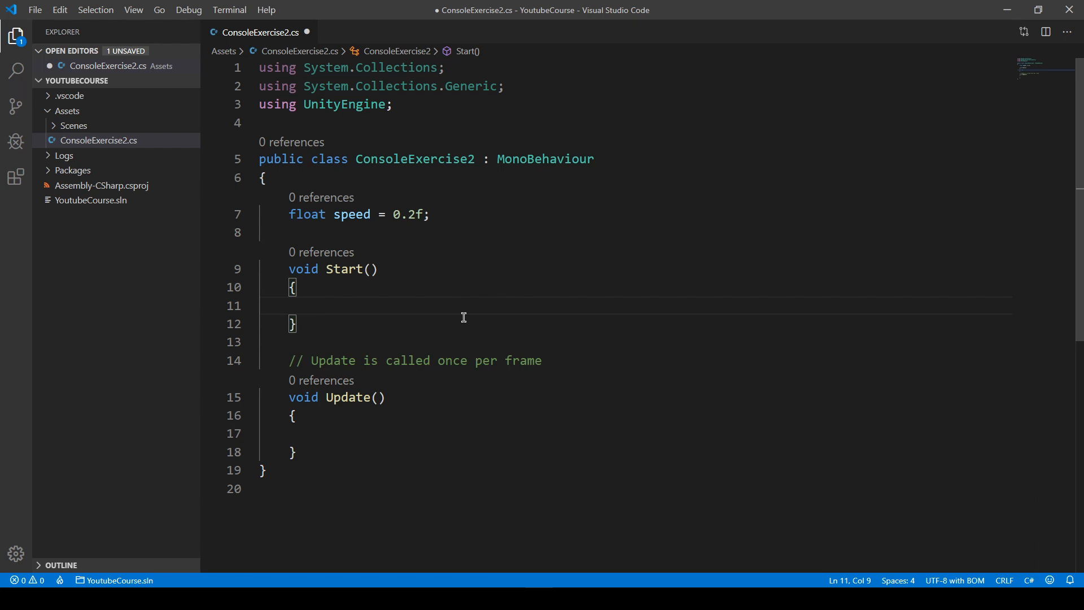
mouse_move(290, 235)
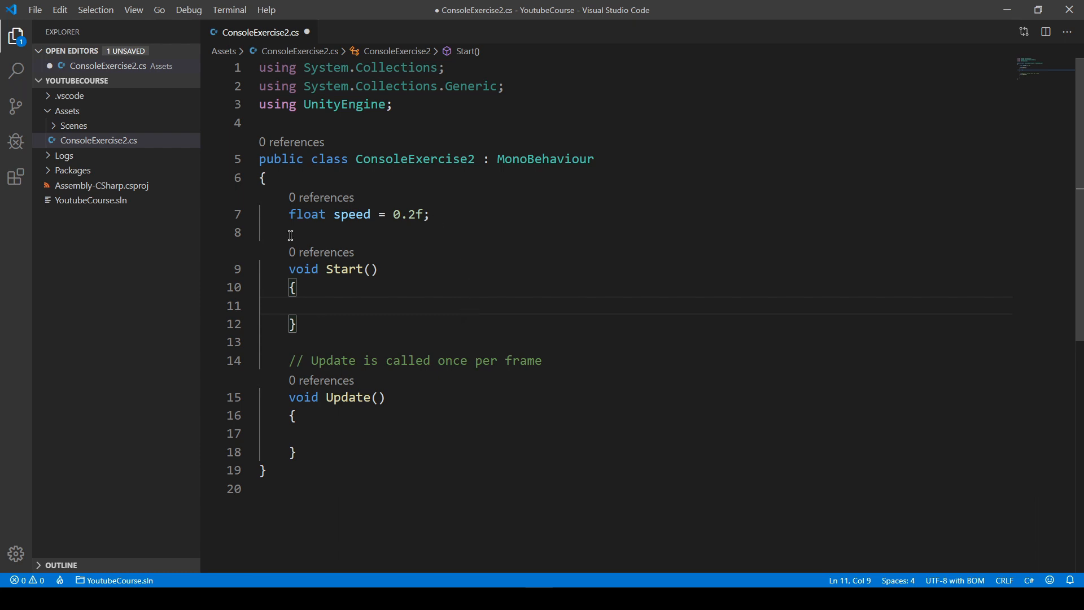
mouse_move(322, 252)
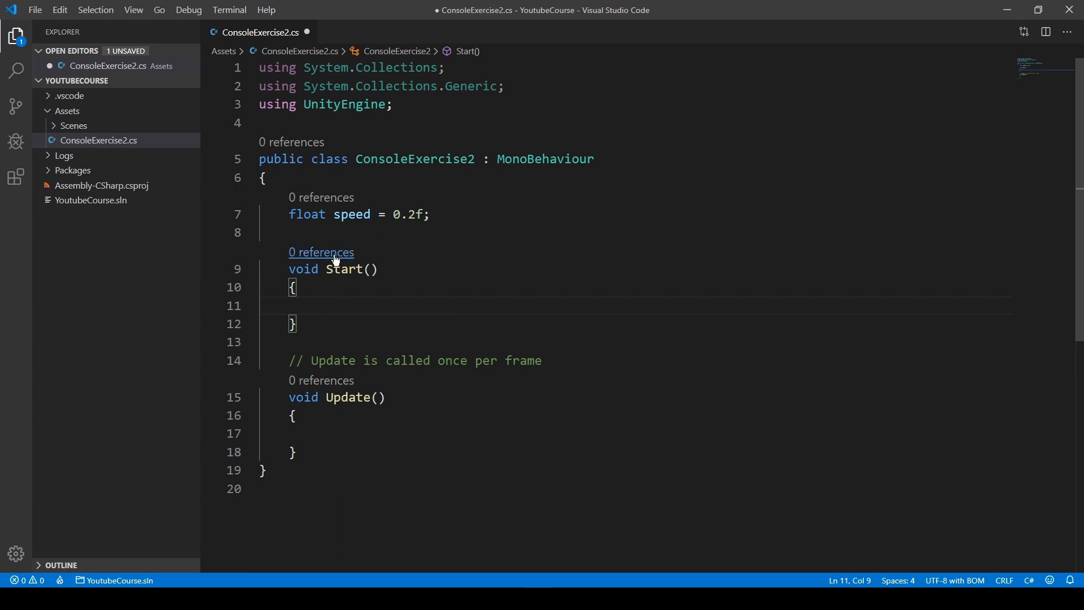
mouse_move(389, 305)
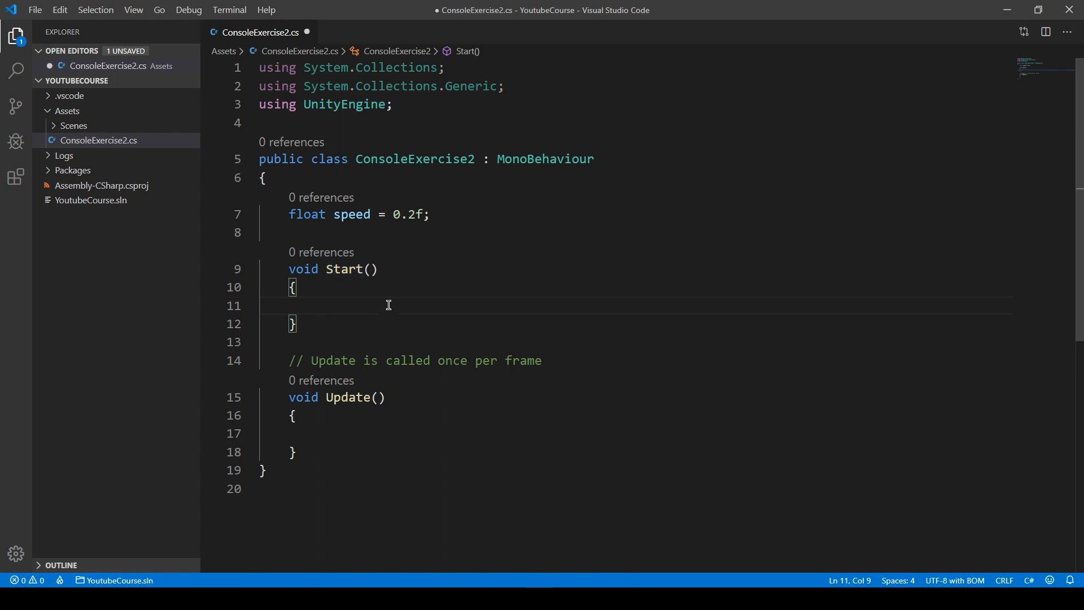
mouse_move(459, 229)
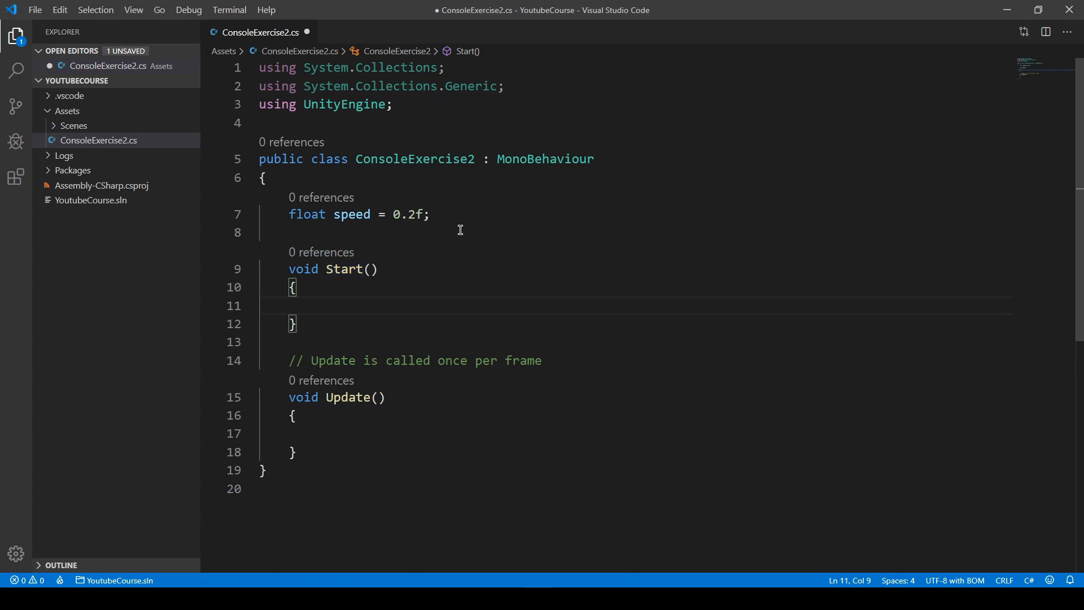
mouse_move(322, 197)
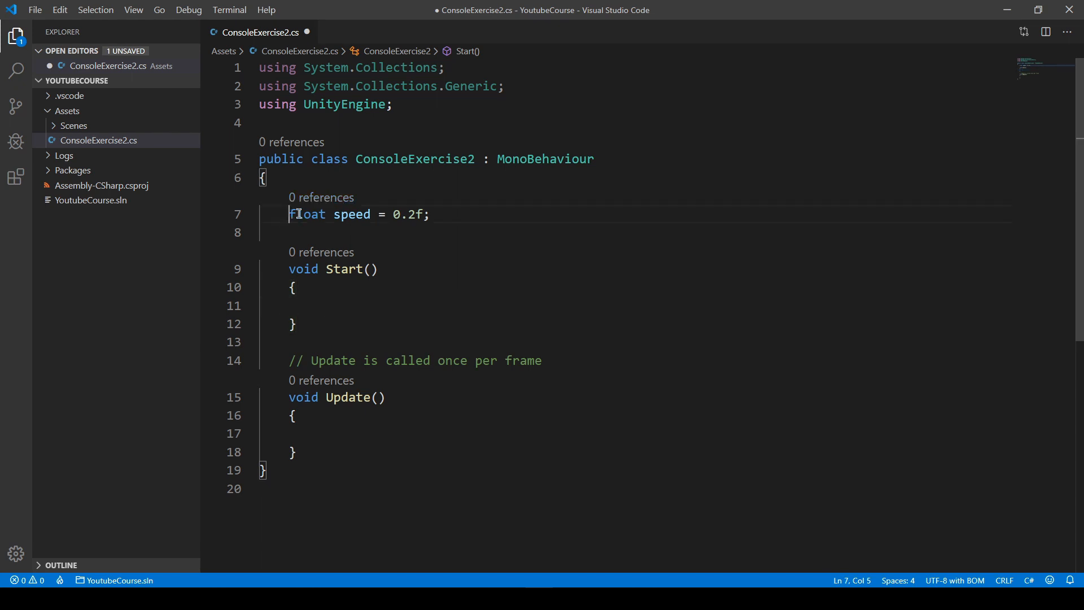
left_click_drag(288, 213, 381, 214)
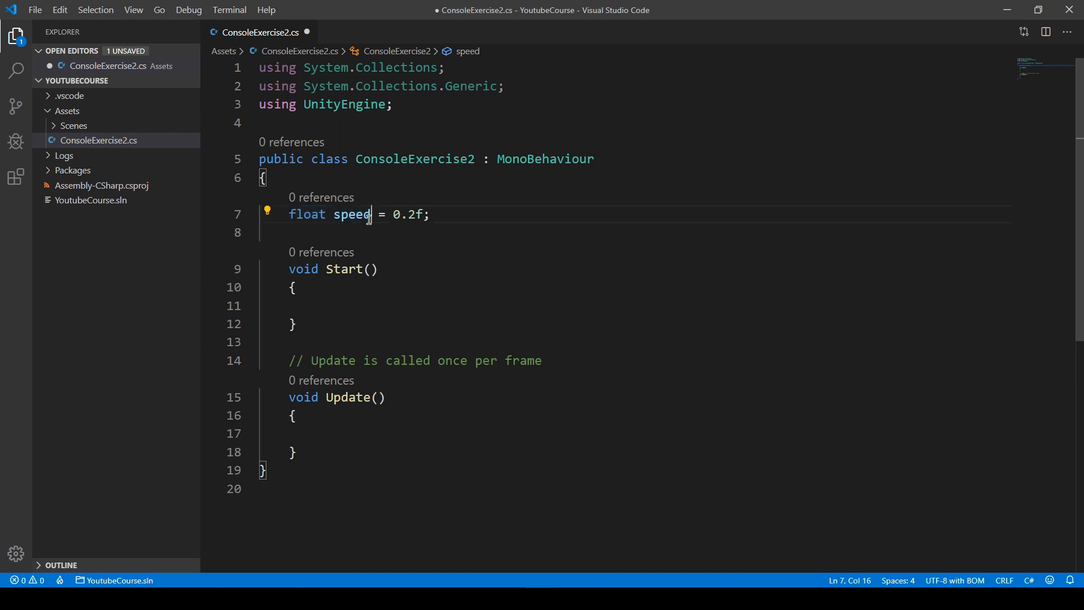
mouse_move(335, 409)
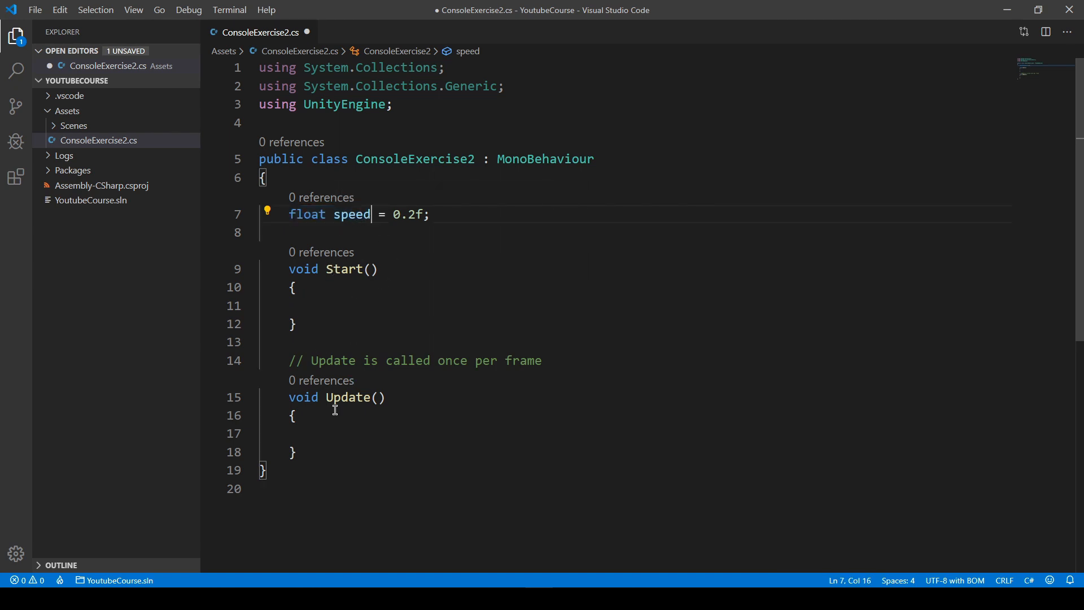
mouse_move(463, 300)
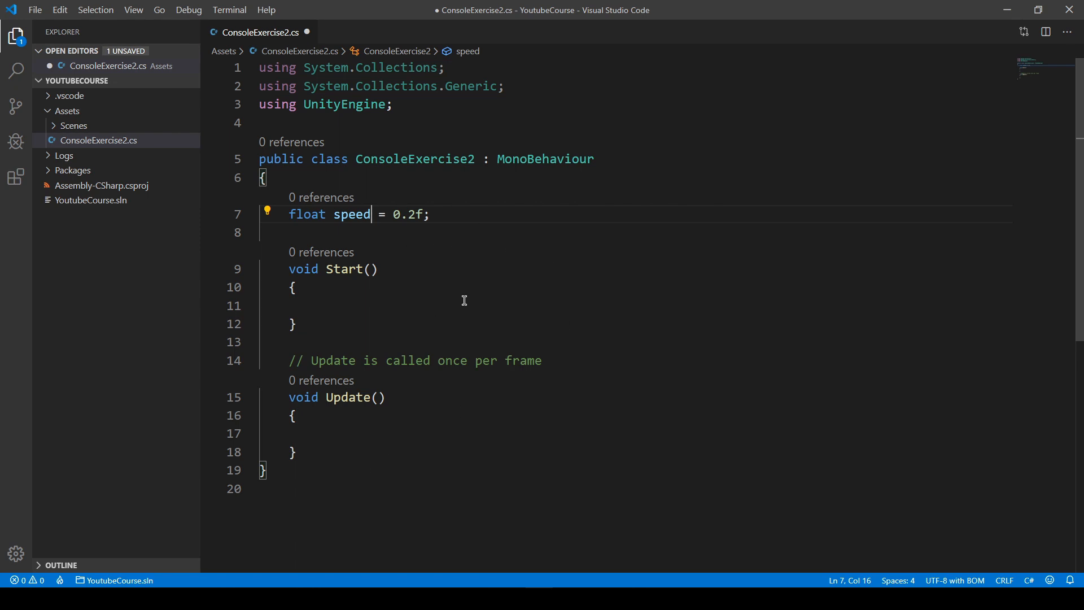
left_click(332, 305)
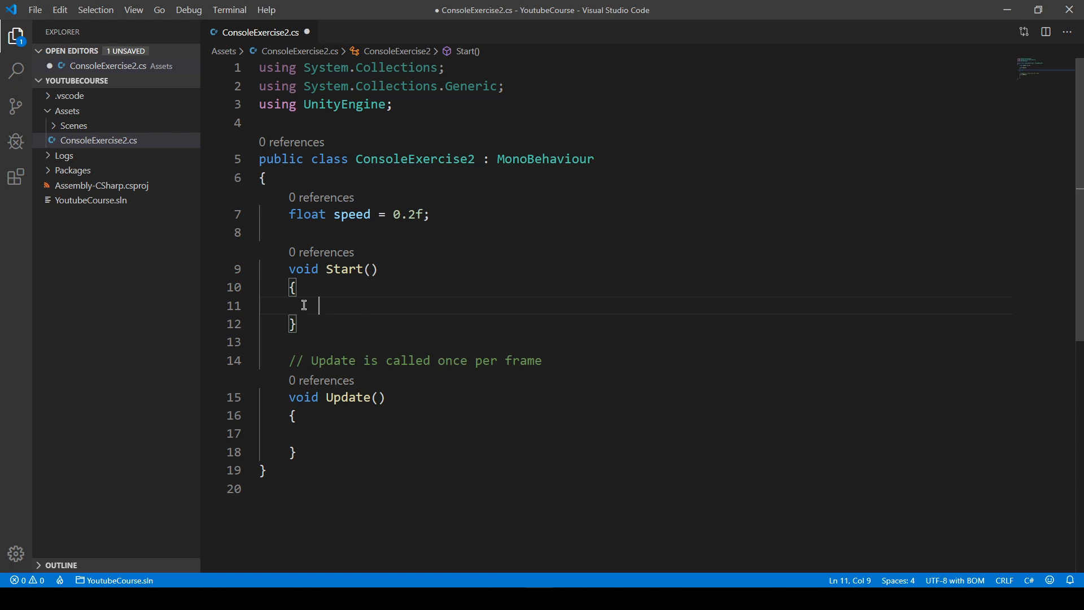
mouse_move(405, 271)
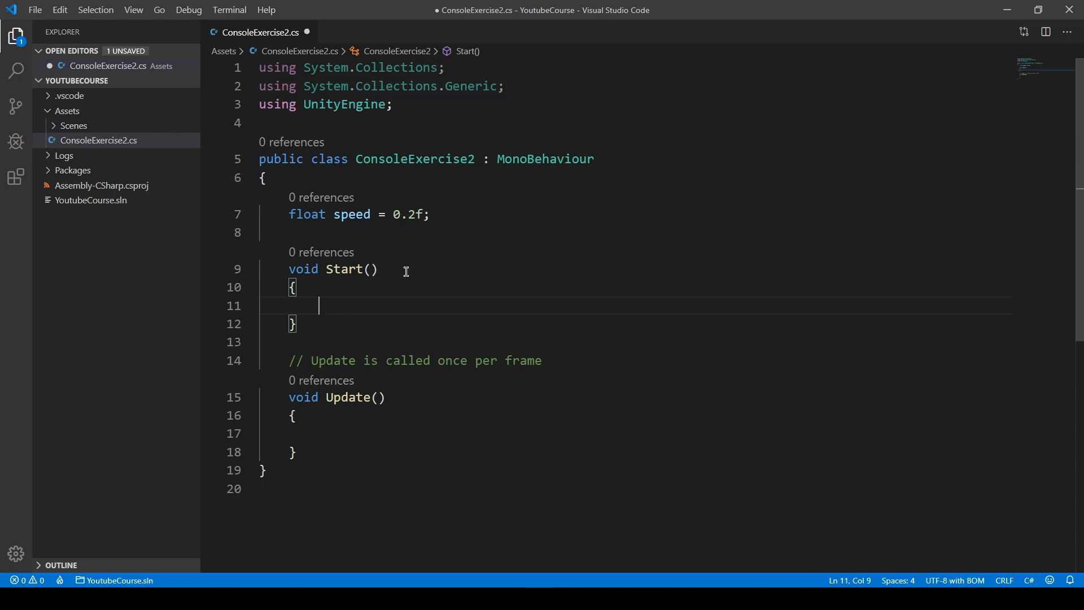
mouse_move(322, 277)
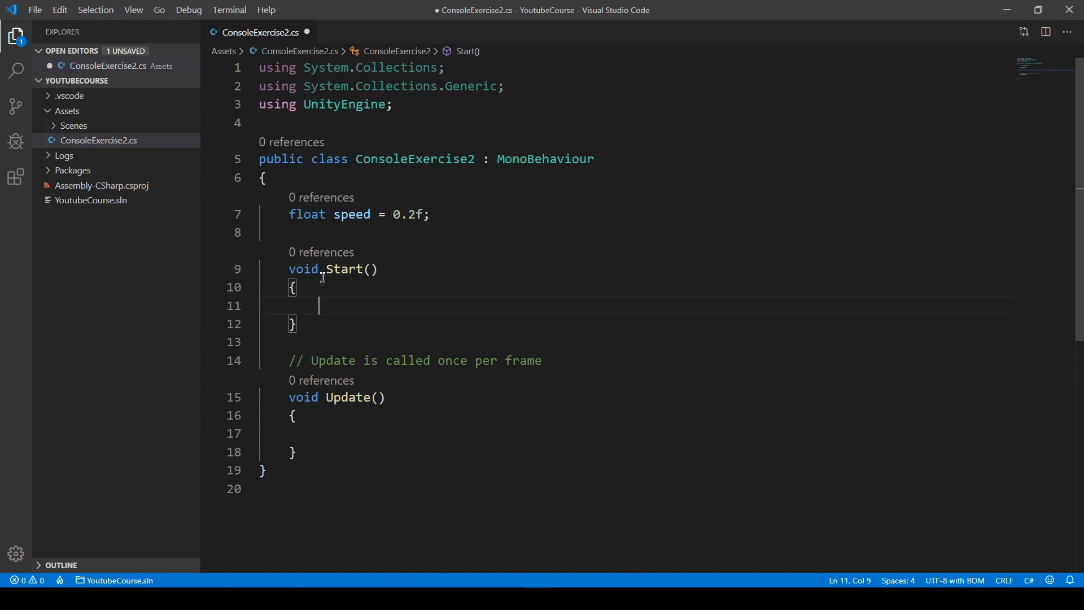
mouse_move(403, 232)
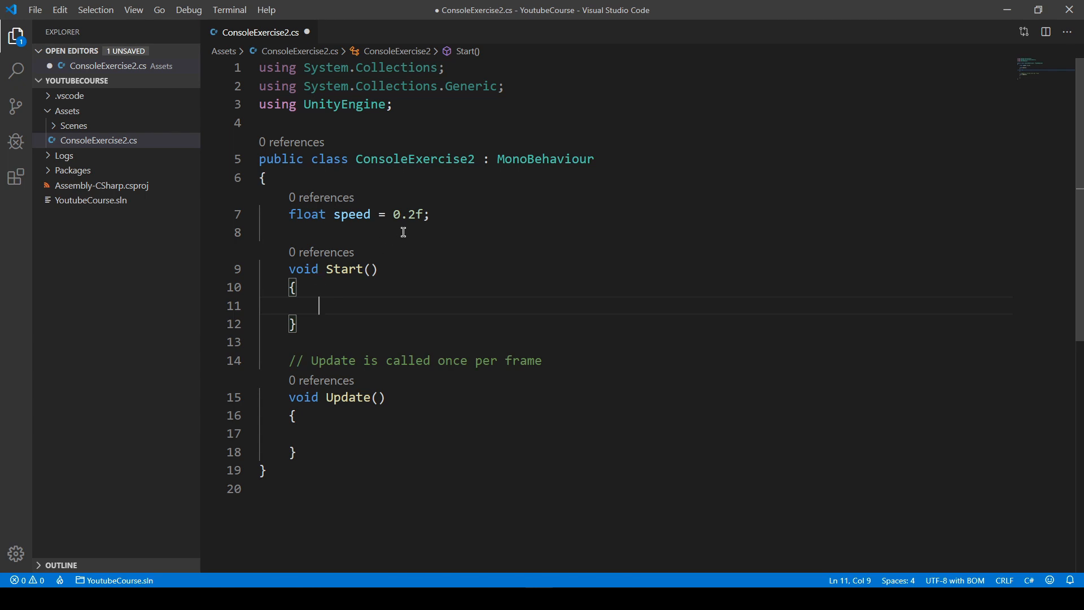
left_click(402, 232)
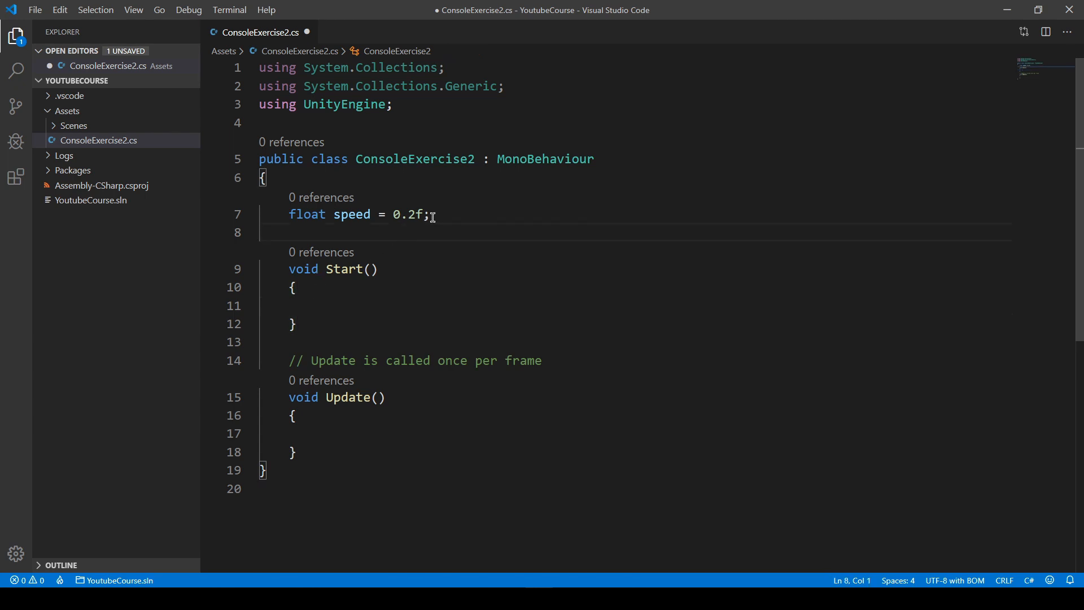
left_click(432, 213)
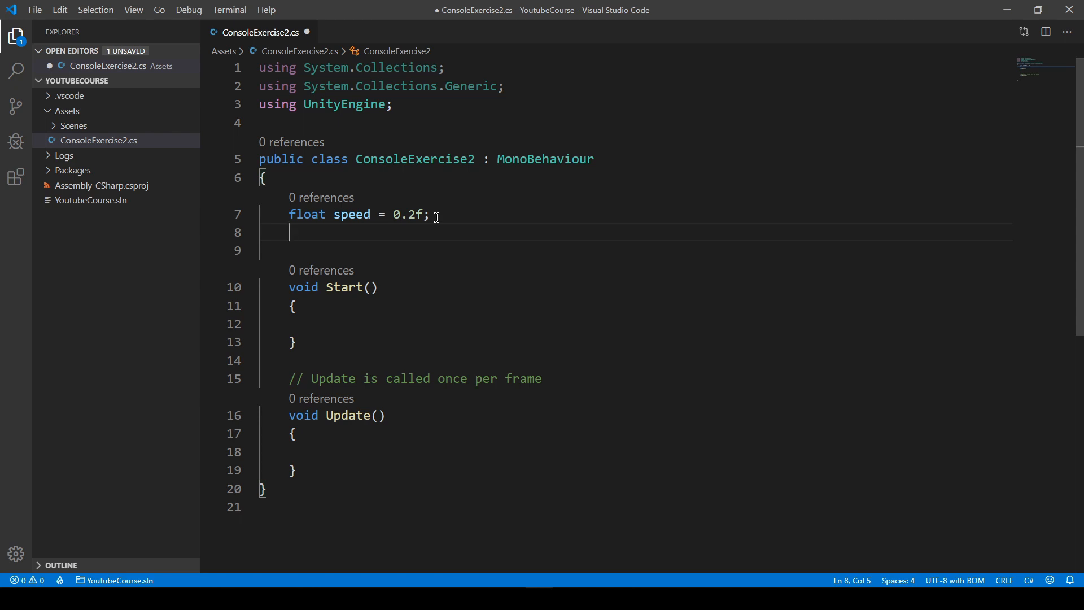
Declare 'float movex;' below the speed field and save ConsoleExercise2.cs.
type("float")
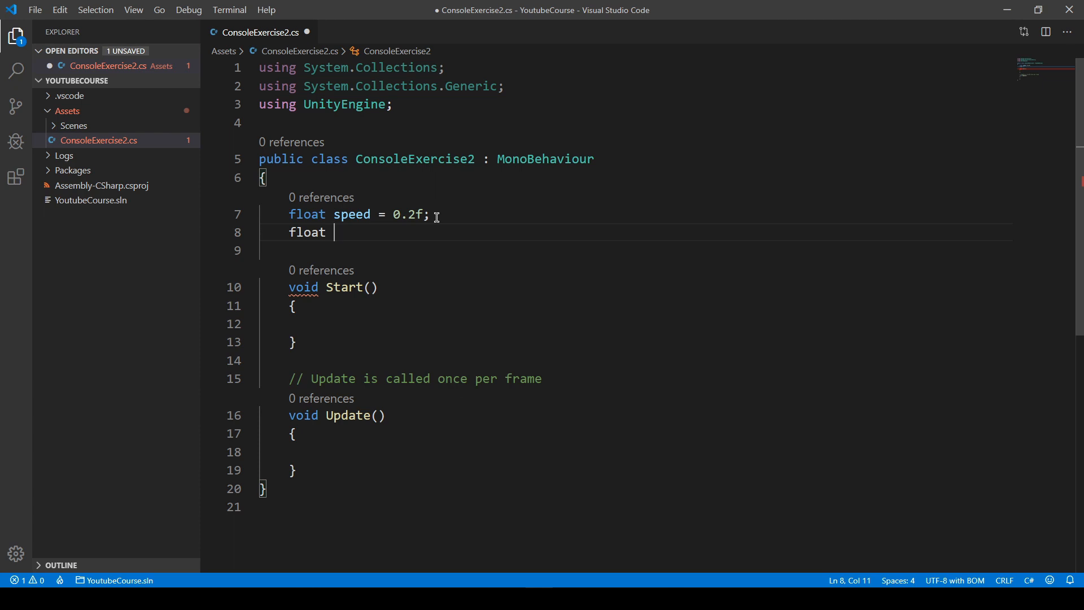
type("movex")
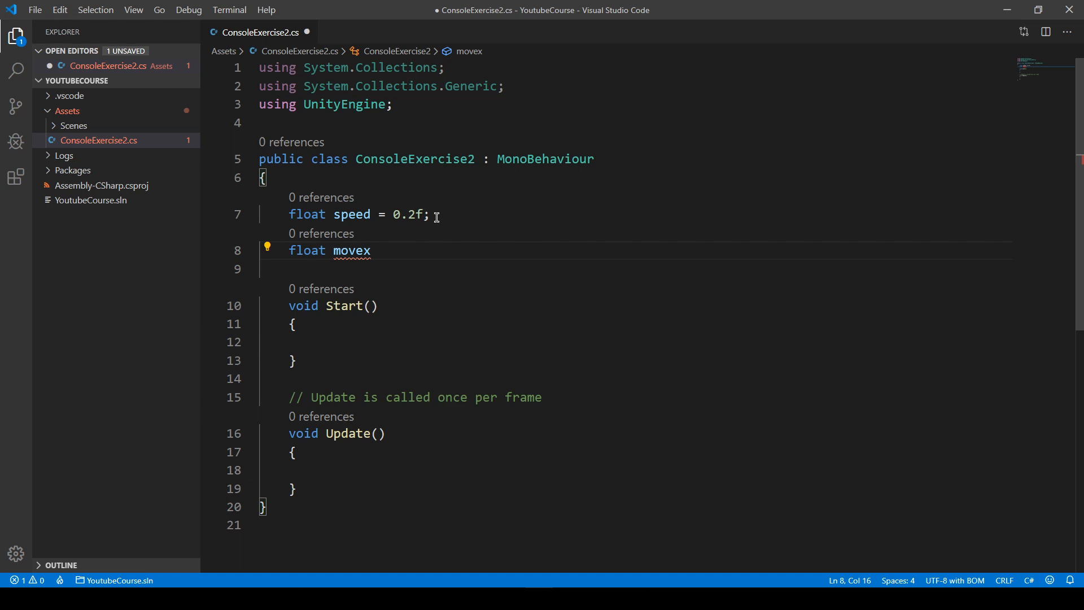
type(";")
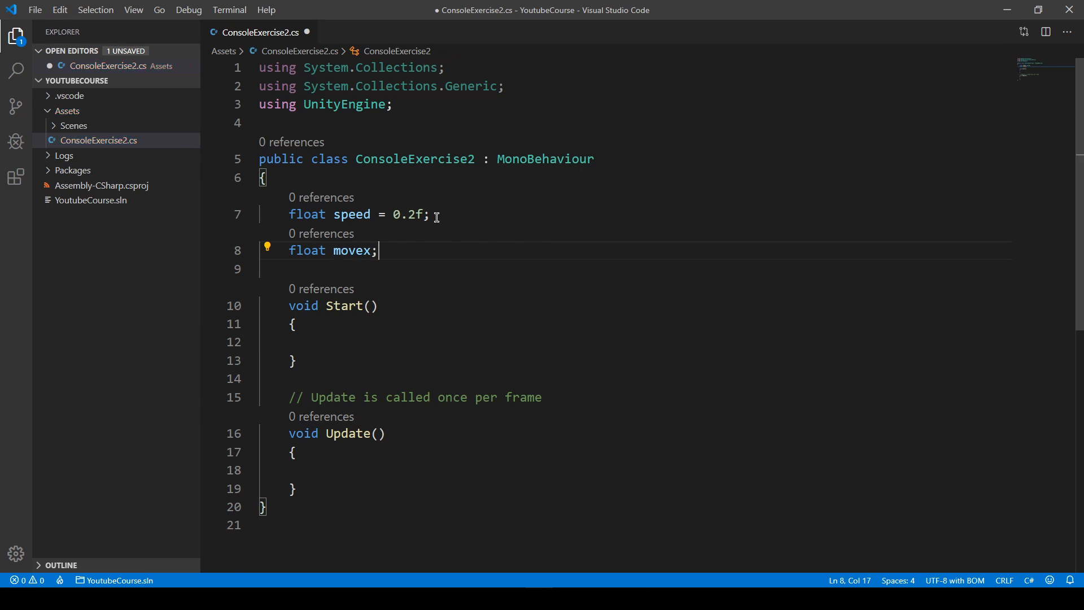
key("ctrl+s")
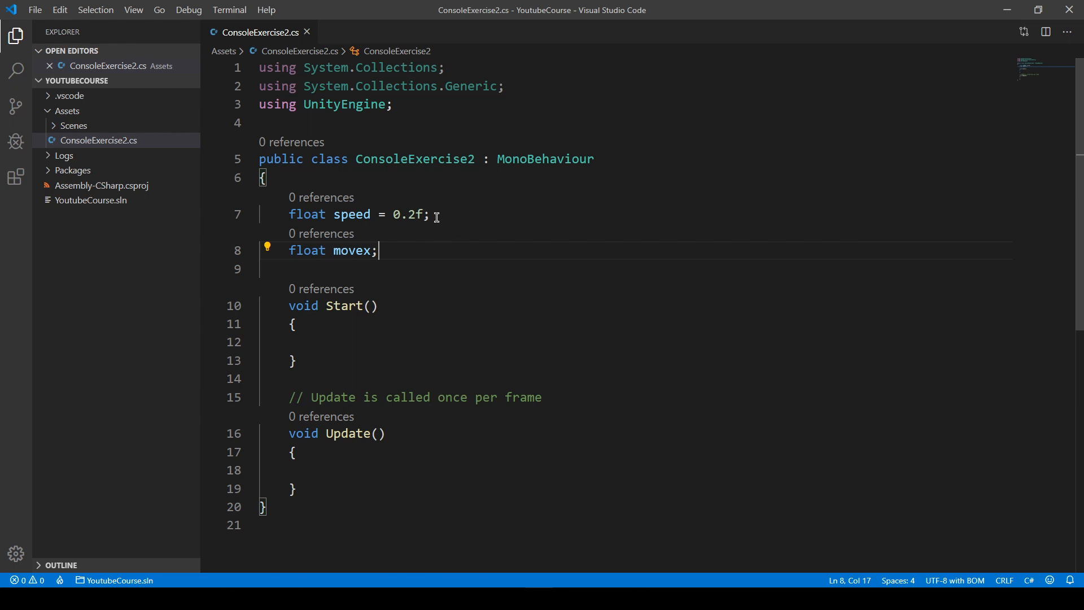
Scroll the saved script before switching over to the Unity editor.
scroll("down", 3)
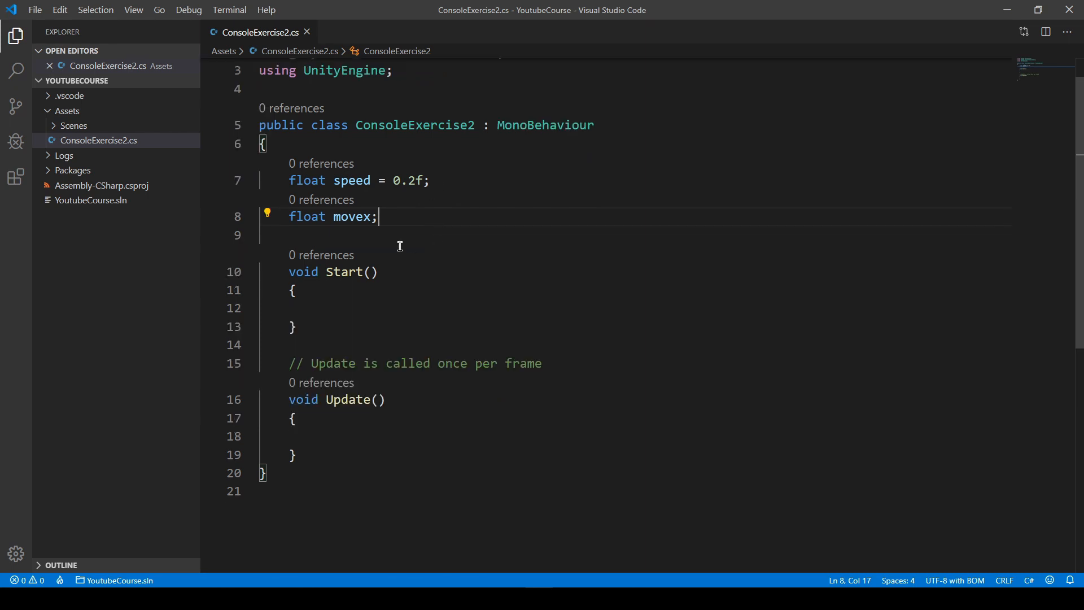
mouse_move(446, 309)
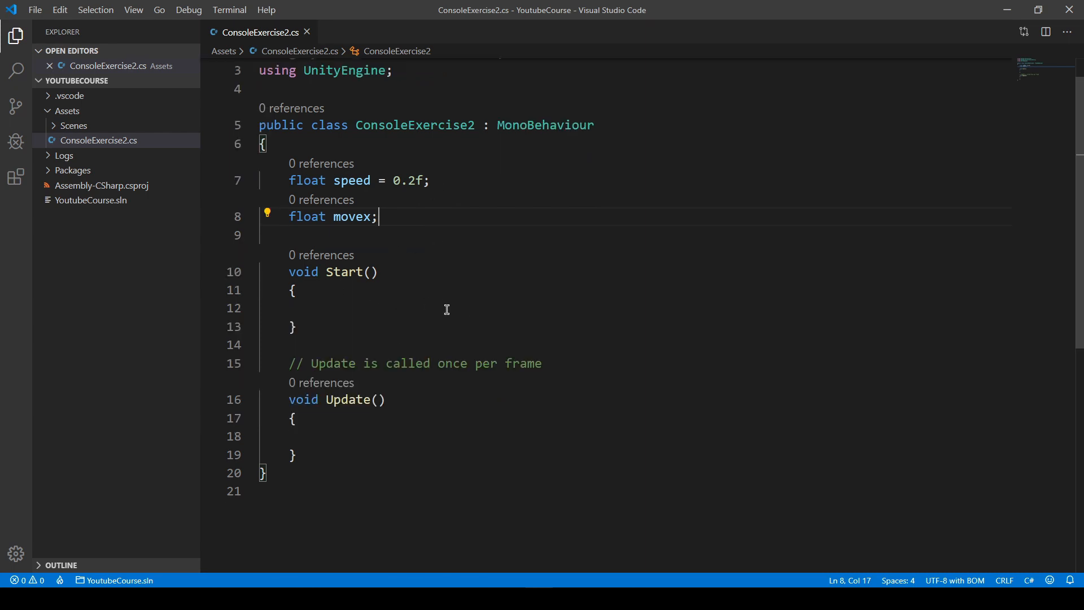
mouse_move(767, 94)
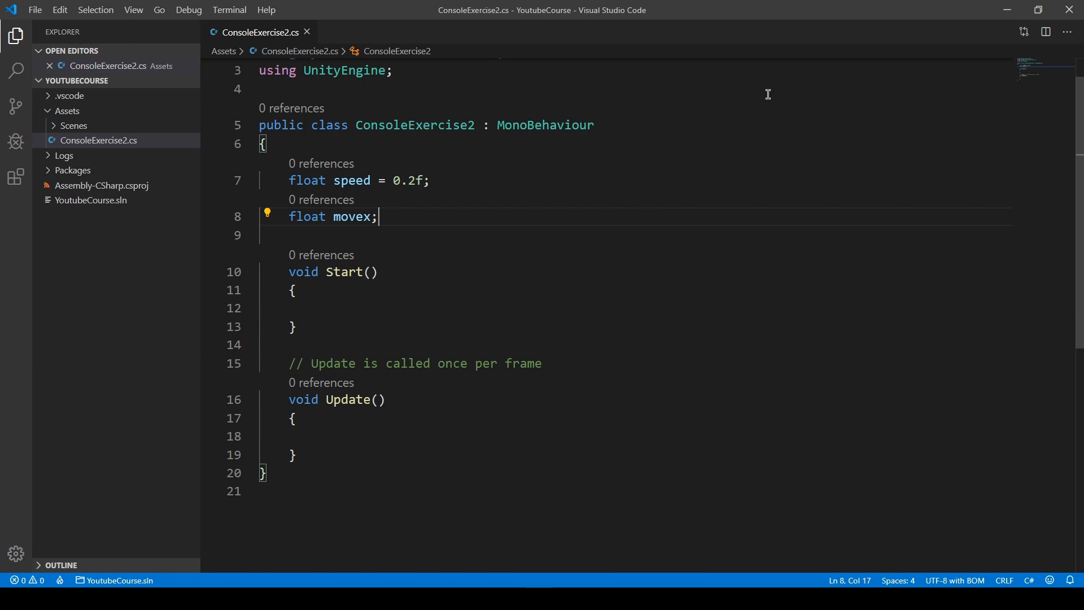
mouse_move(824, 75)
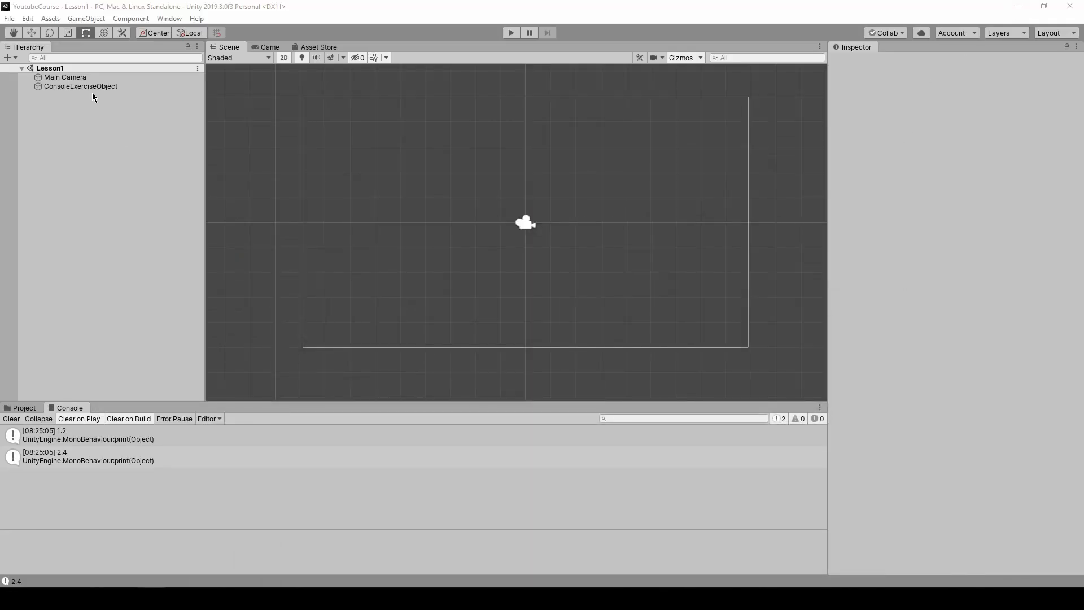
Select ConsoleExerciseObject in the Hierarchy to show its Console Exercise 2 script in the Inspector.
left_click(81, 86)
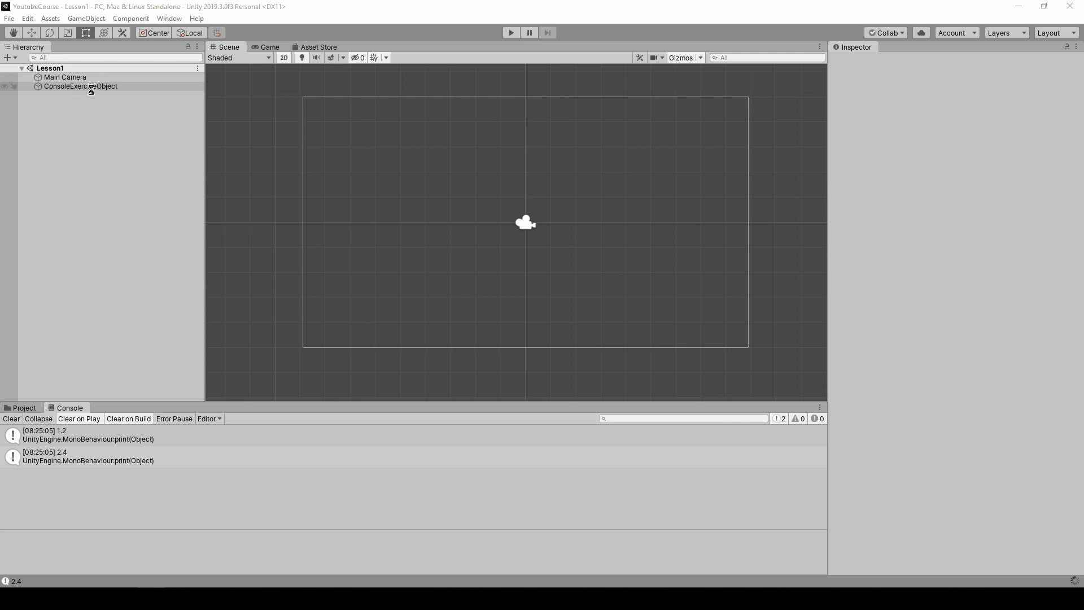
left_click(81, 86)
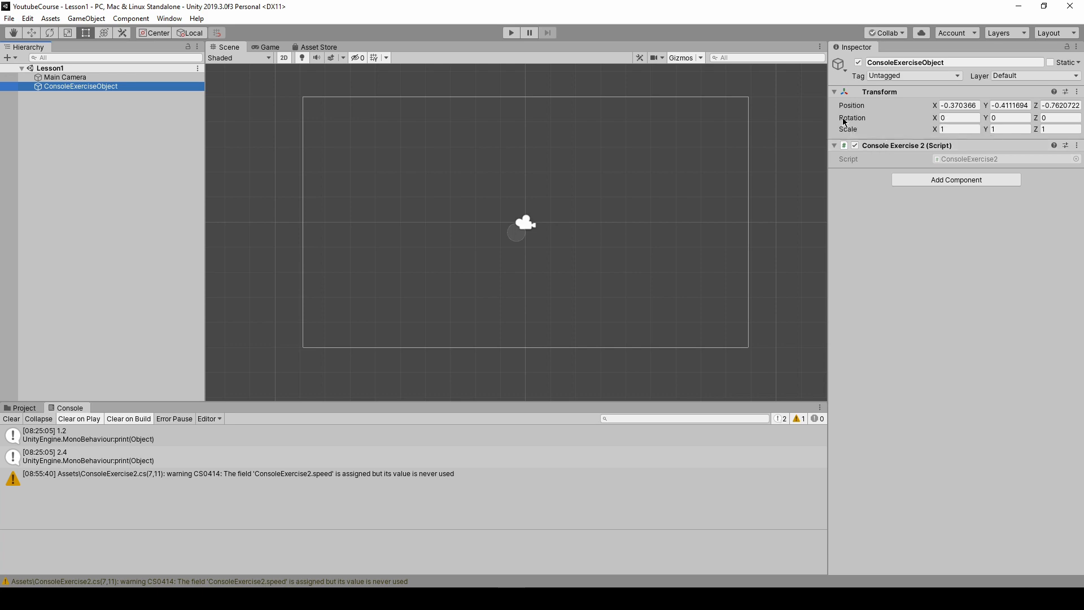
mouse_move(871, 105)
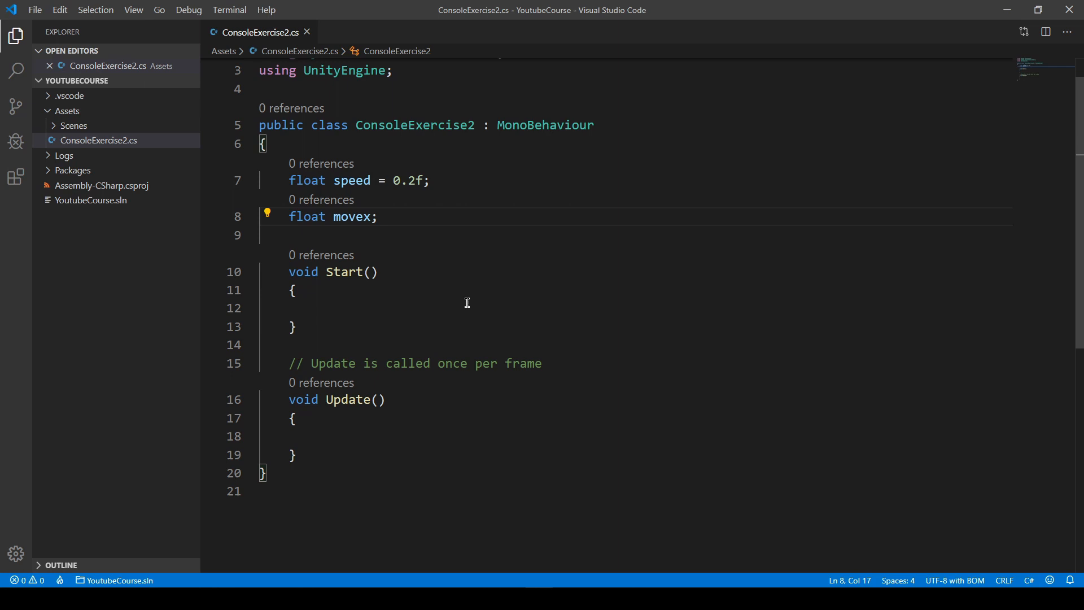
mouse_move(469, 291)
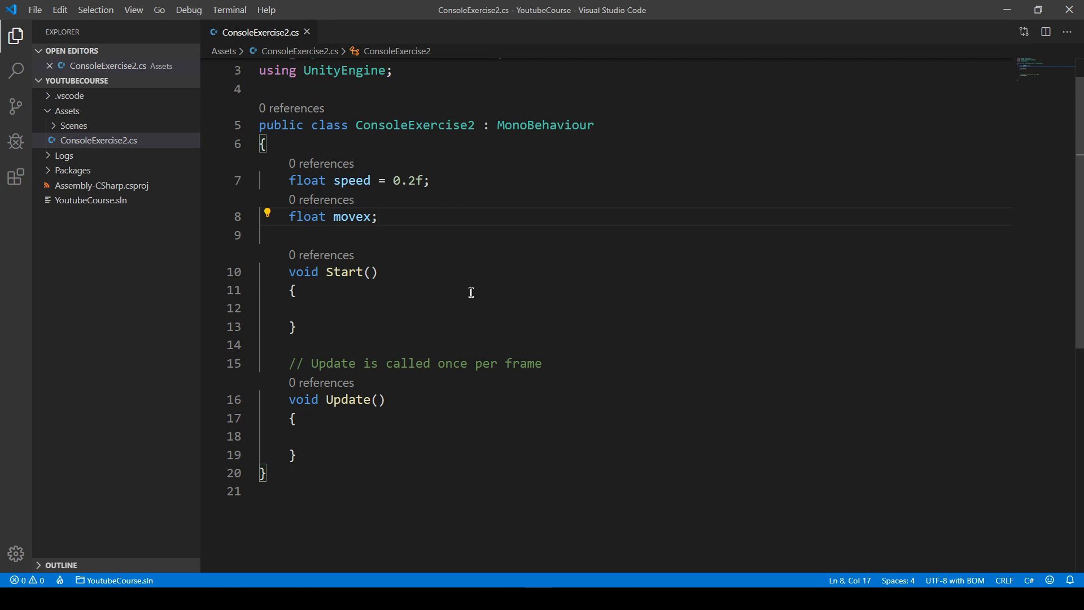
mouse_move(472, 290)
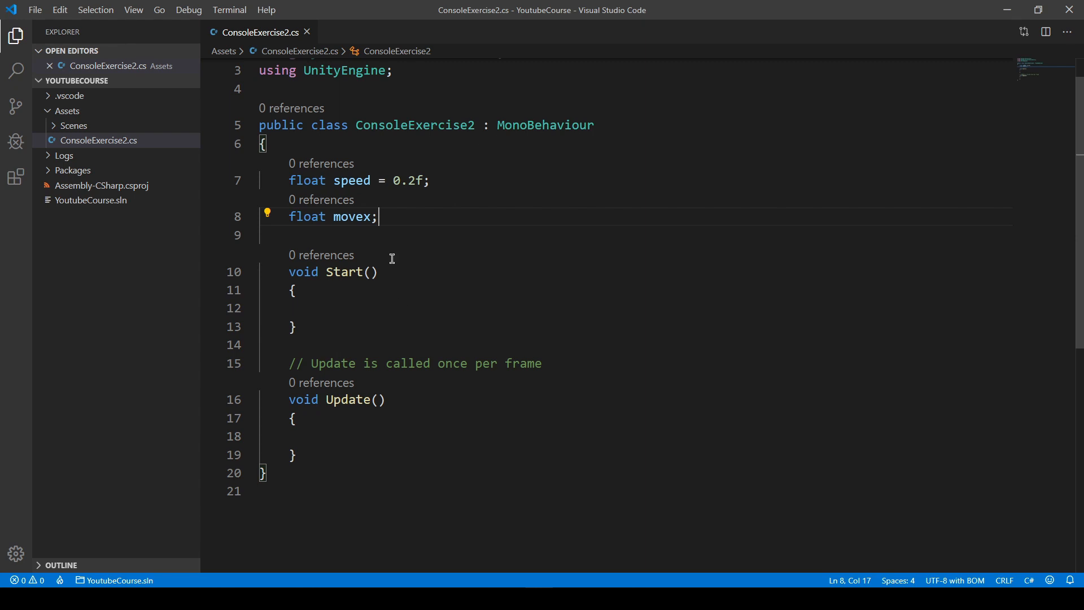
mouse_move(472, 255)
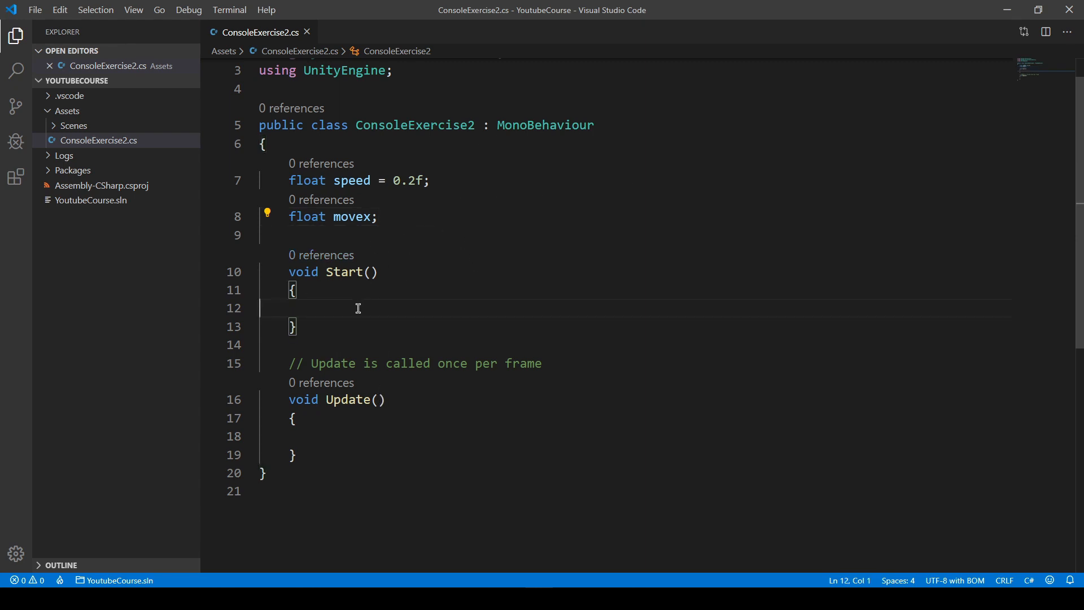
Write 'transform.position =' inside Start using IntelliSense suggestions.
type("transform.")
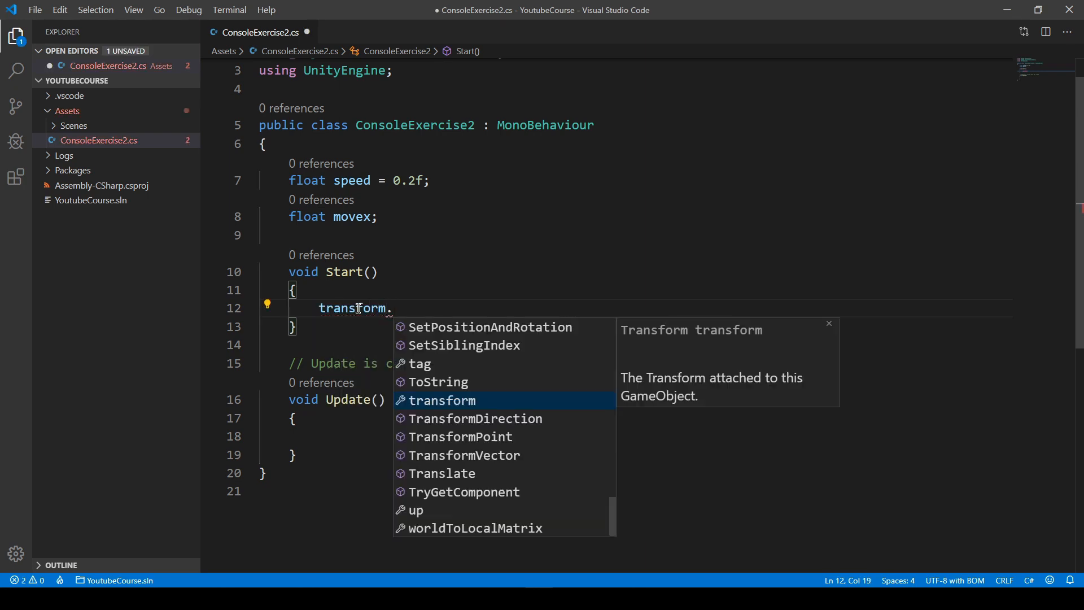
type("pods")
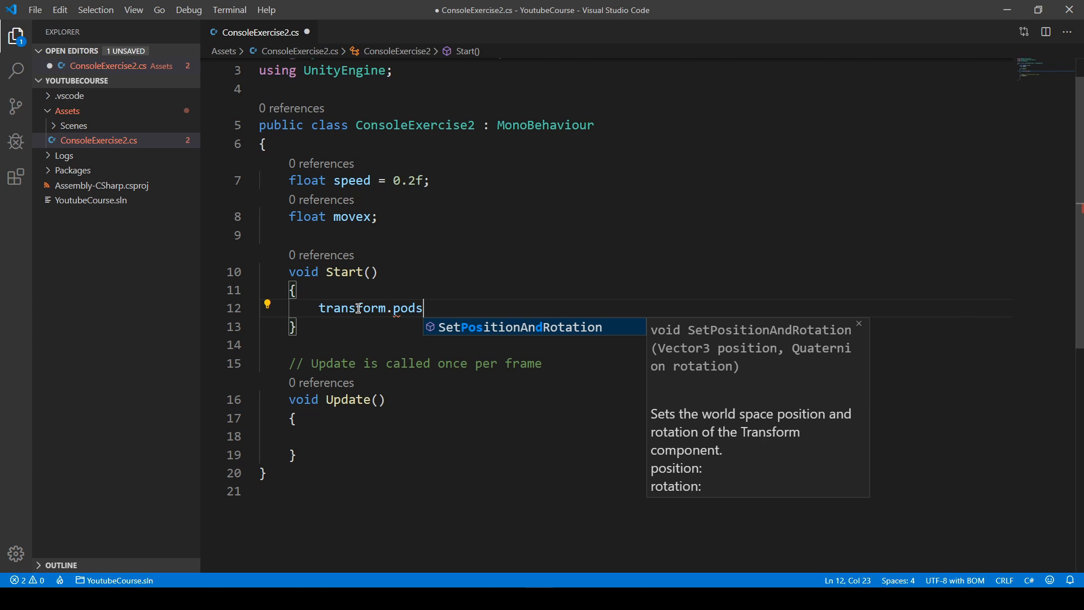
type("position")
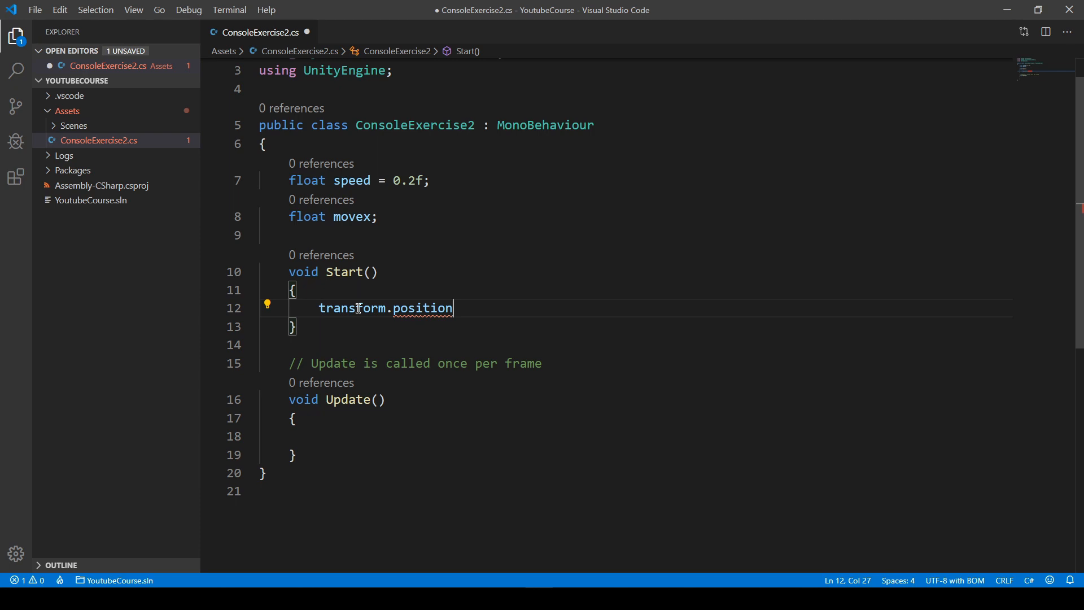
type("=")
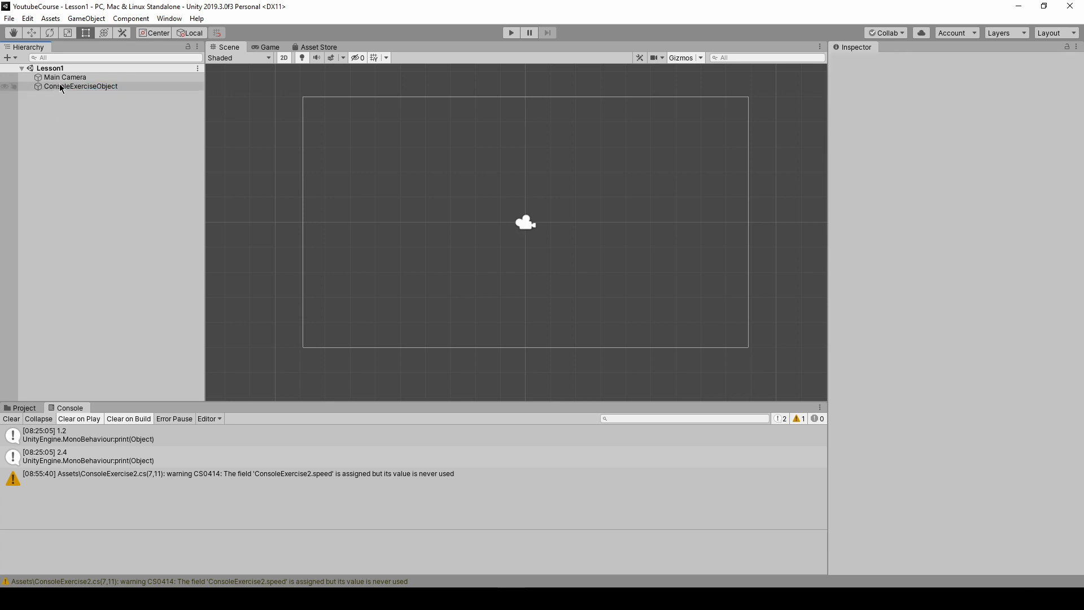
Add a Sprite Renderer component to ConsoleExerciseObject, with the Project assets shown.
left_click(80, 85)
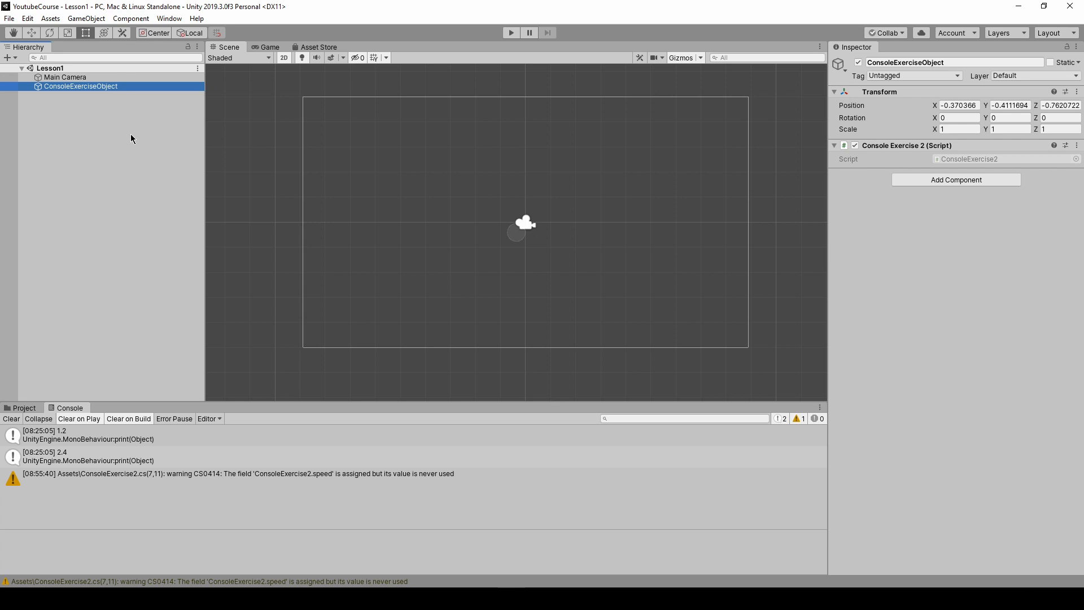
mouse_move(199, 155)
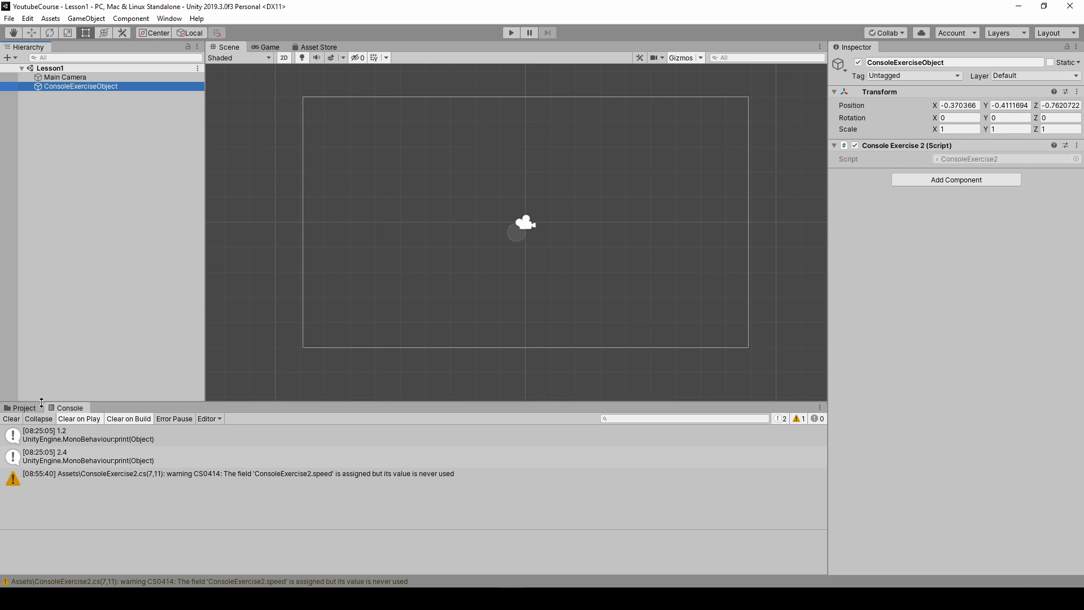
left_click(23, 408)
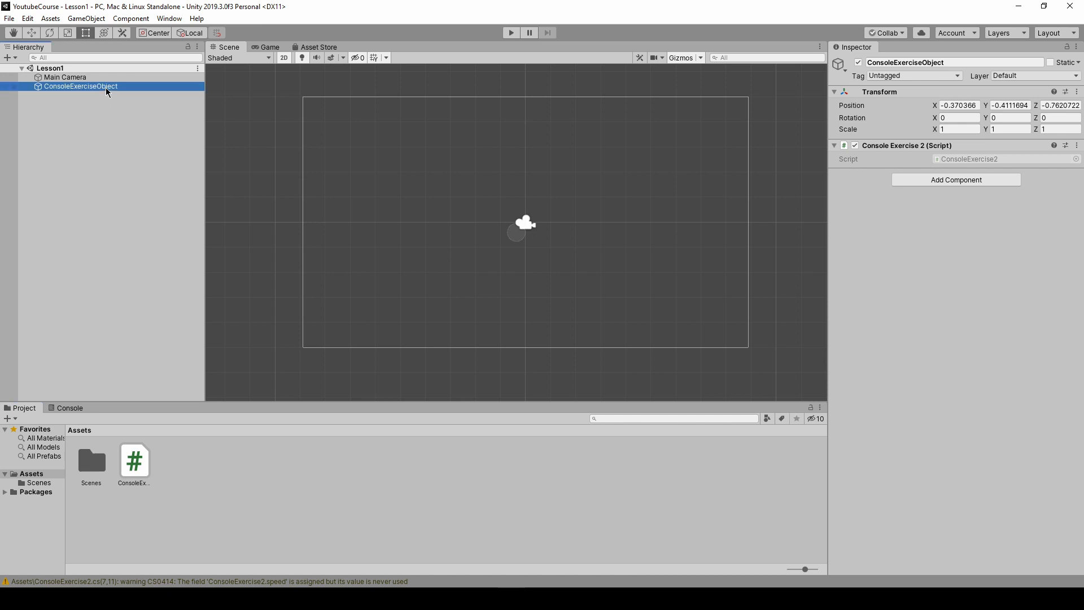
mouse_move(664, 295)
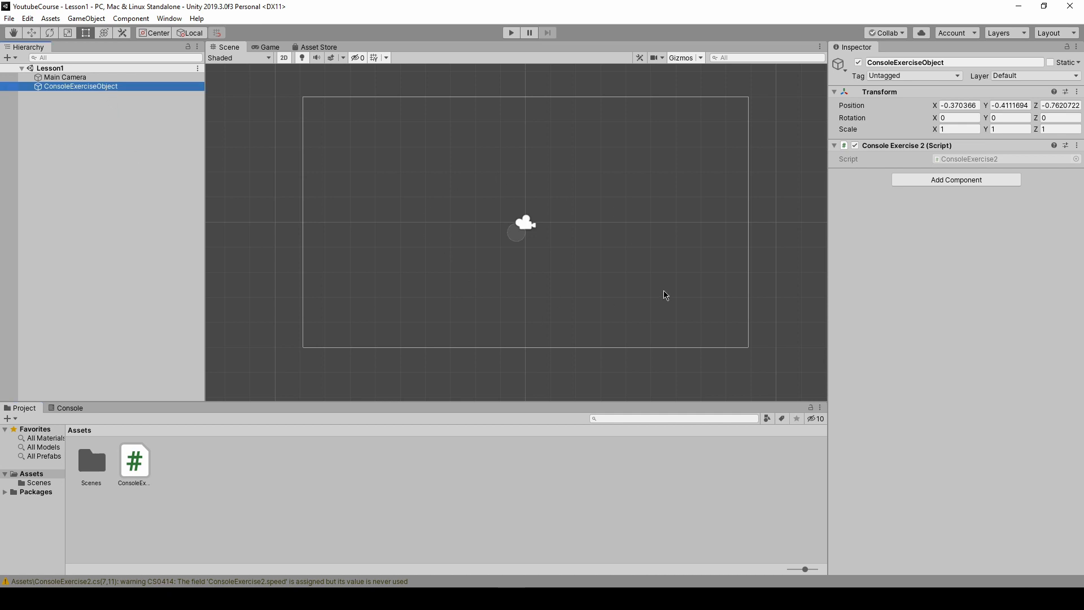
mouse_move(269, 74)
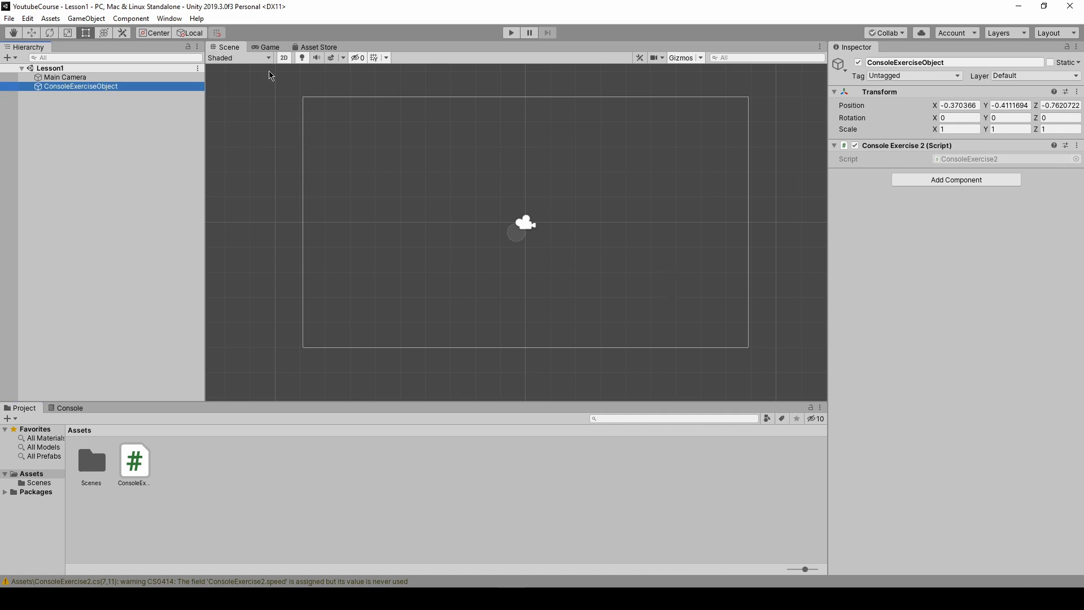
mouse_move(883, 183)
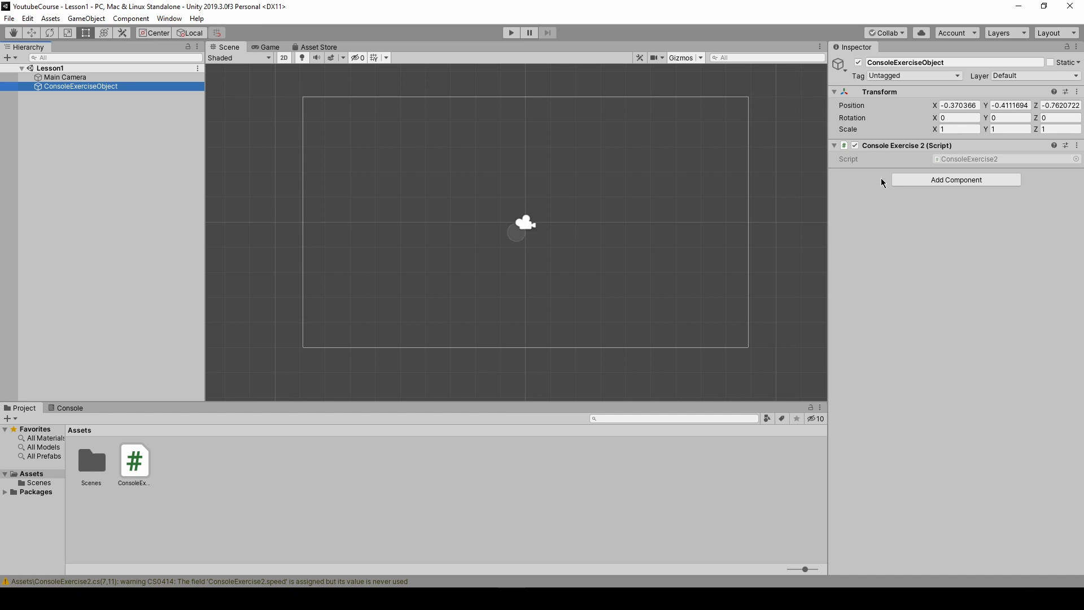
mouse_move(957, 186)
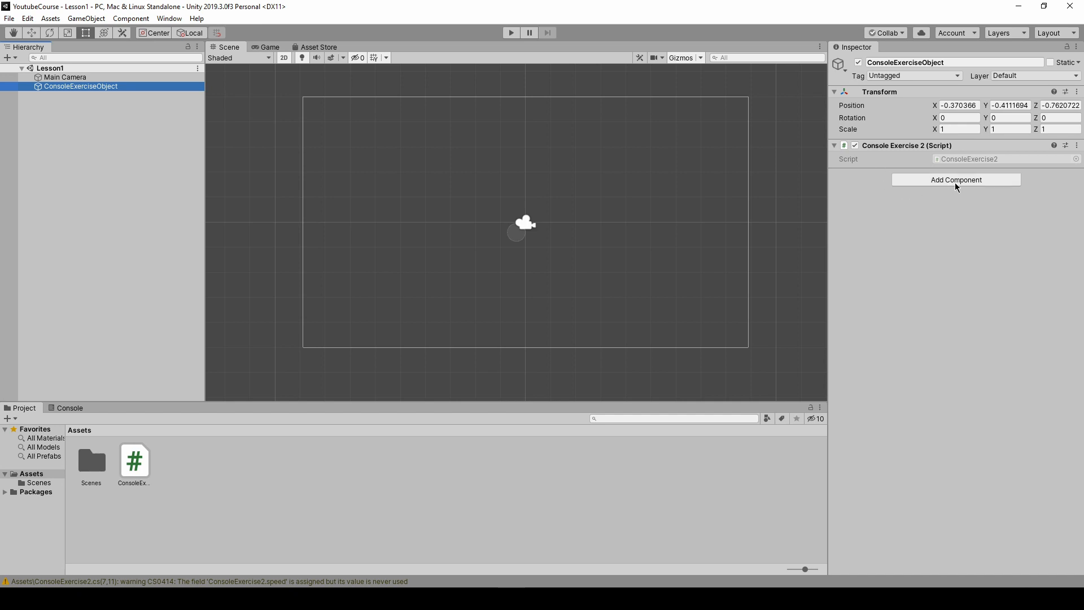
left_click(955, 179)
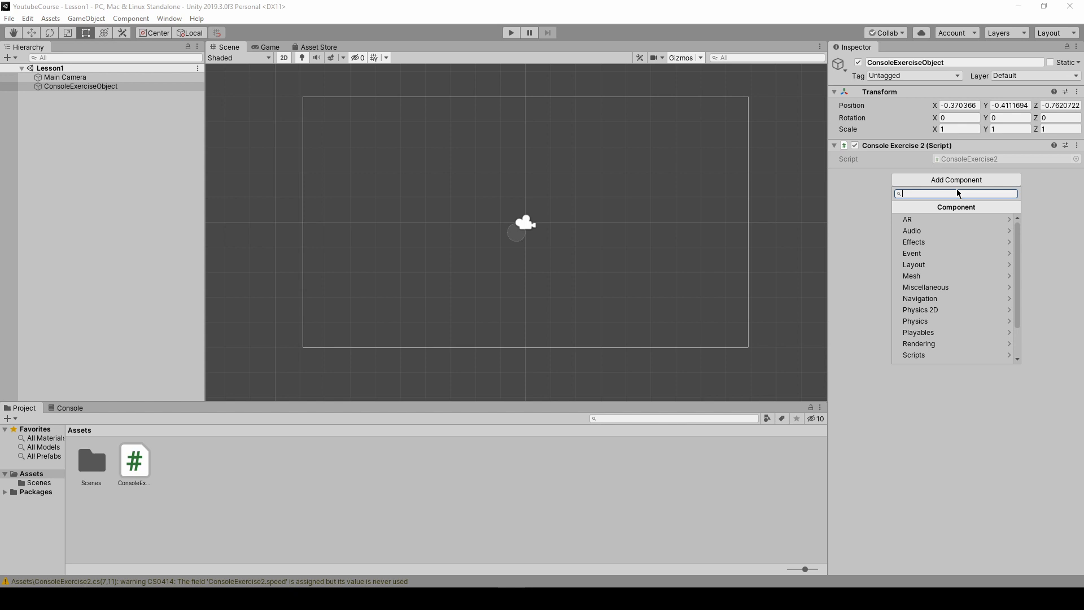
type("spri")
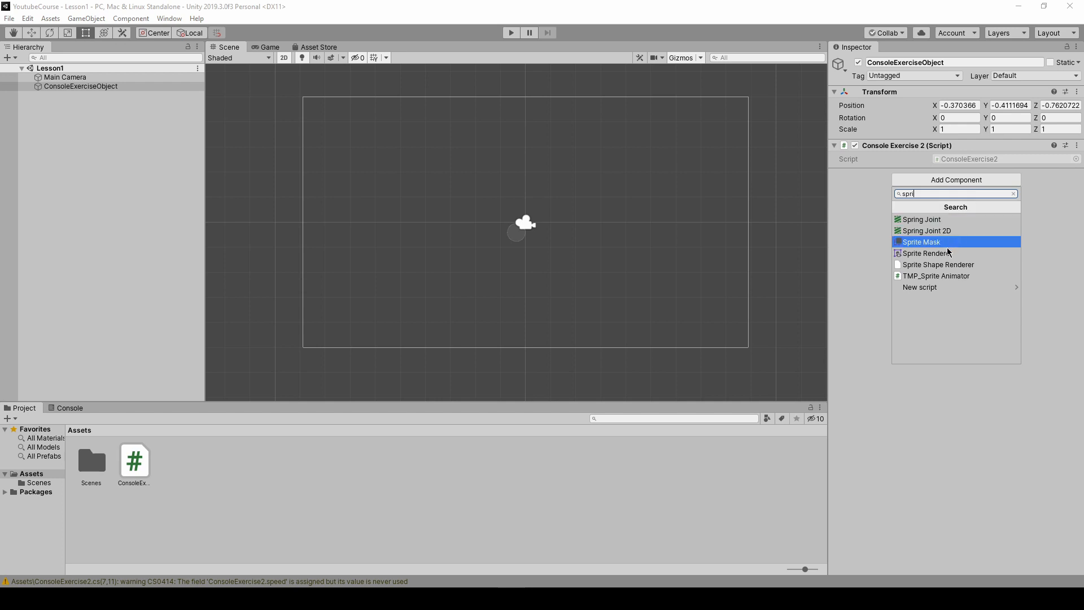
left_click(926, 253)
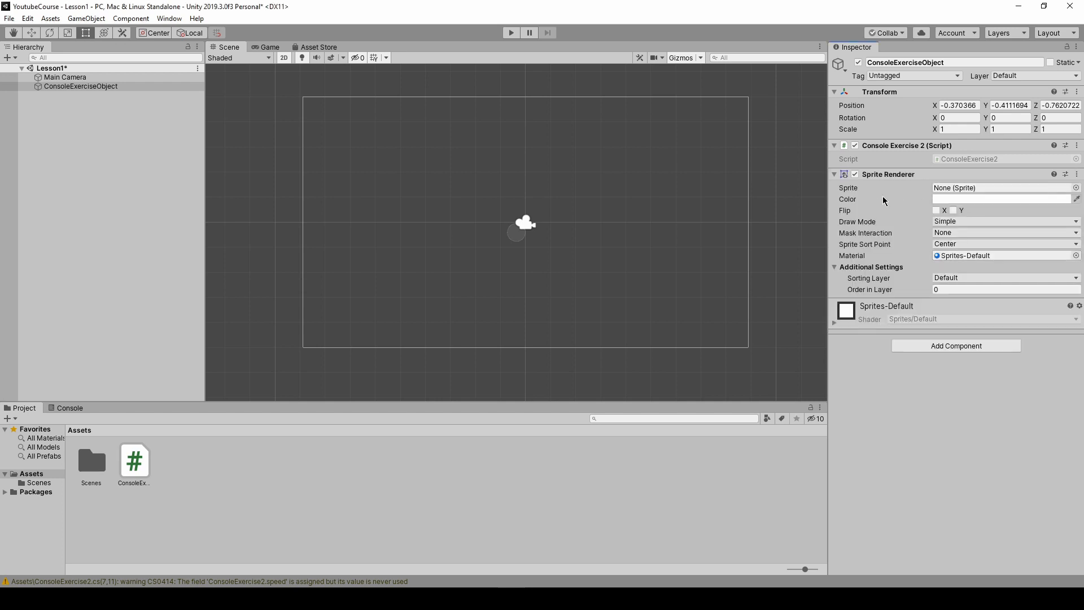
mouse_move(861, 199)
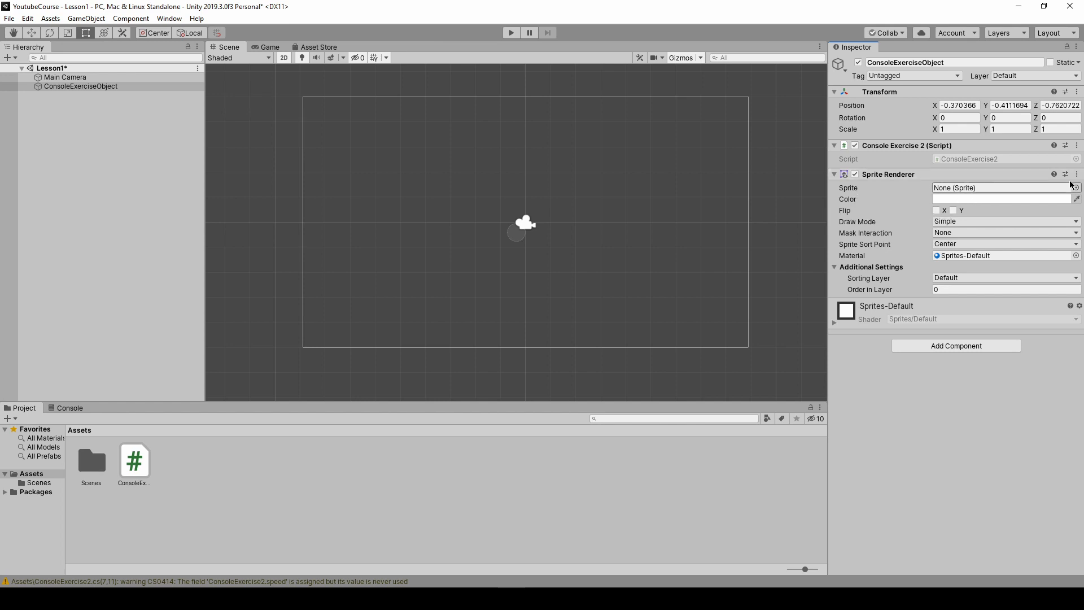
mouse_move(1043, 192)
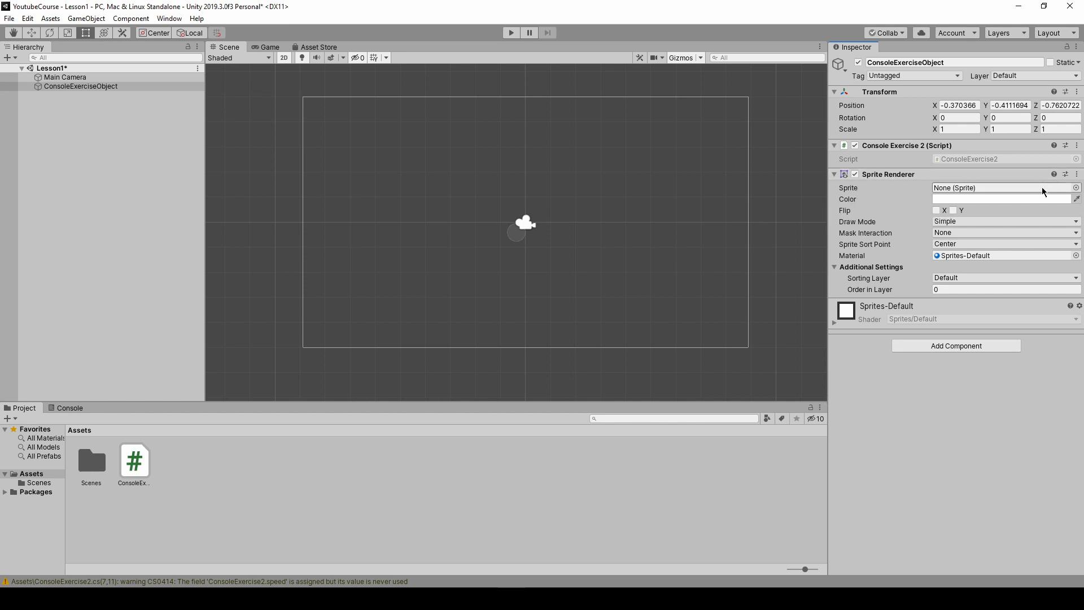
Assign the Knob sprite to the renderer and tint it red.
left_click(1076, 187)
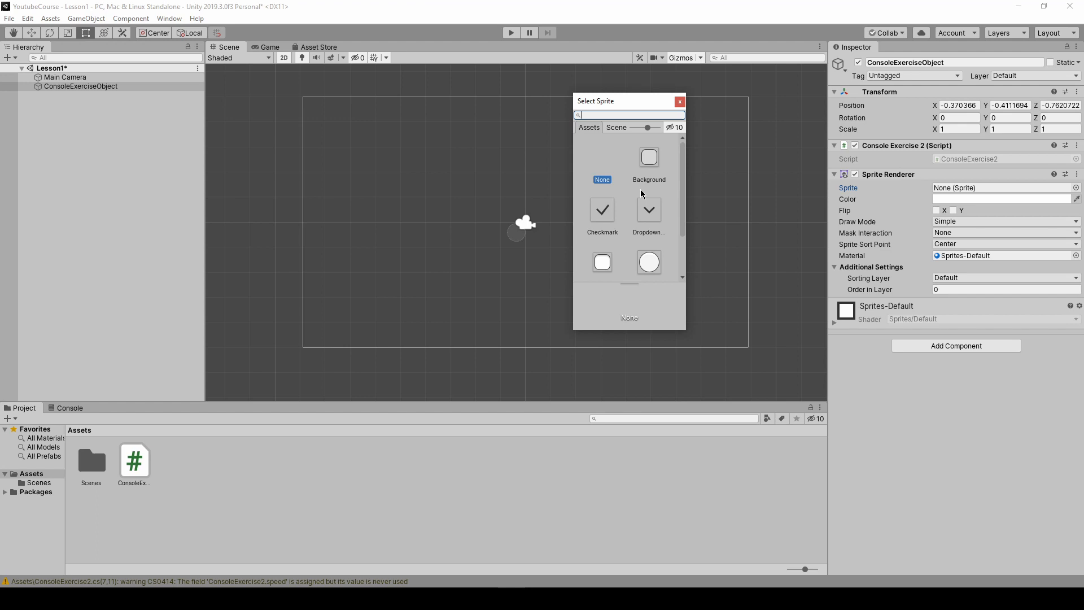
mouse_move(669, 260)
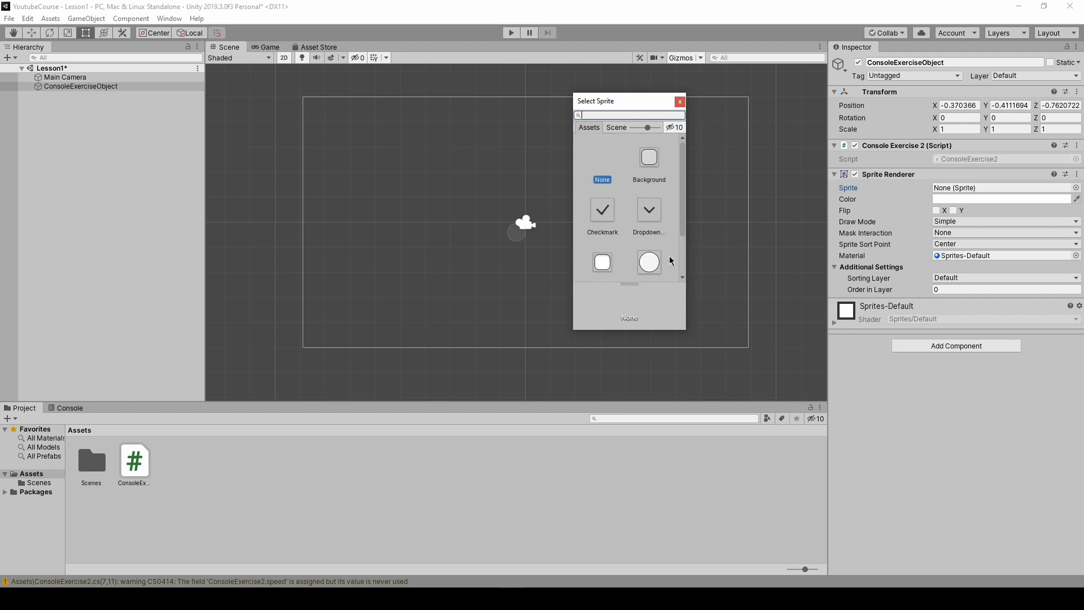
scroll("down", 3)
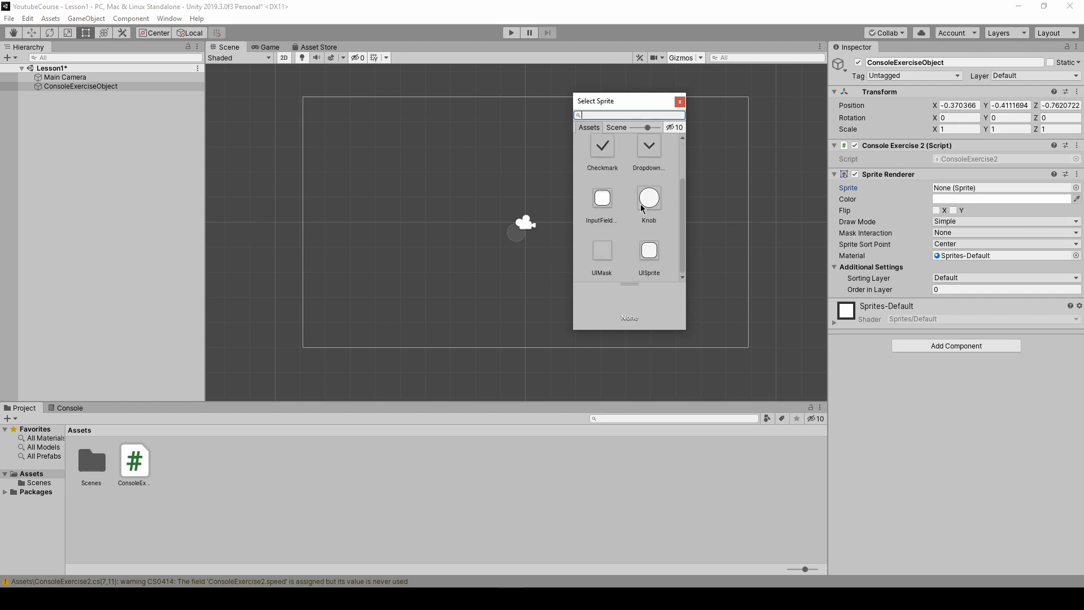
left_click(648, 198)
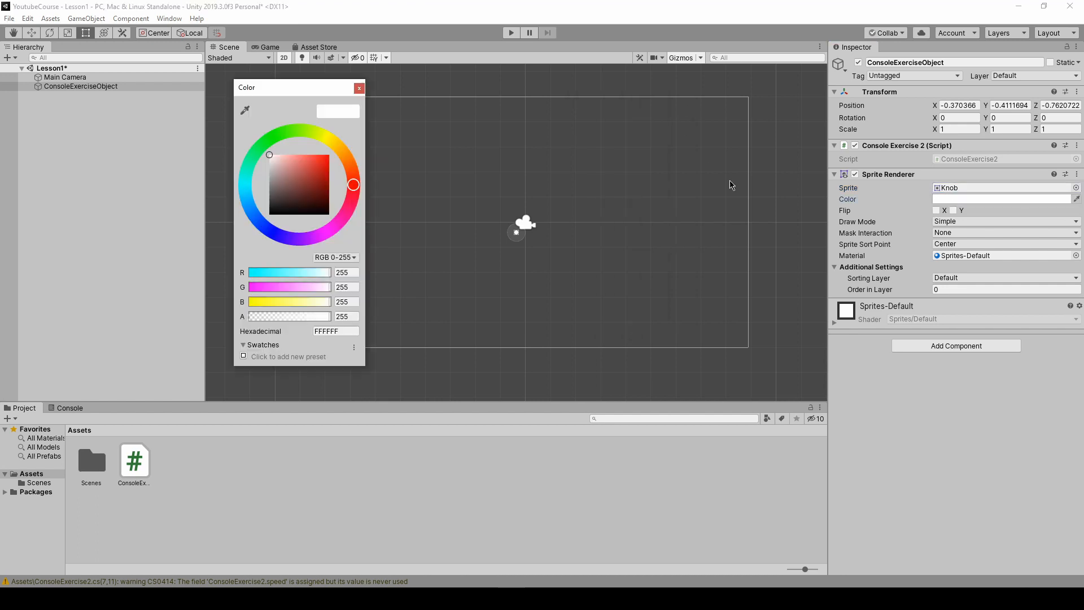
left_click(359, 88)
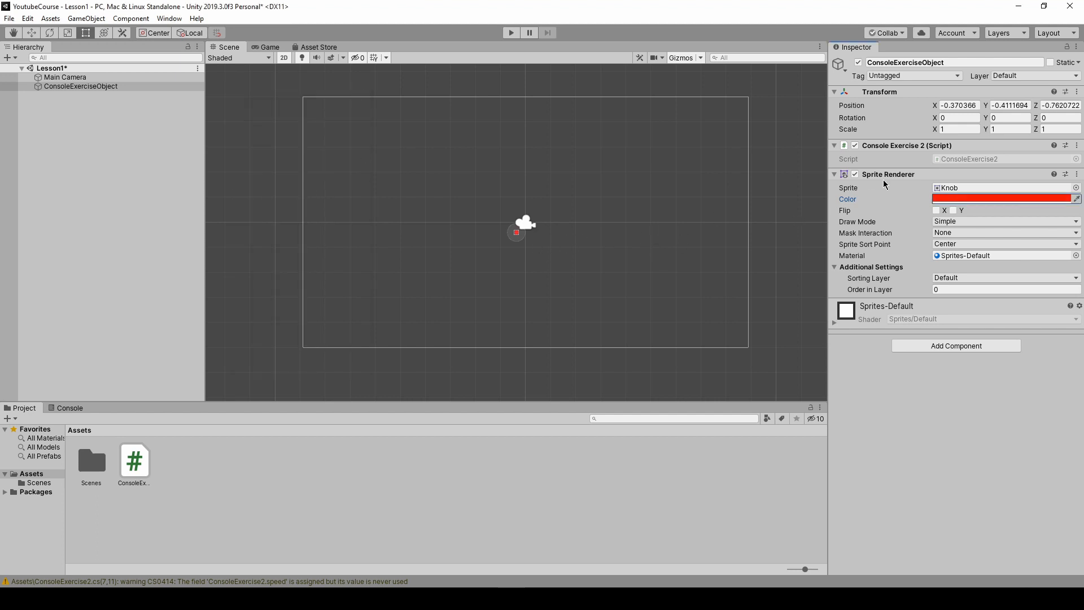
Reset ConsoleExerciseObject's Transform position to 0, 0, 0 via the ⋮ menu.
left_click(958, 105)
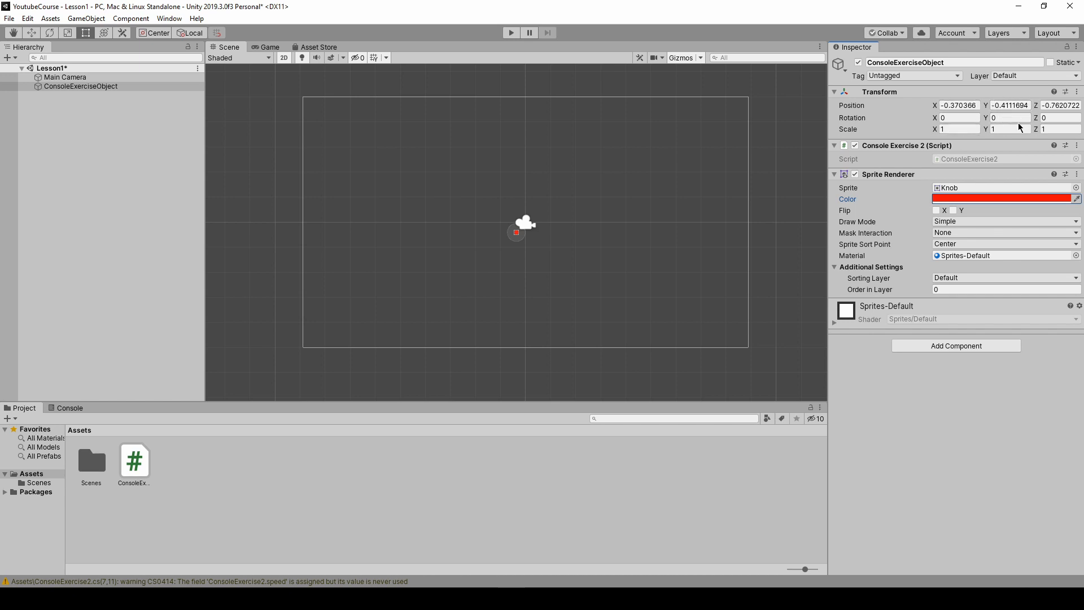
mouse_move(866, 44)
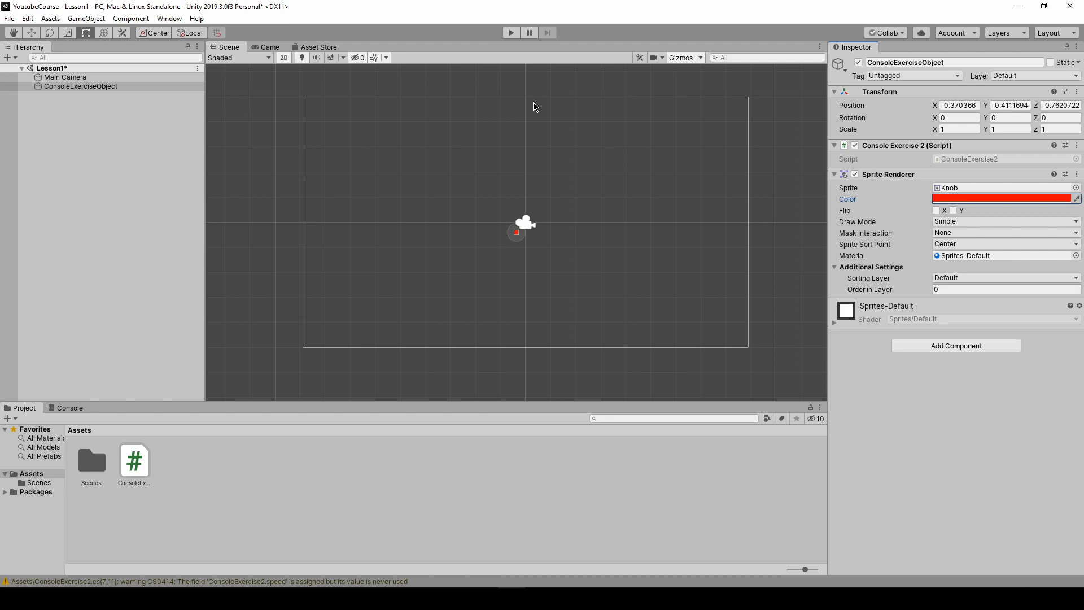
mouse_move(749, 162)
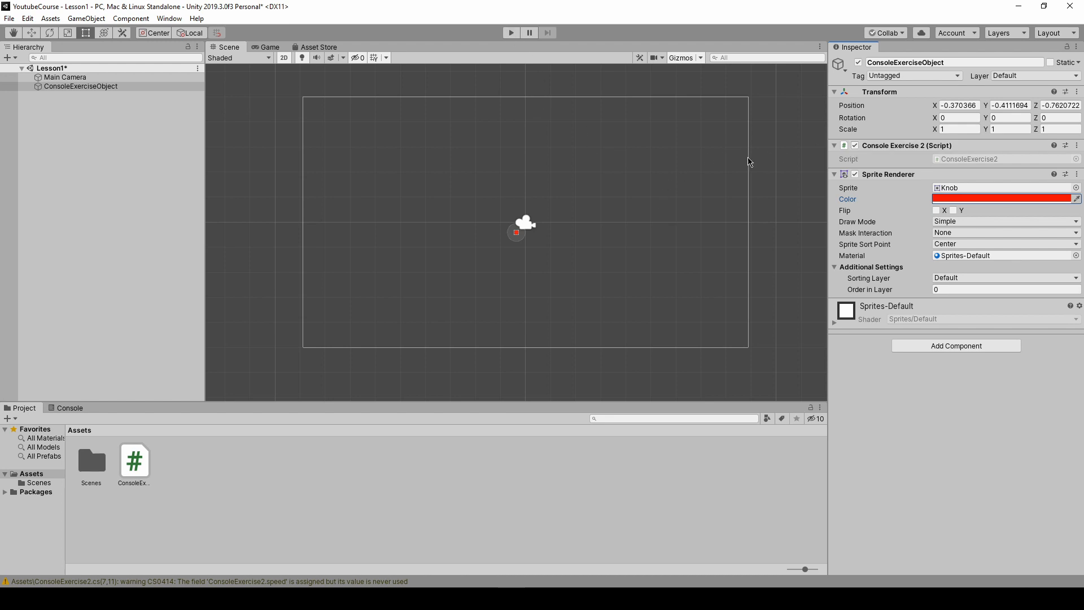
mouse_move(507, 242)
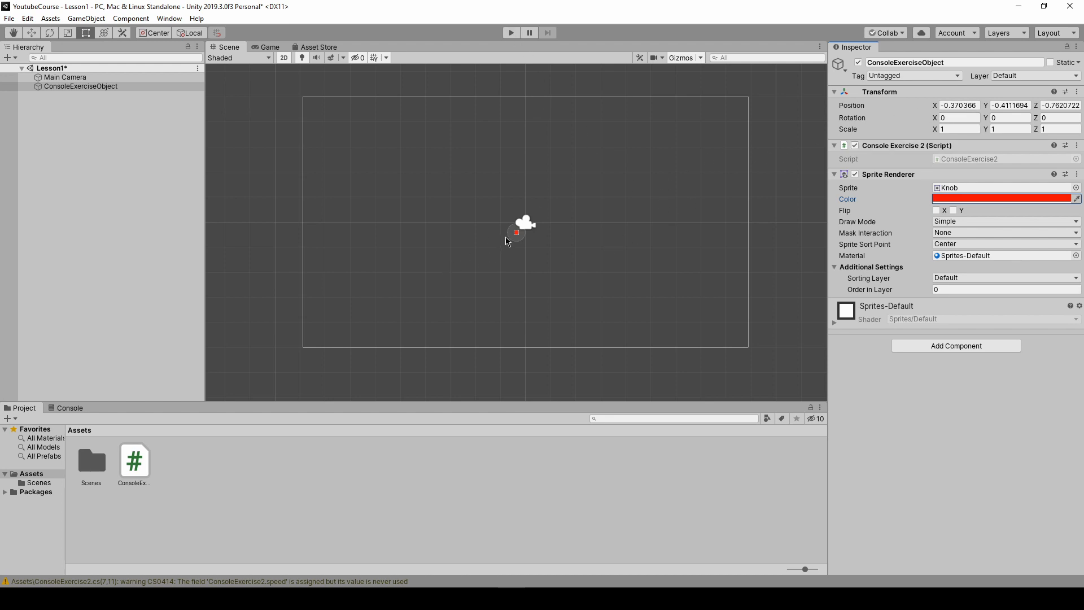
mouse_move(947, 115)
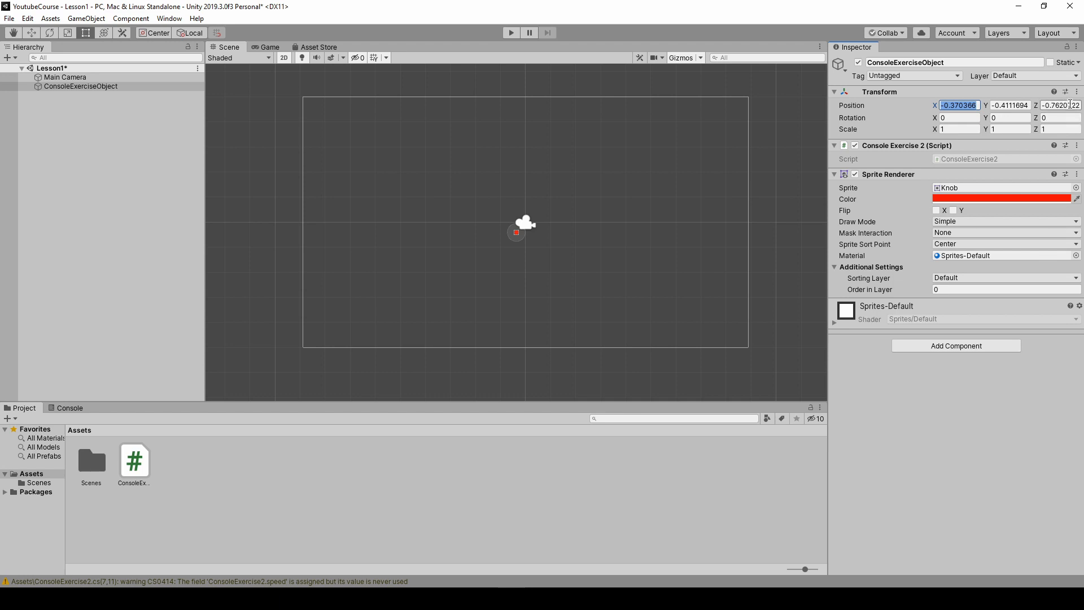
left_click(1075, 91)
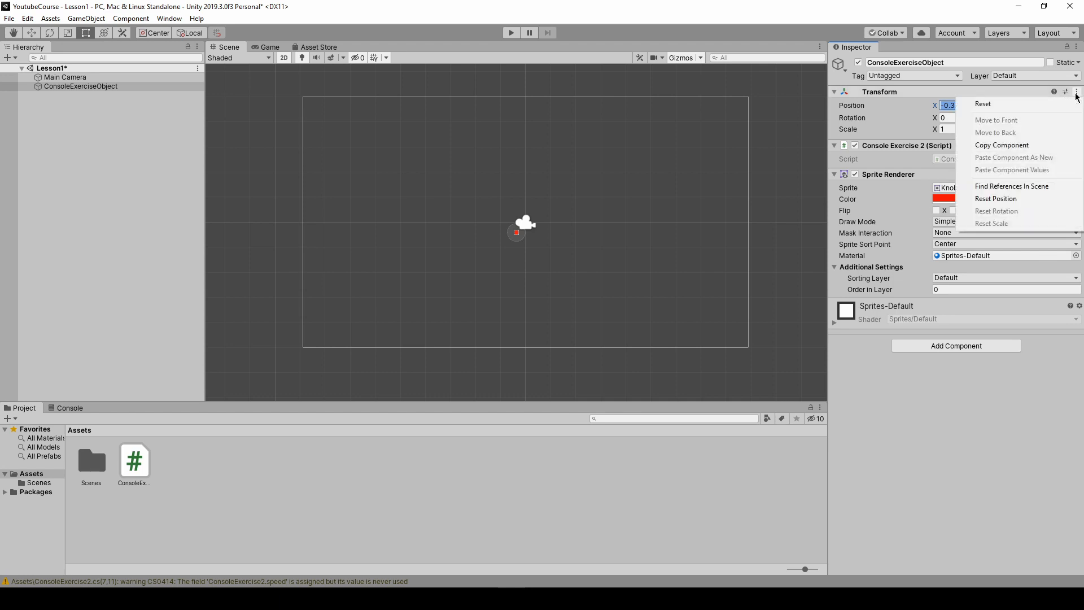
left_click(996, 199)
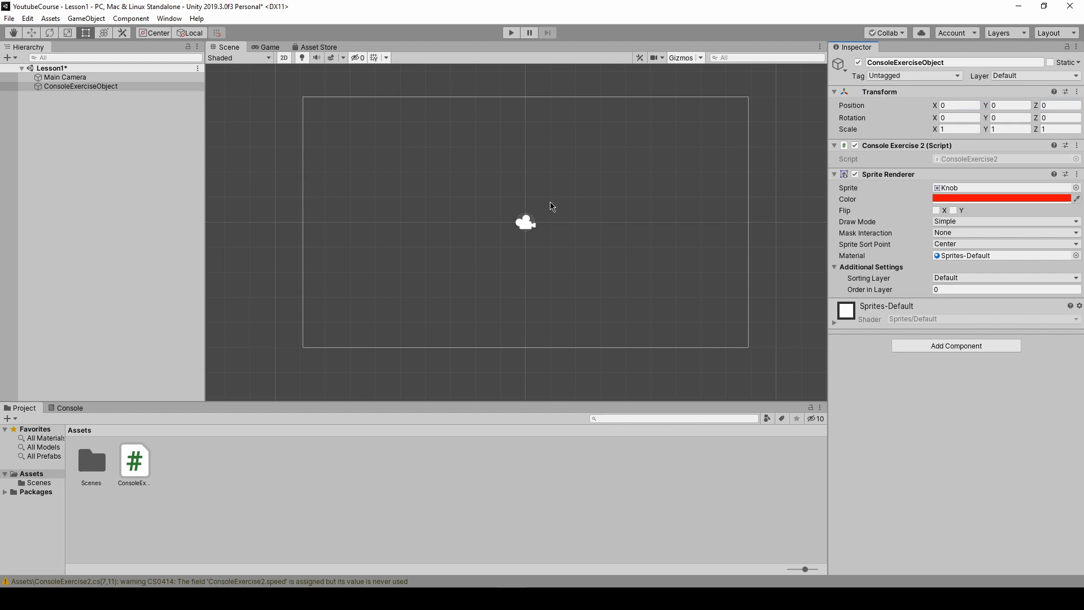
mouse_move(525, 221)
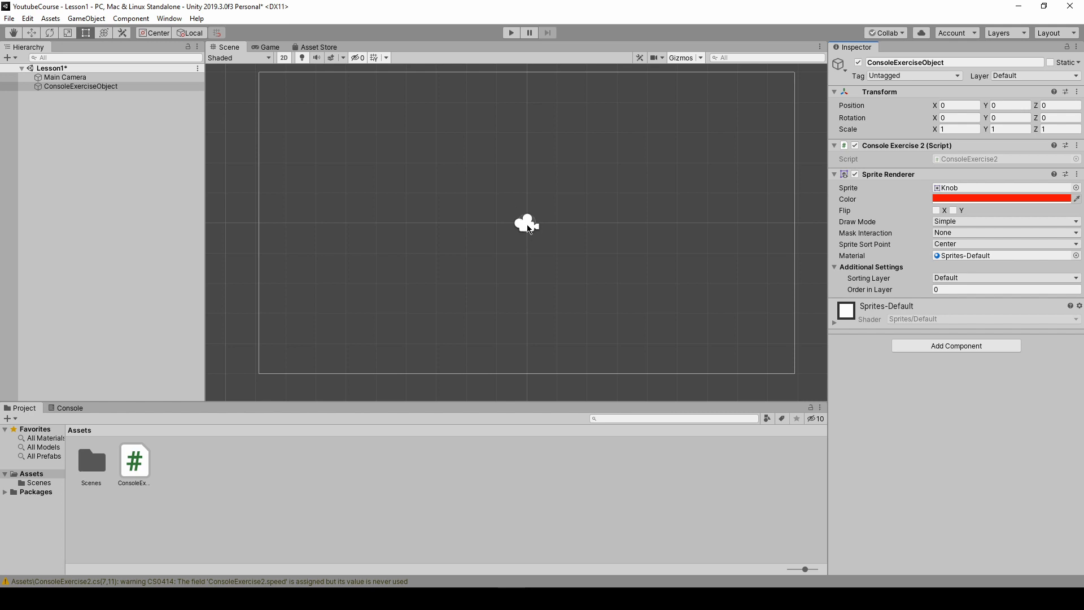
mouse_move(539, 226)
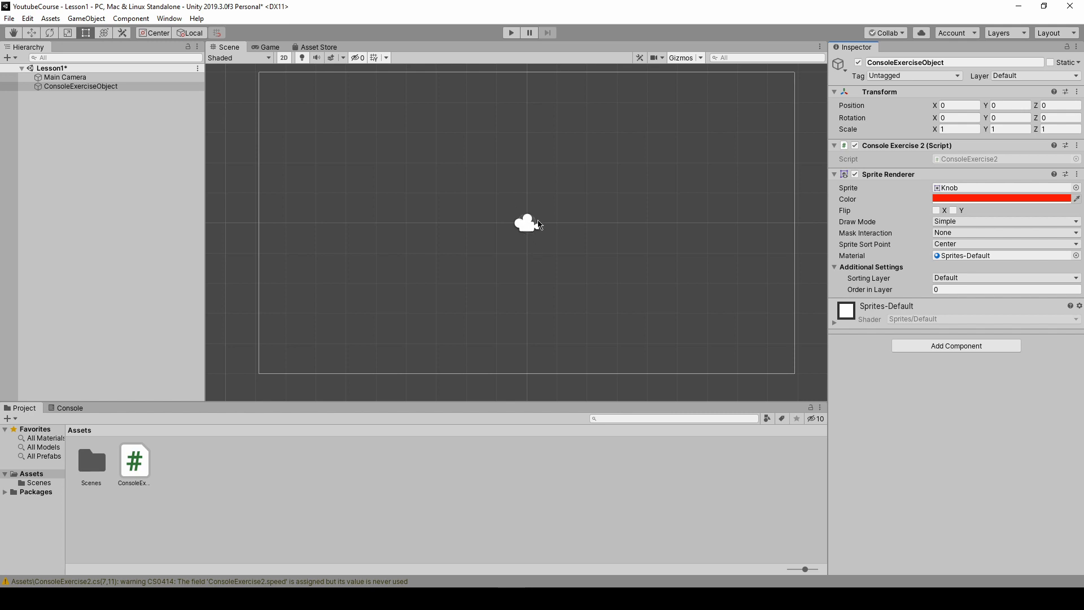
Shrink the 3D Icons size in the Gizmos dropdown so the red knob shows at the origin.
left_click(696, 58)
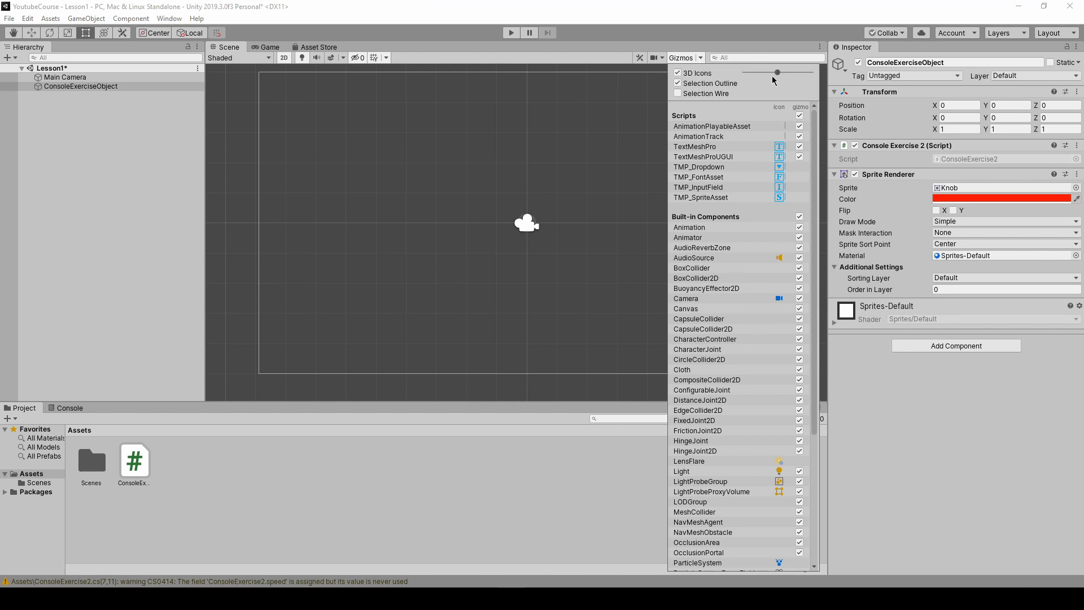
left_click_drag(776, 72, 759, 72)
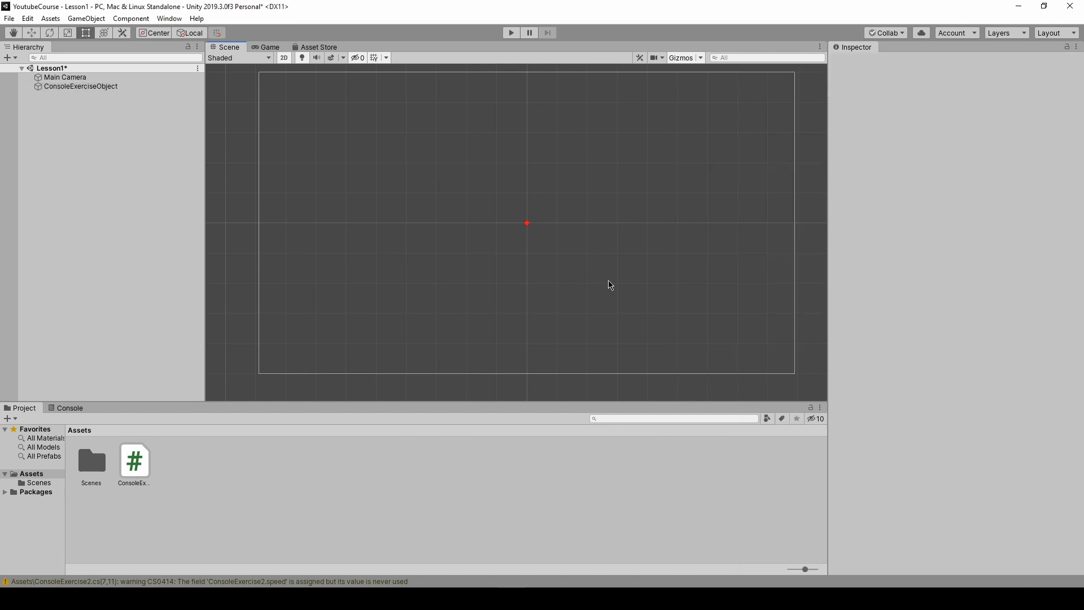
mouse_move(561, 264)
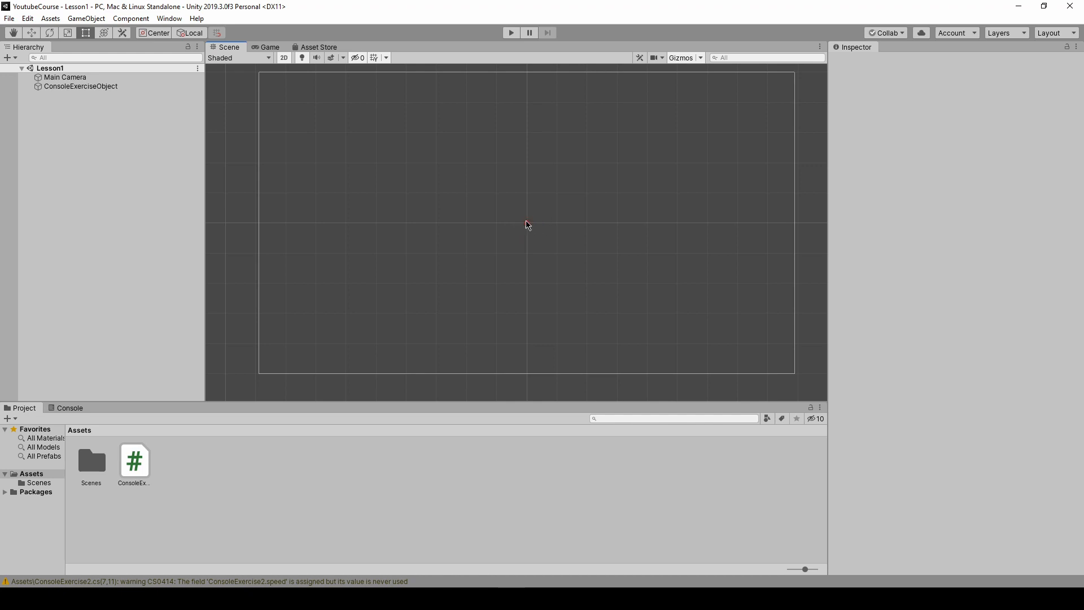
Select the red knob and drag it around the scene with the Move tool.
left_click(80, 85)
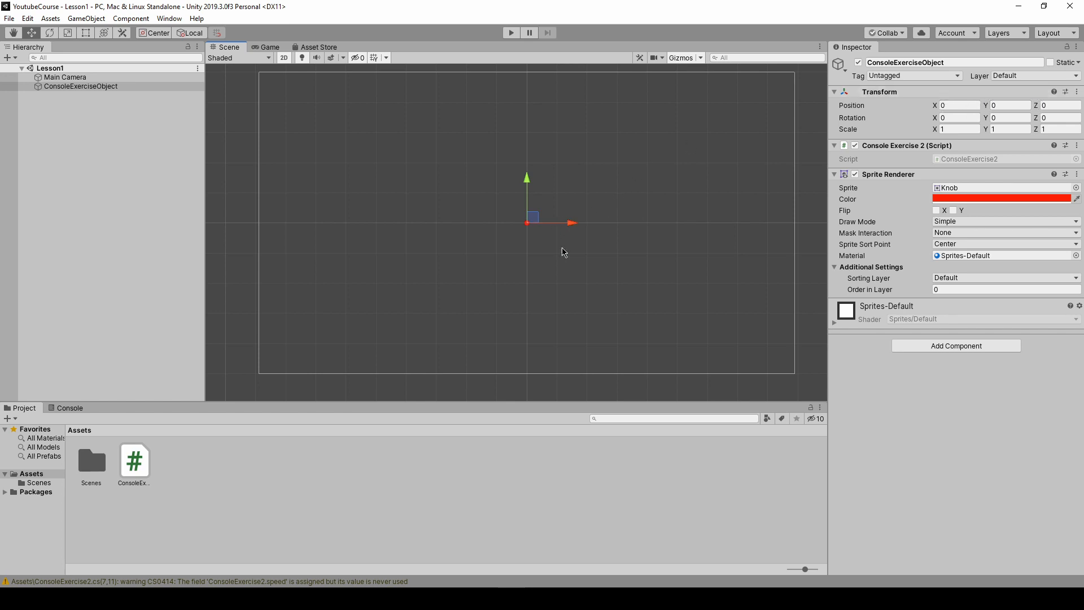
mouse_move(570, 223)
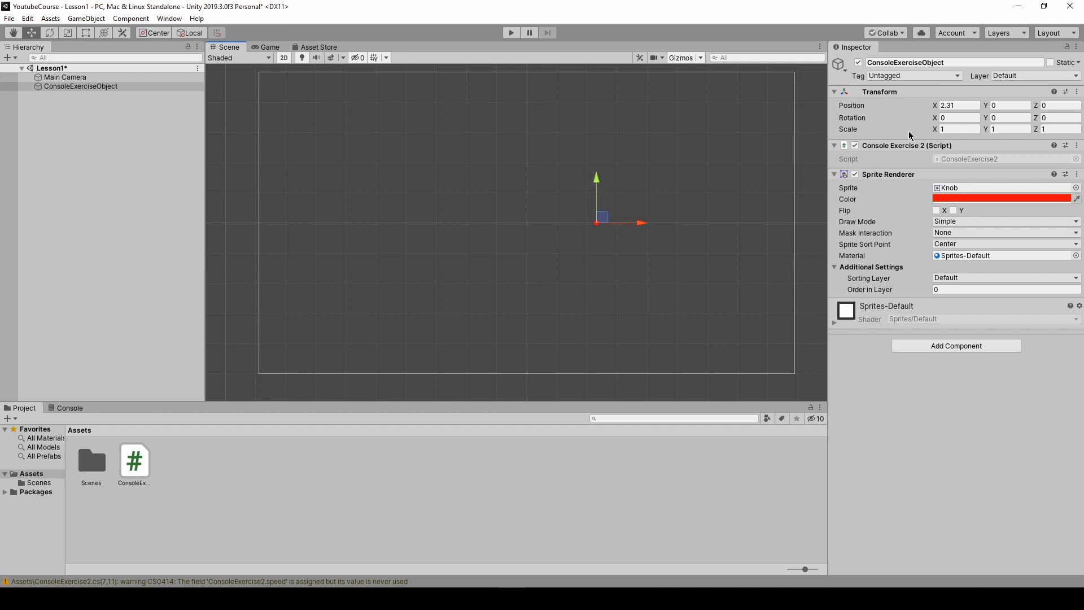
mouse_move(736, 220)
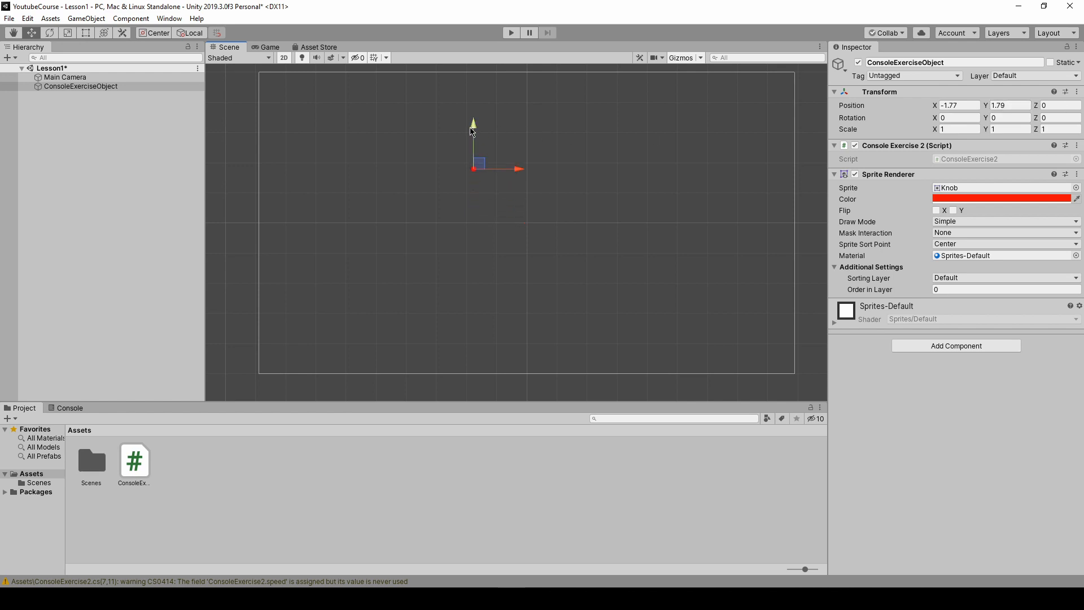
left_click_drag(473, 128, 485, 235)
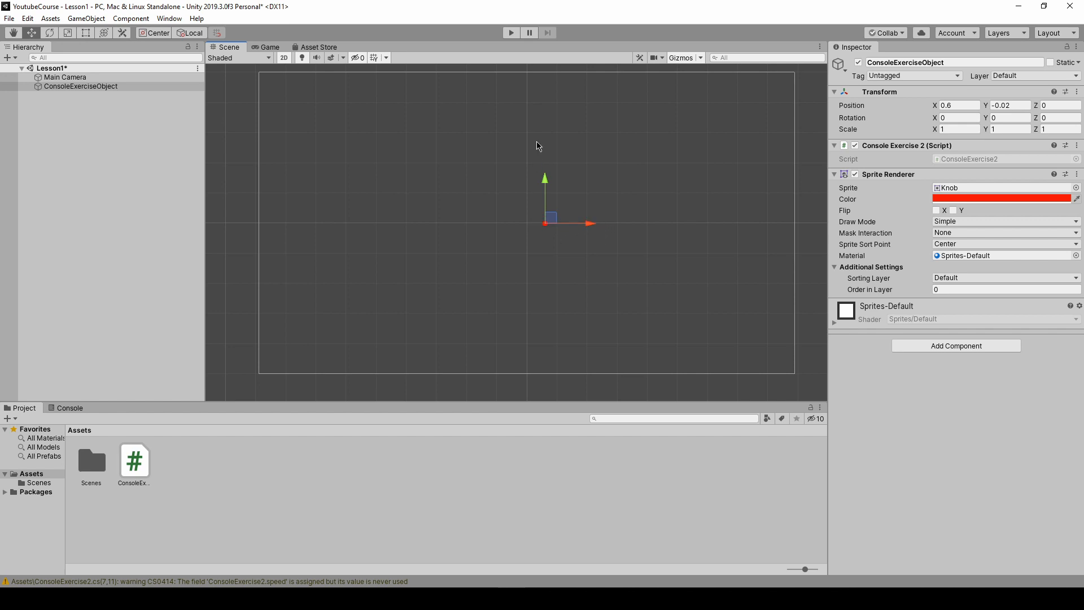
mouse_move(541, 163)
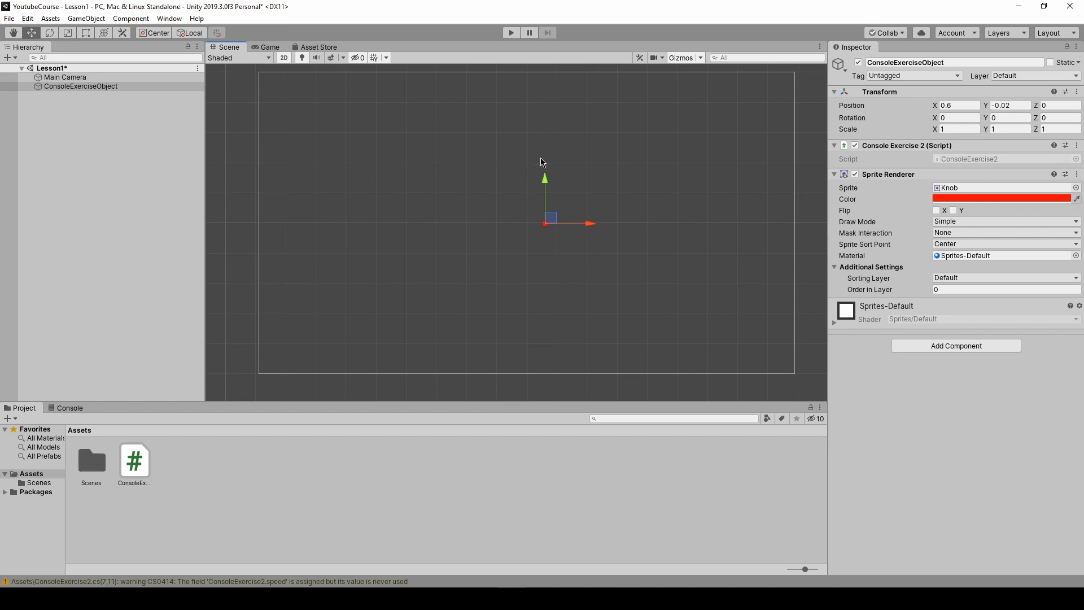
mouse_move(584, 163)
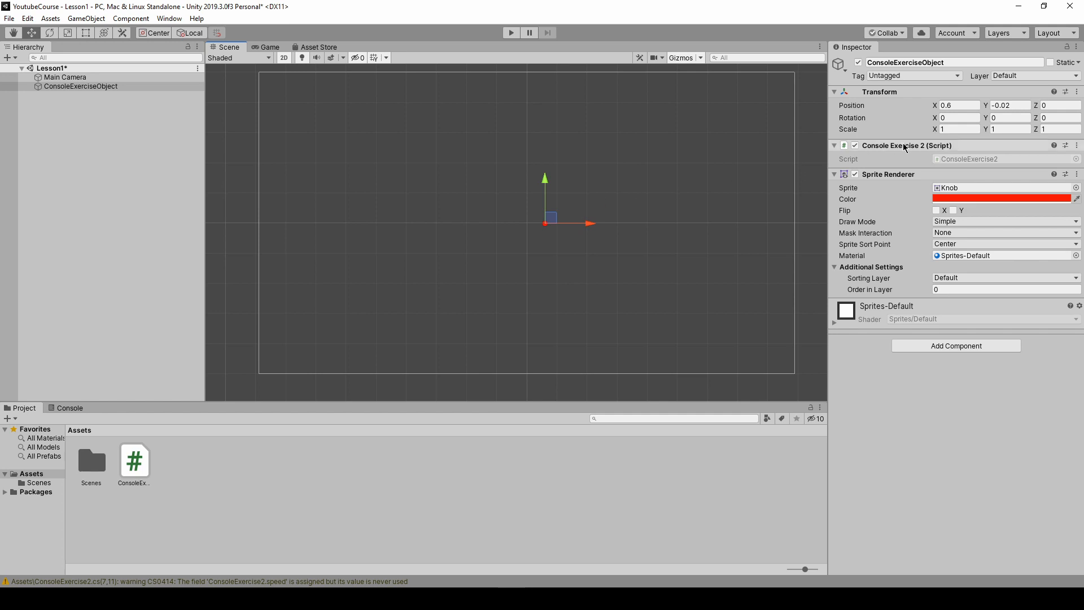
Reset the knob's position back to 0, 0, 0 and save the Lesson1 scene.
left_click(1058, 105)
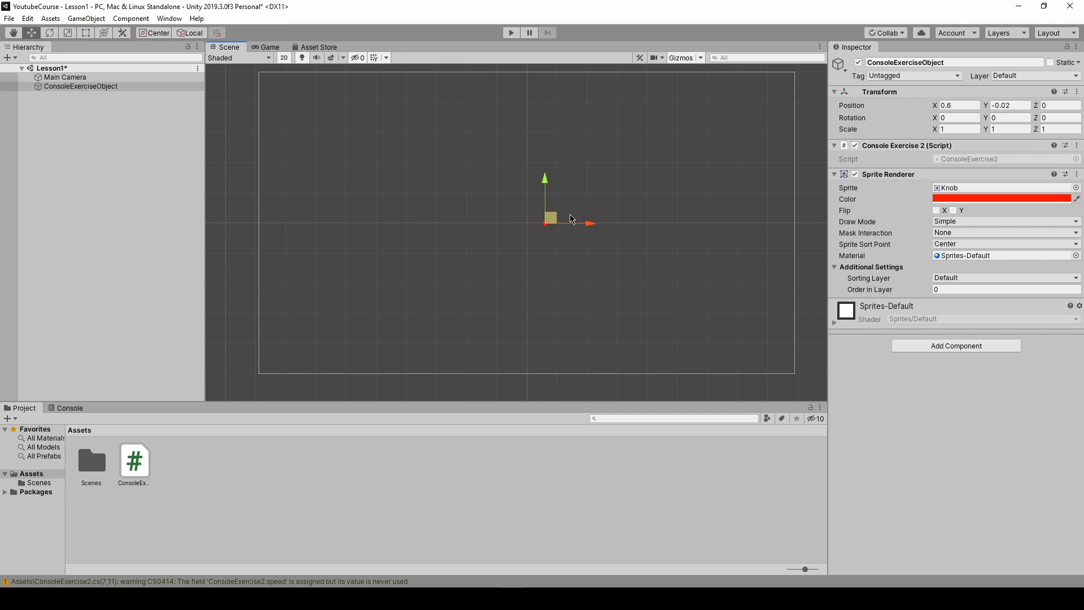
left_click(1076, 91)
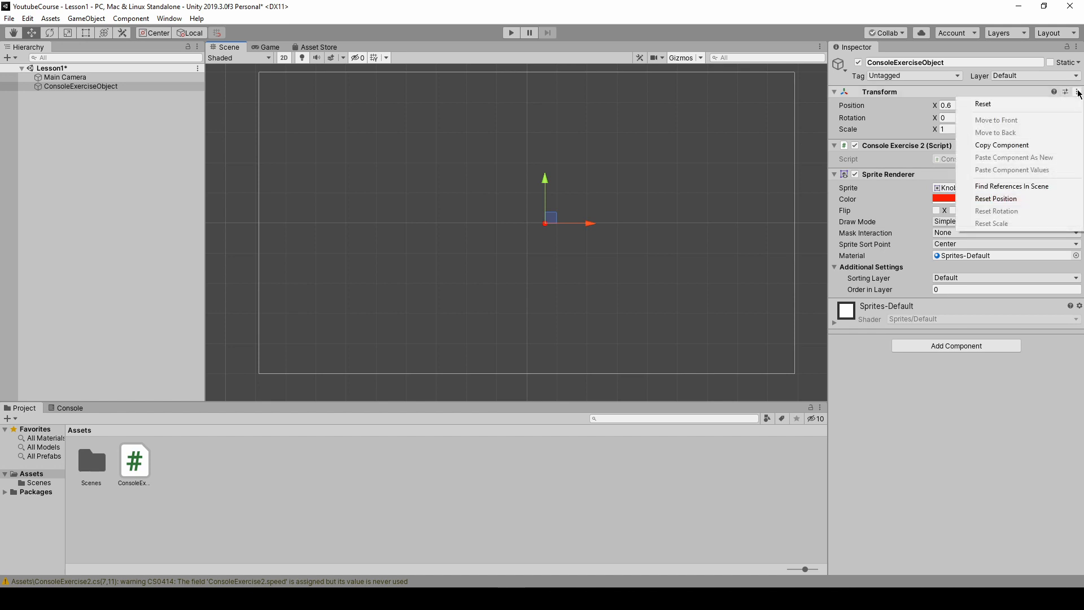
left_click(995, 199)
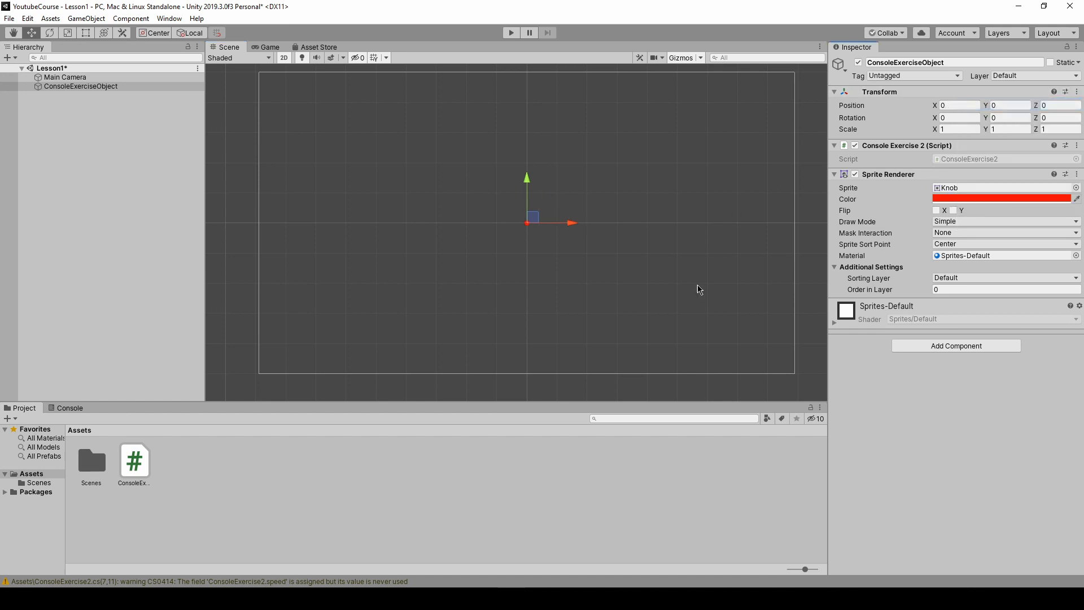
key("ctrl+s")
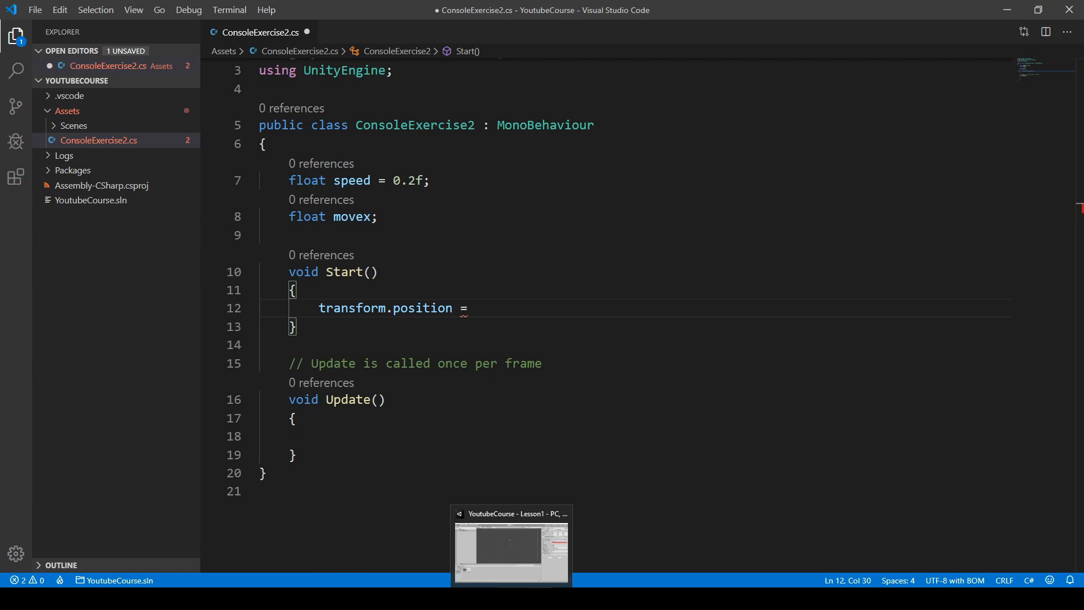
Resume editing the transform.position = new line inside Start.
left_click(510, 546)
type(" new")
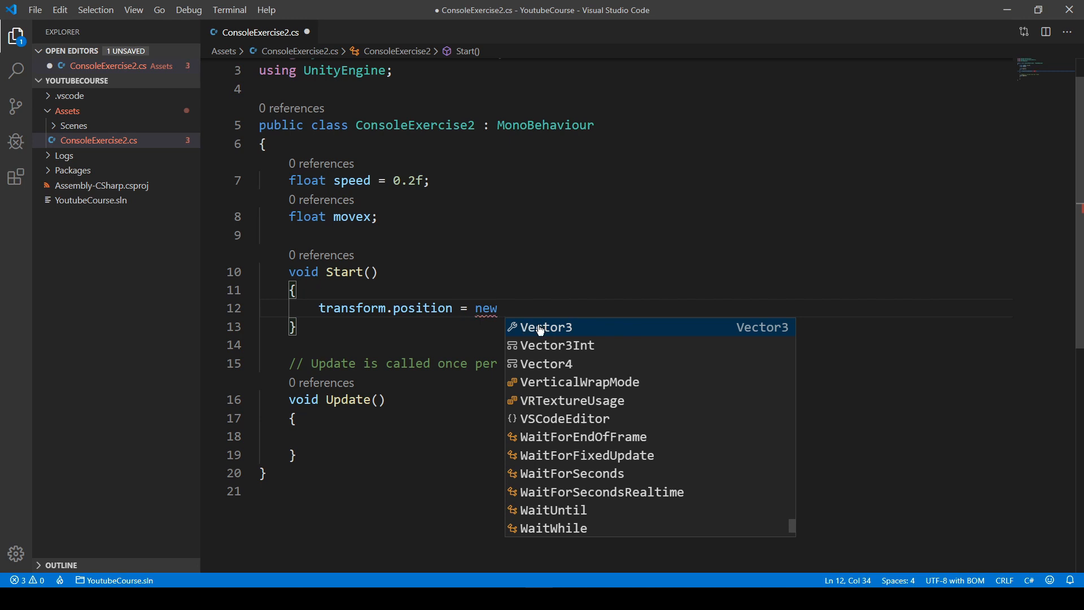
mouse_move(557, 332)
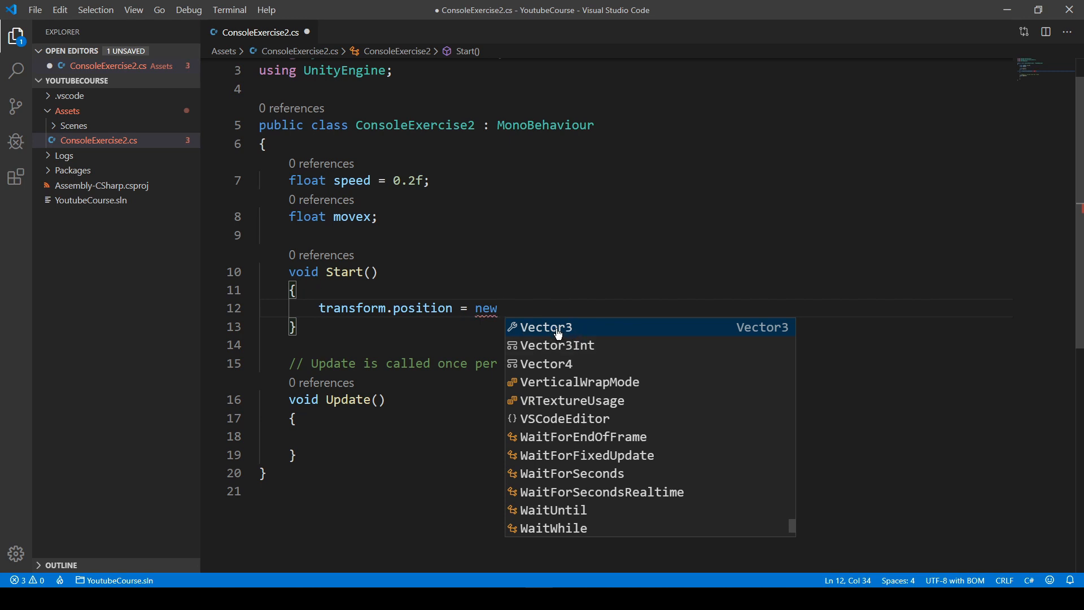
mouse_move(560, 335)
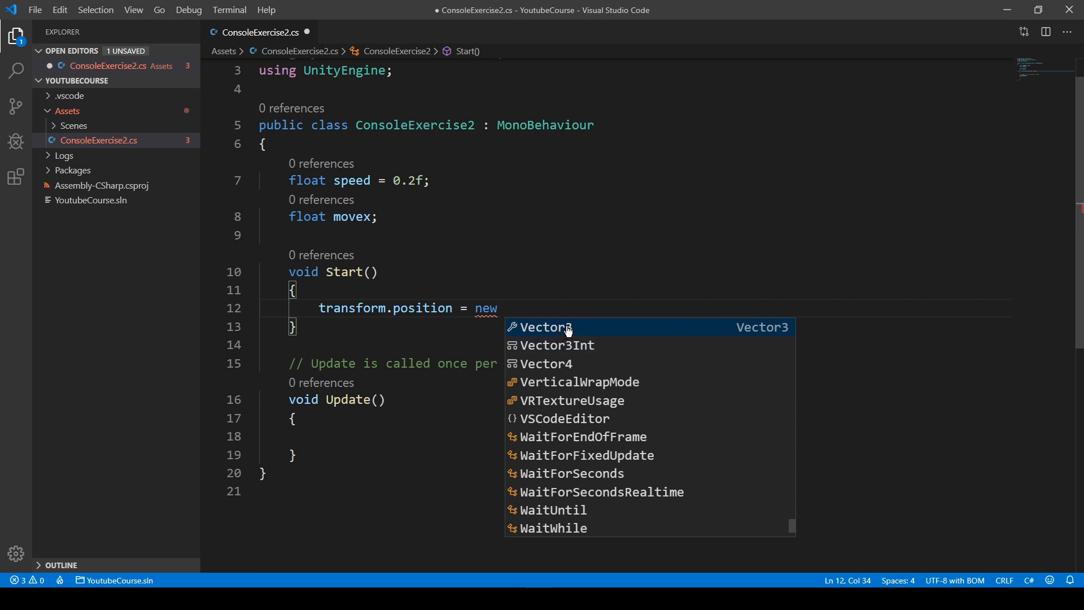
mouse_move(553, 332)
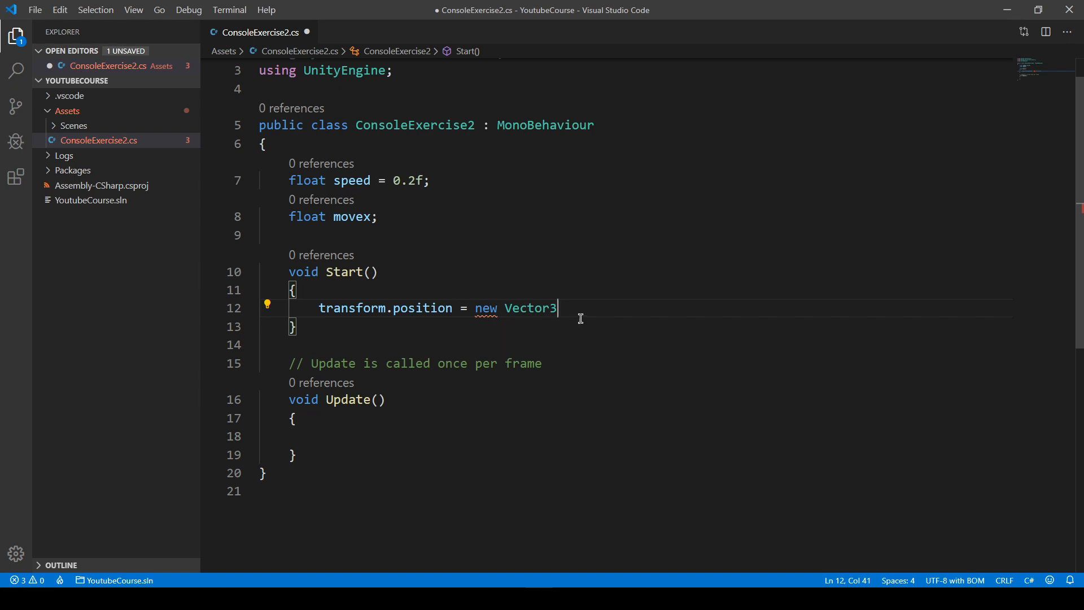
Complete the Start statement as transform.position = new Vector3(2f,0f,0f); and save the script.
type("()")
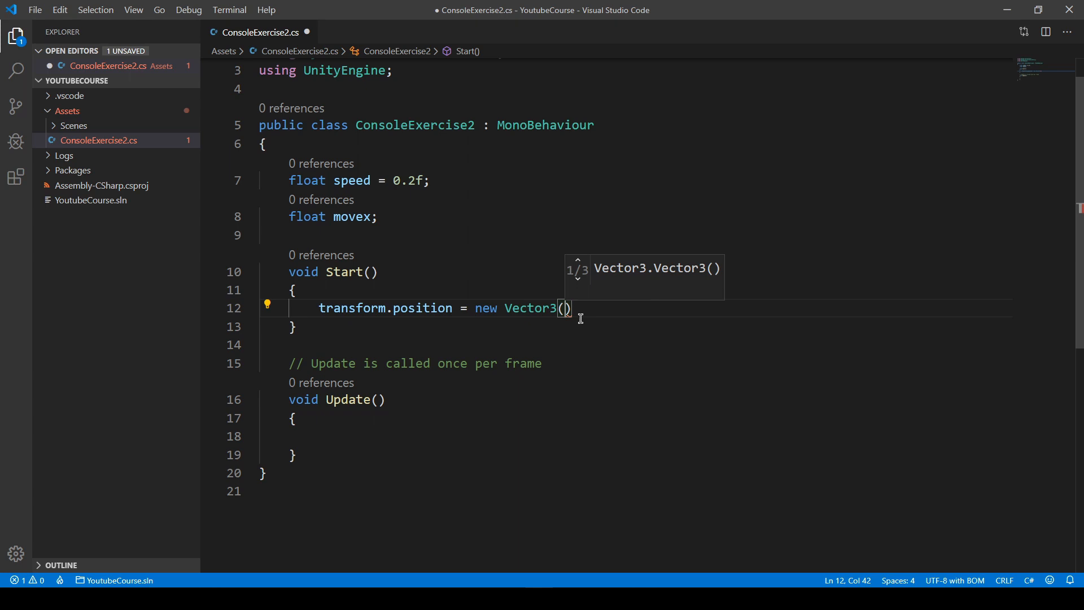
type("2f")
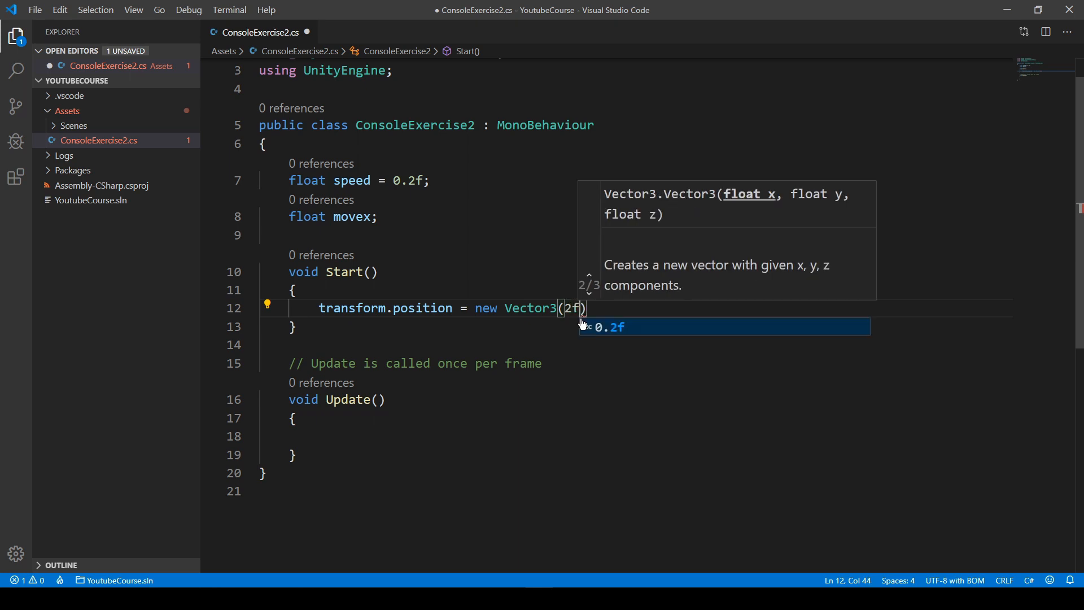
type(",")
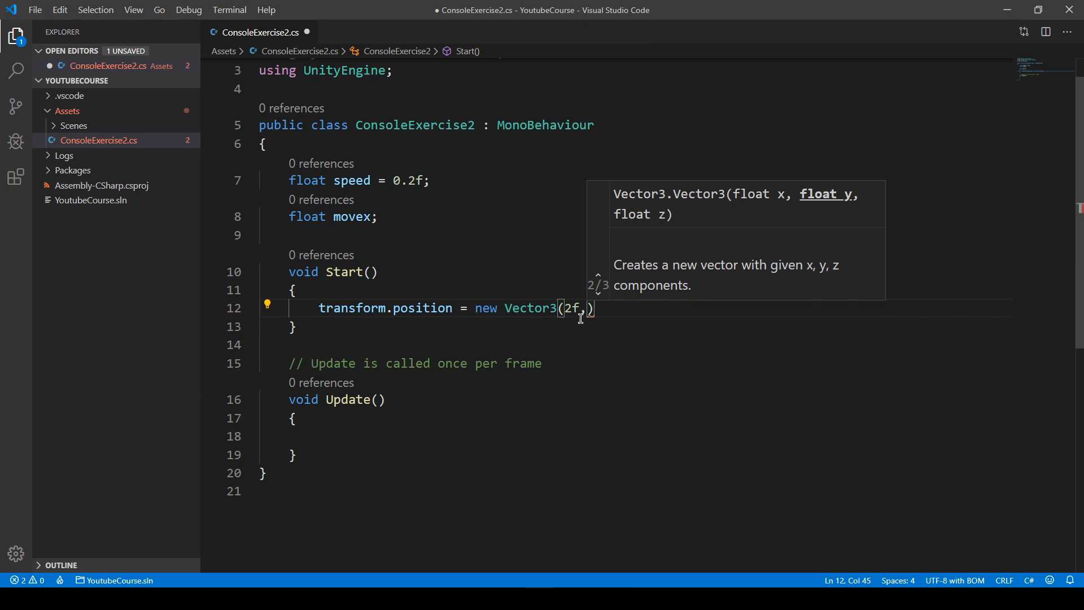
type("0f,")
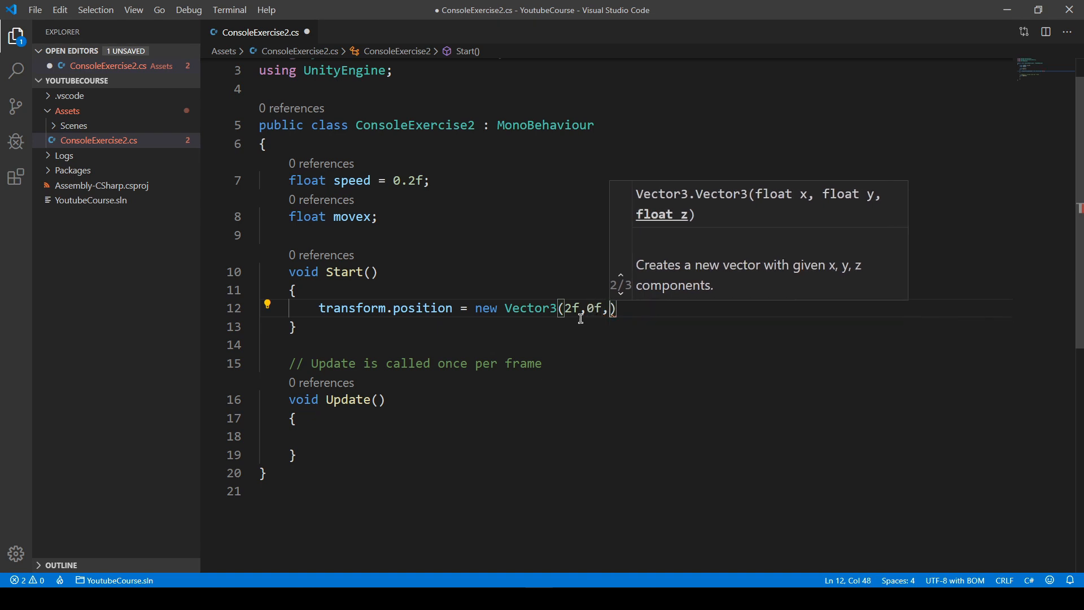
type("0")
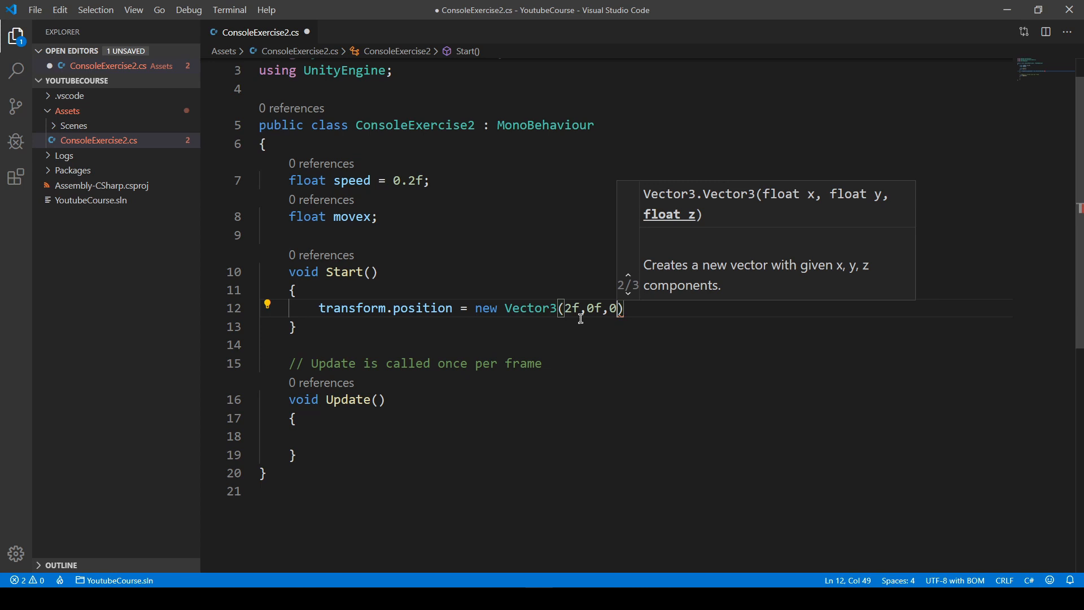
type("f")
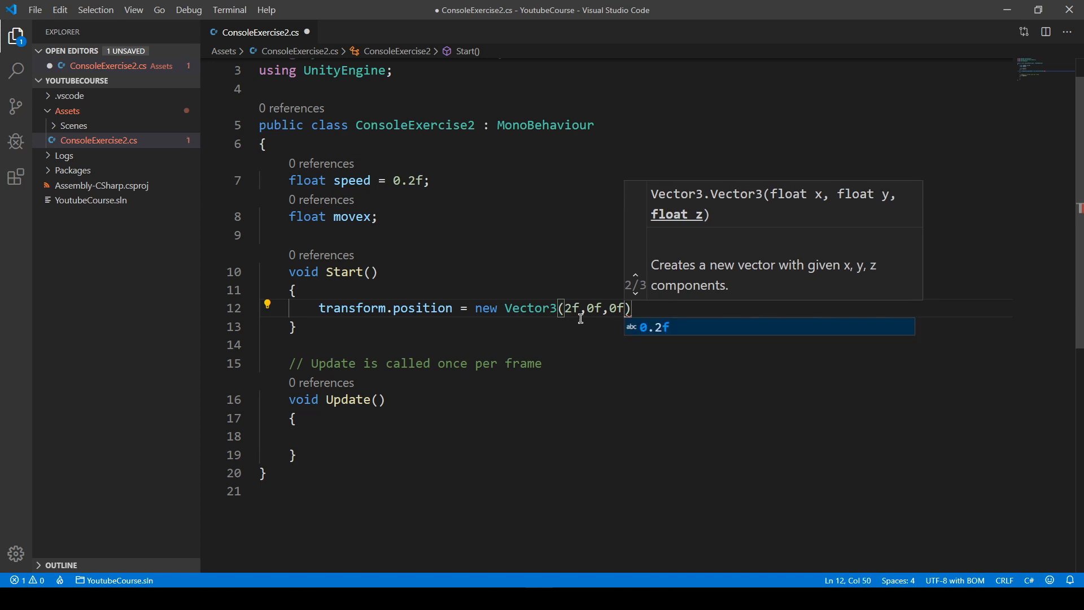
type(";")
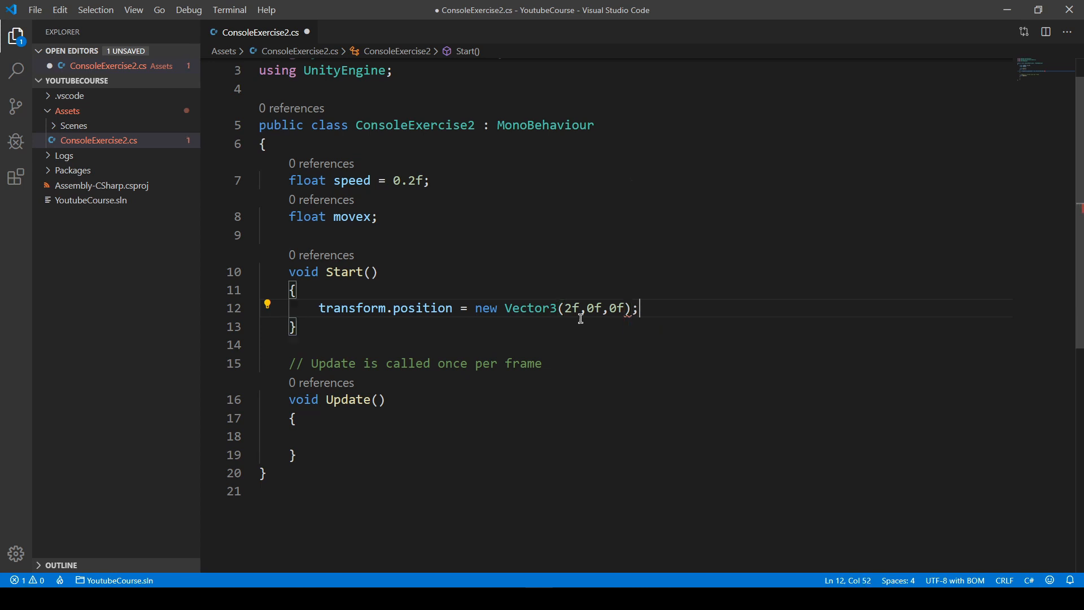
key("ctrl+s")
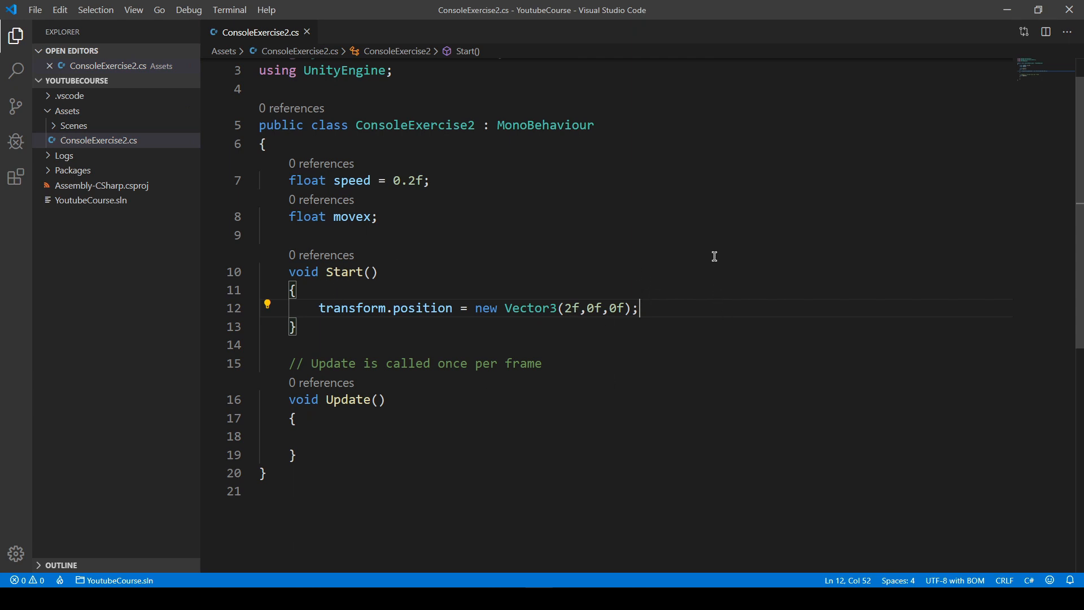
mouse_move(465, 141)
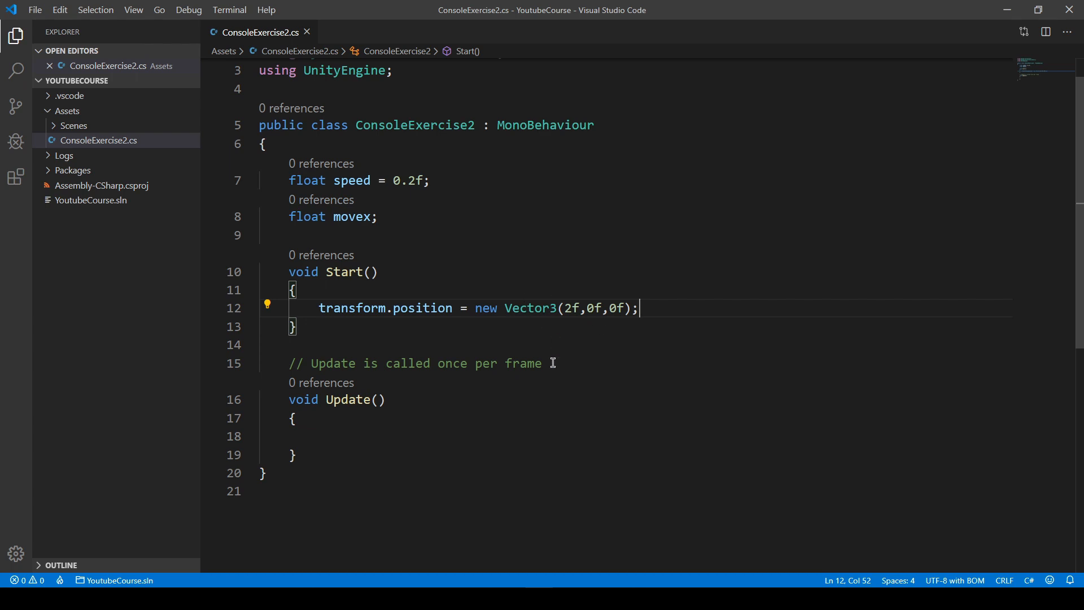
mouse_move(257, 185)
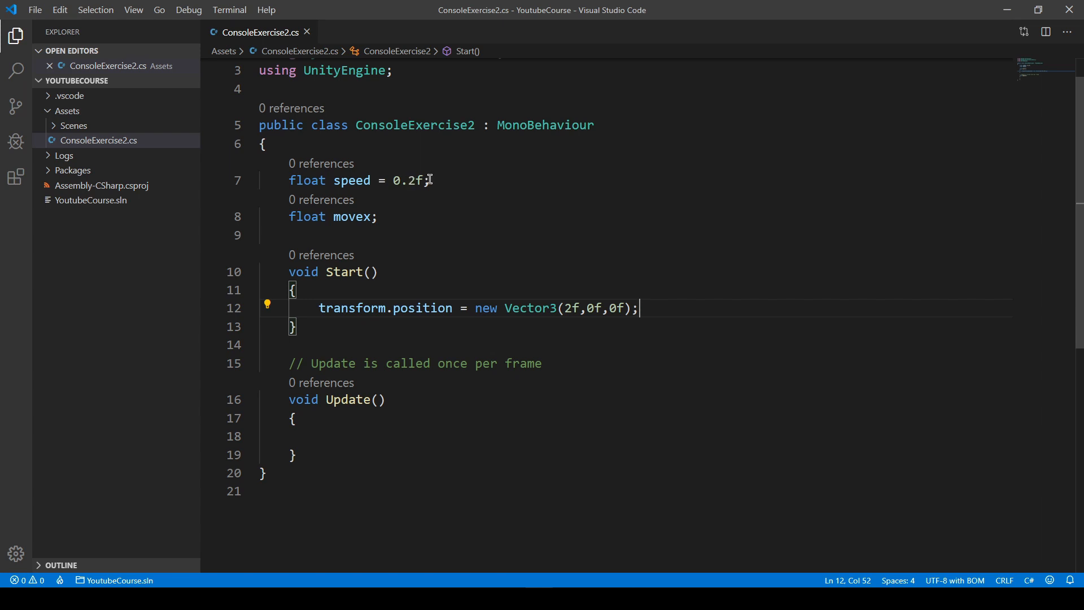
mouse_move(379, 230)
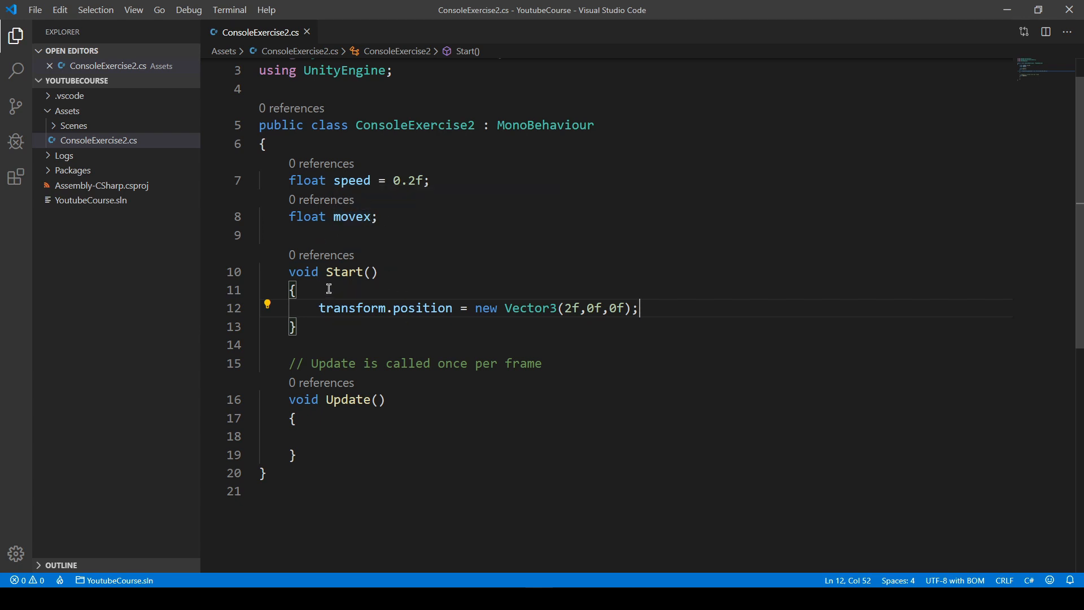
mouse_move(415, 323)
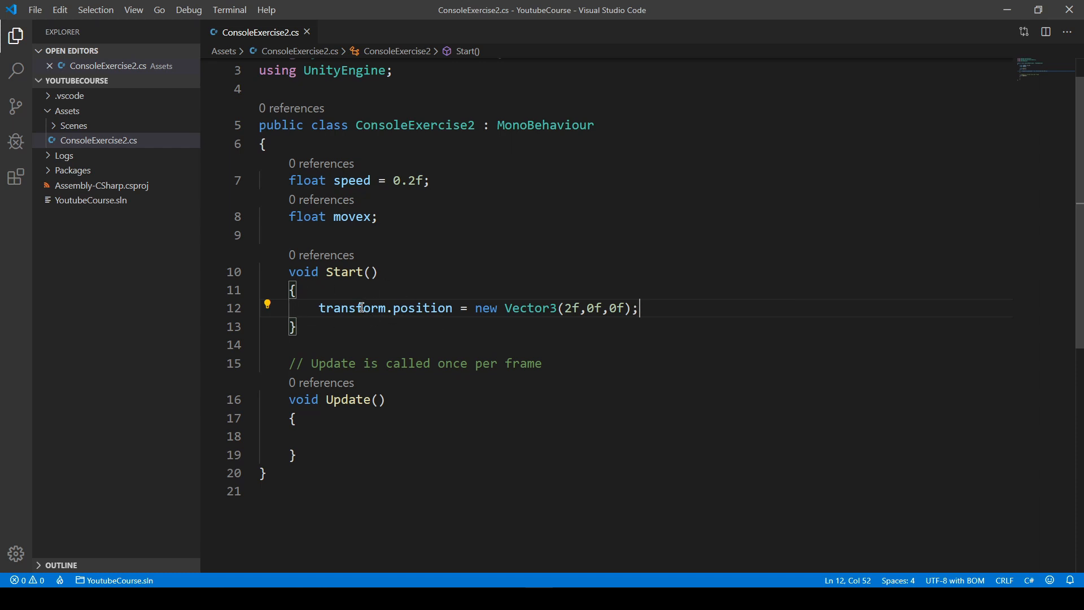
mouse_move(512, 297)
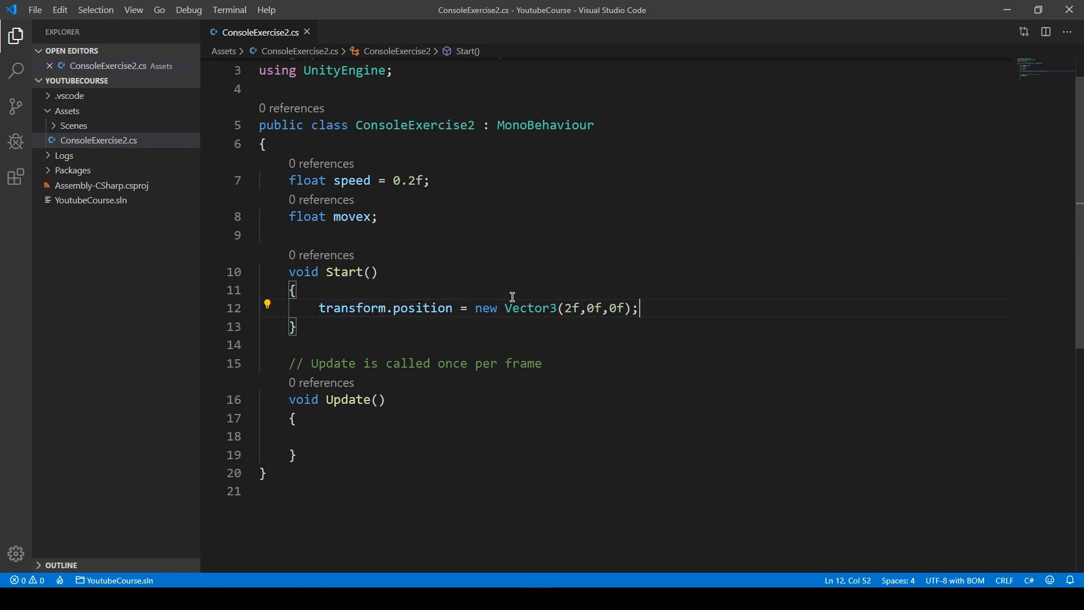
mouse_move(574, 284)
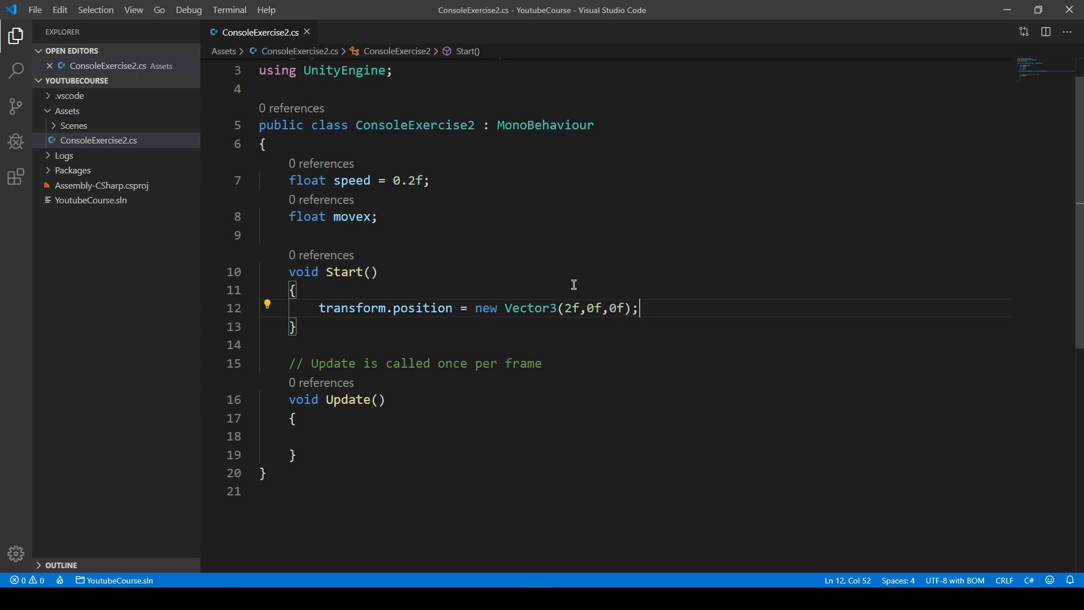
mouse_move(489, 311)
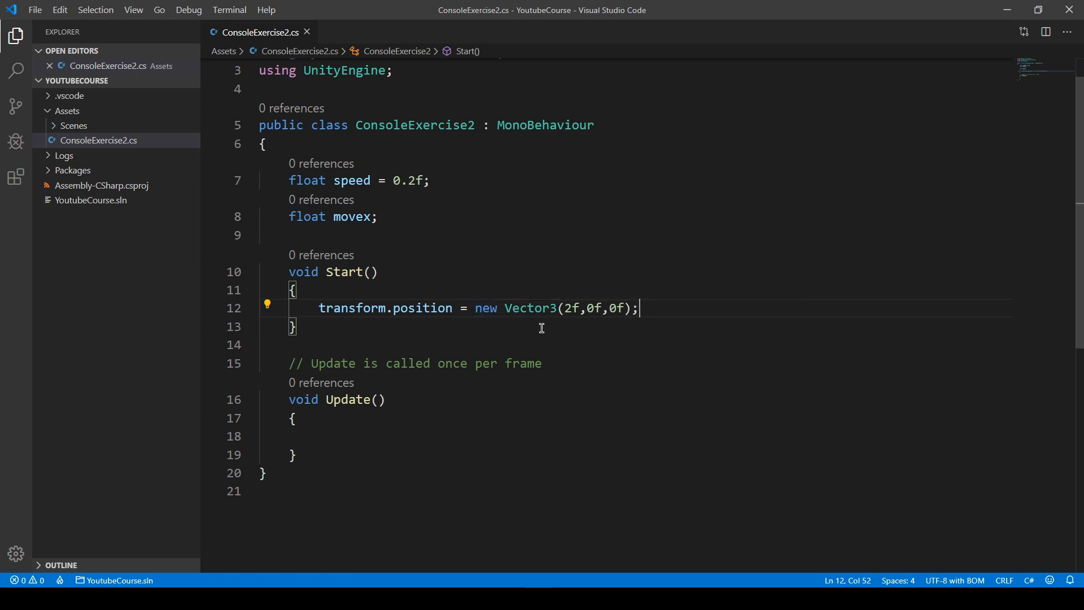
double_click(486, 307)
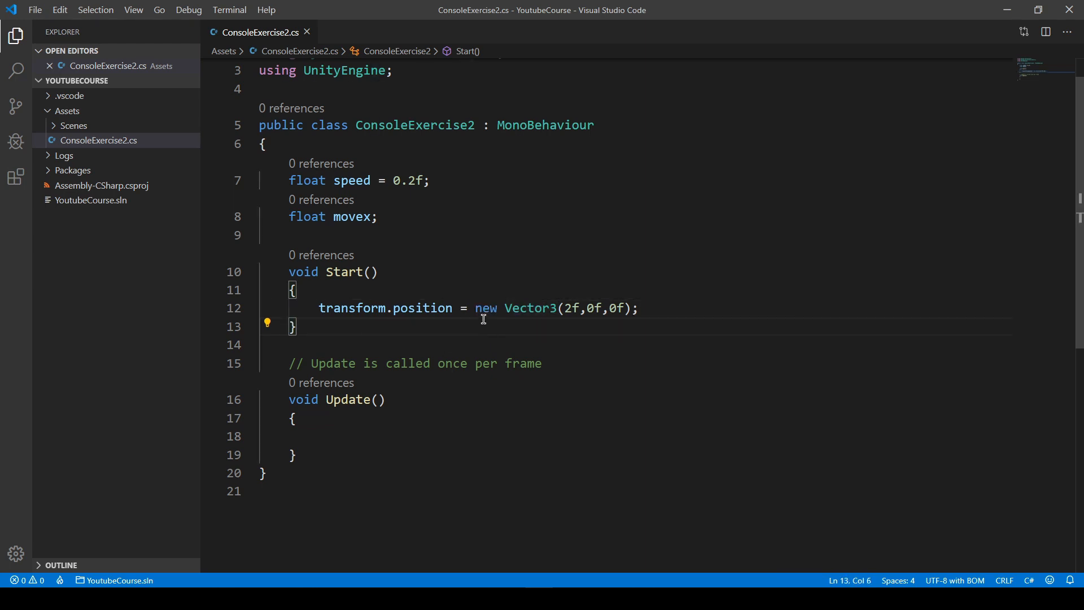
mouse_move(531, 307)
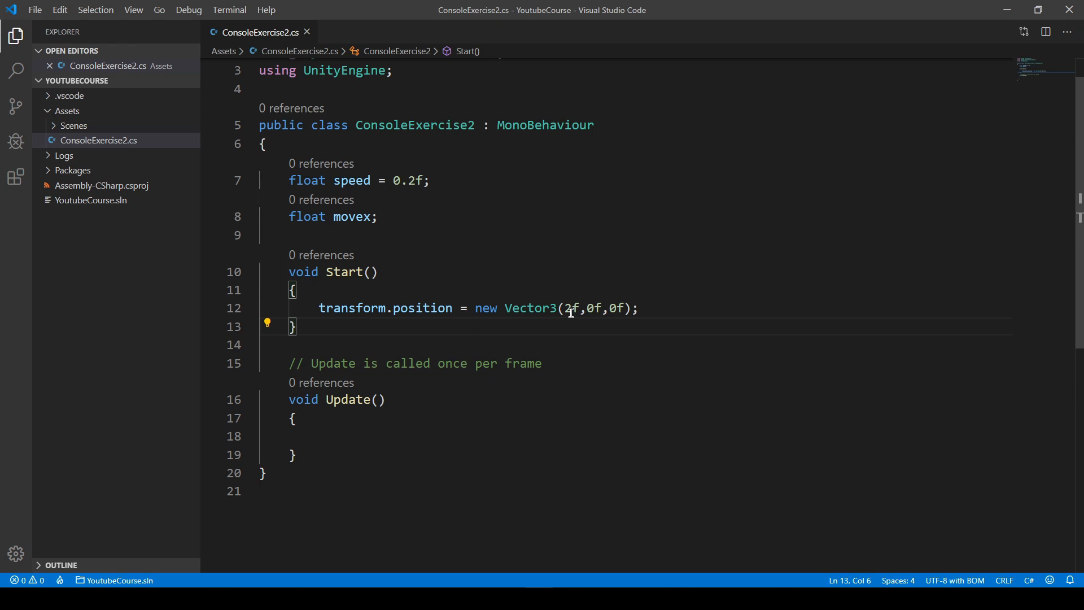
mouse_move(600, 323)
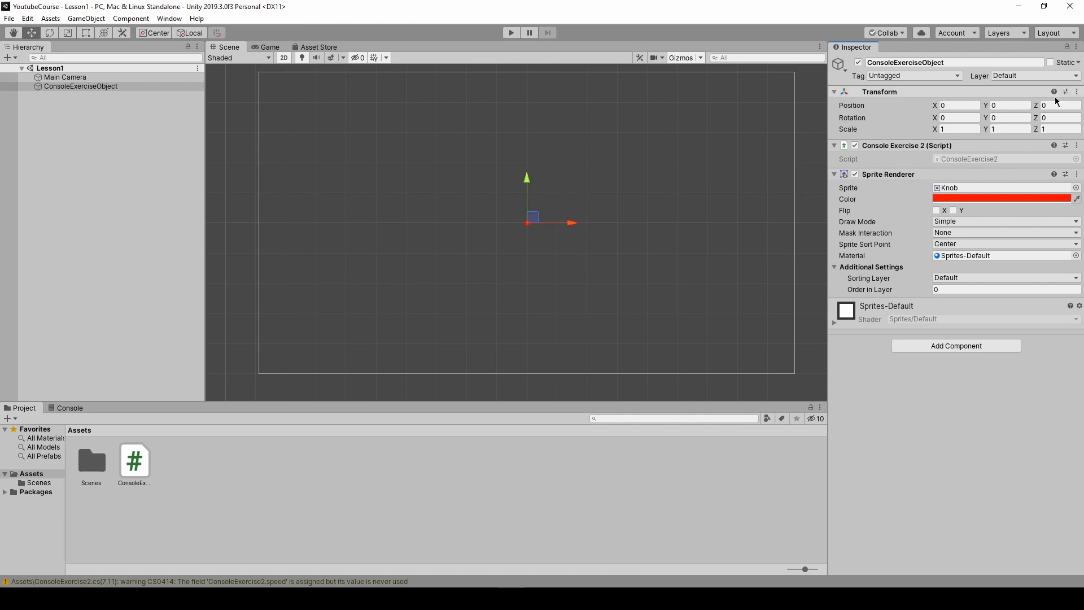
Play the scene to confirm the Knob starts at X 2, stop it, and nudge the Knob to about X 1.99.
left_click(510, 32)
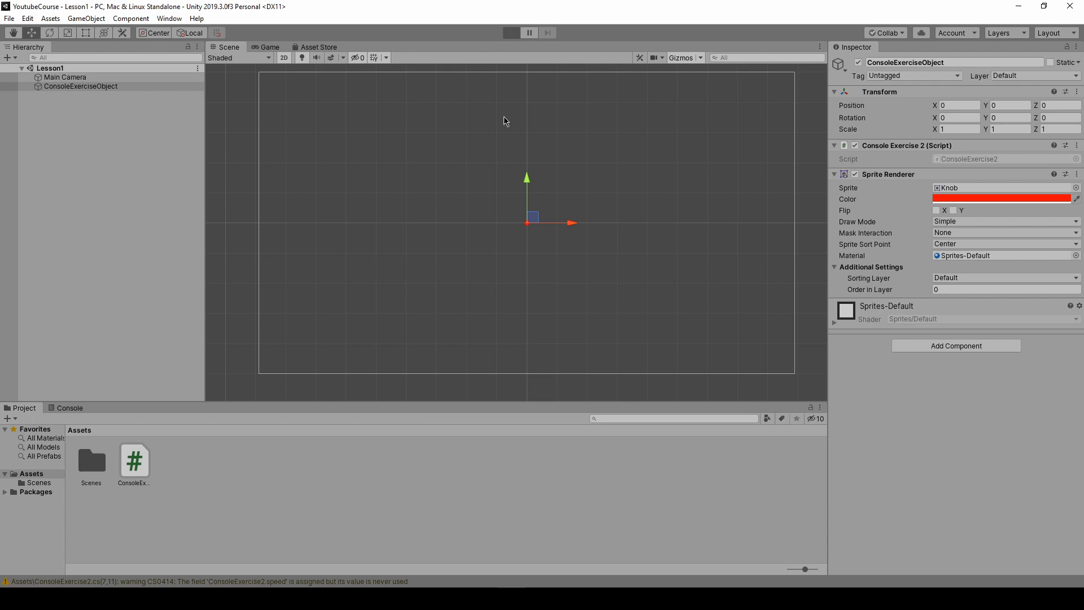
left_click(510, 33)
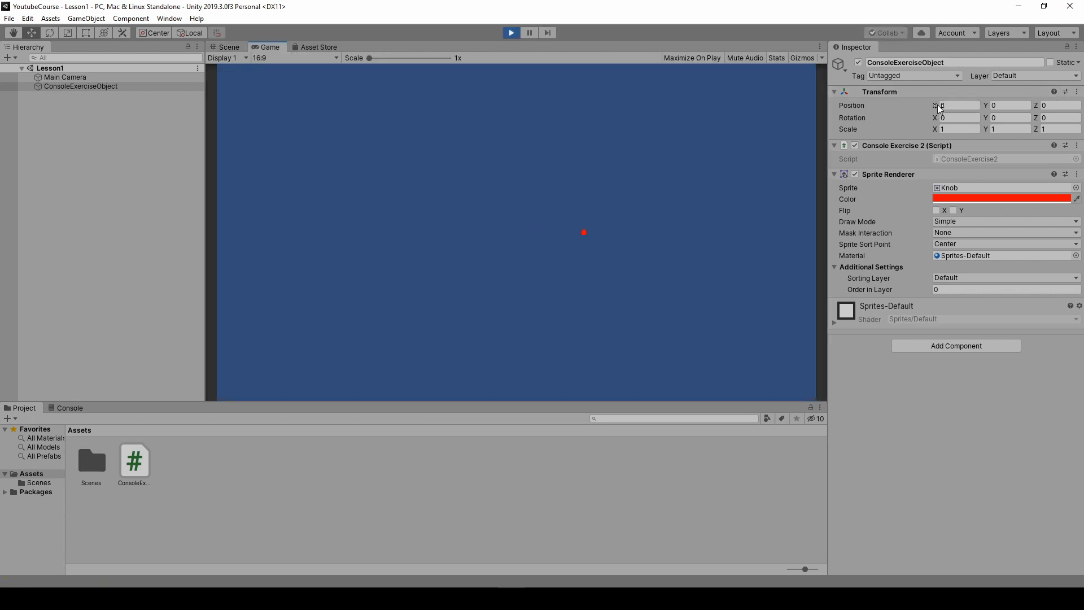
type("2")
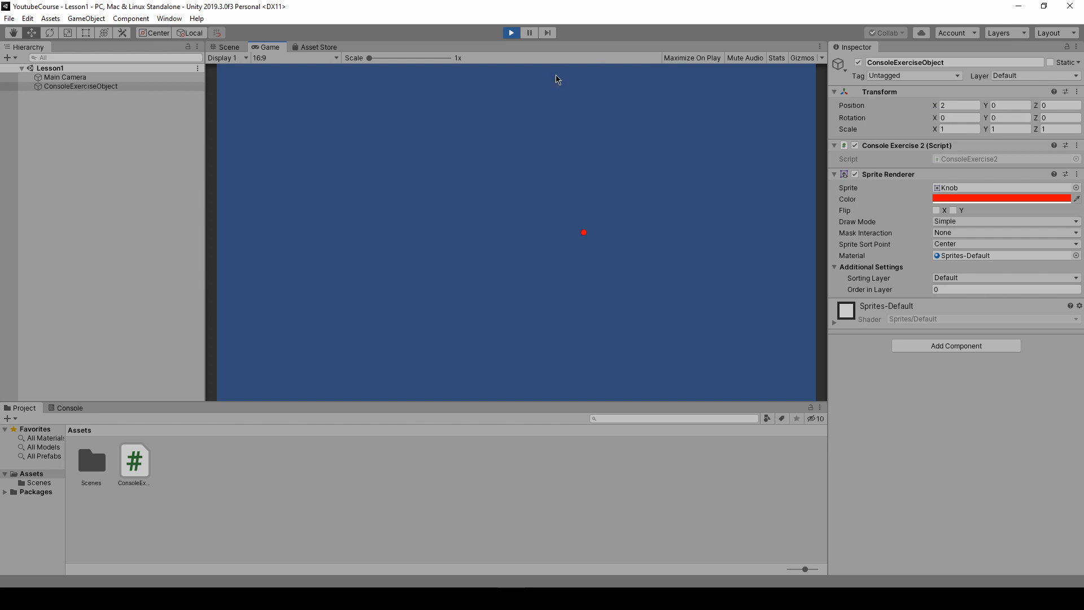
left_click(228, 47)
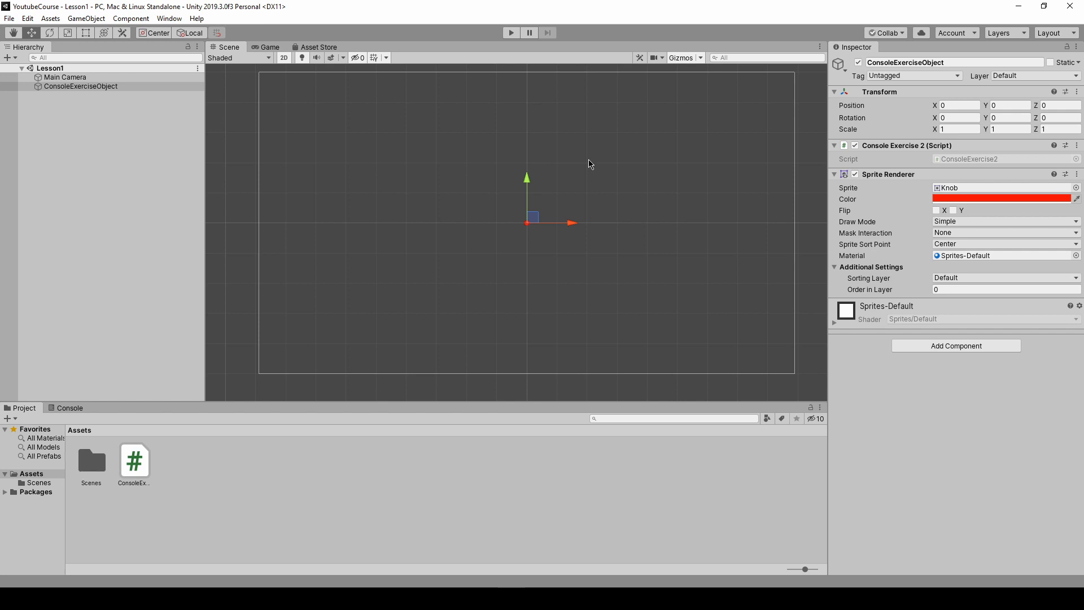
mouse_move(587, 166)
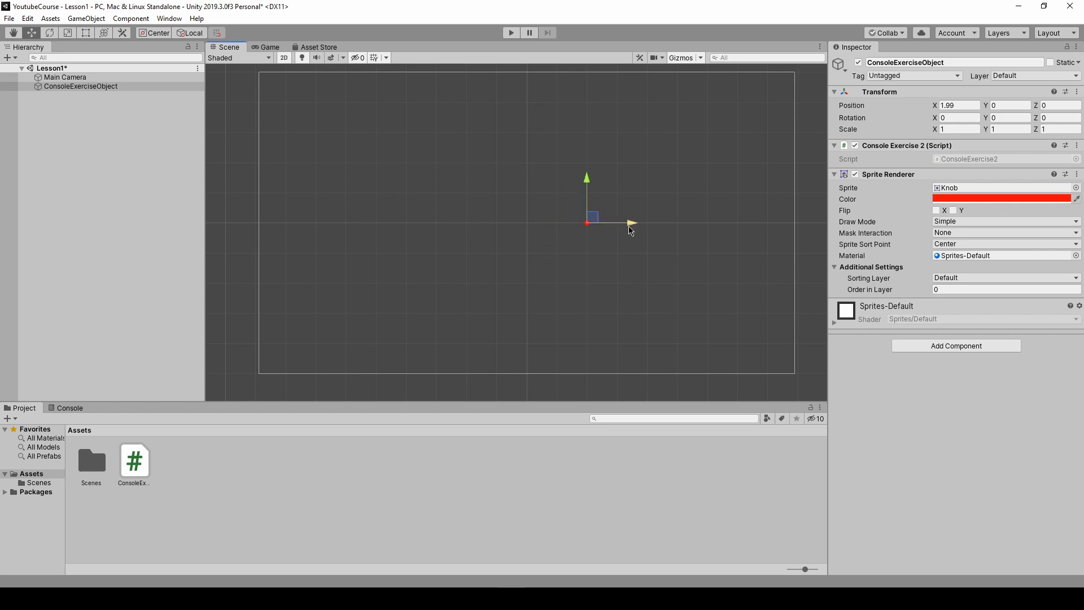
left_click_drag(586, 199, 585, 117)
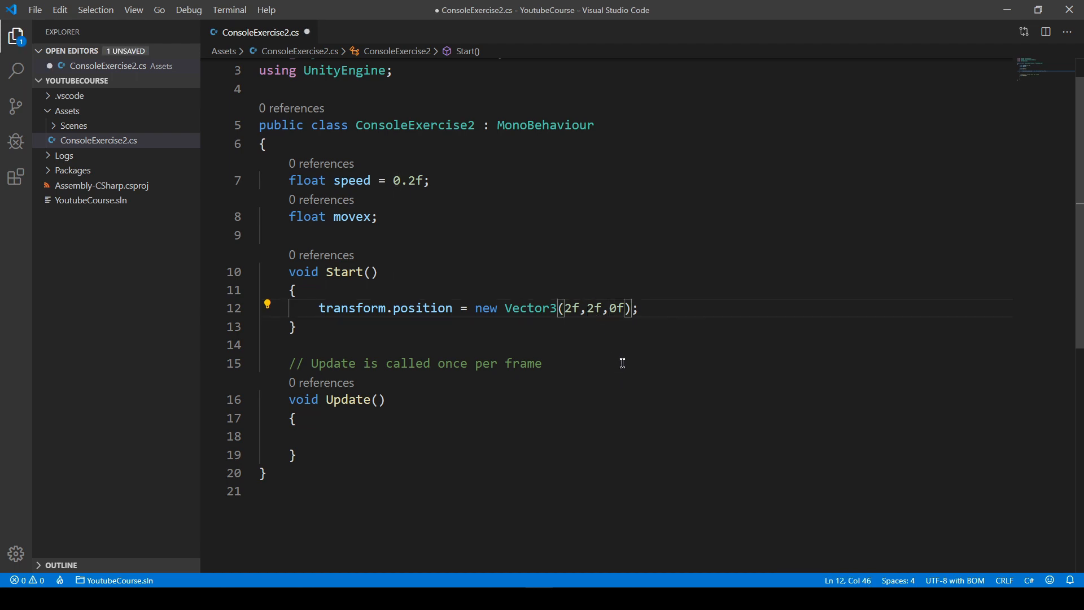
Save the script with Start targeting new Vector3(2f,2f,0f).
key("ctrl+s")
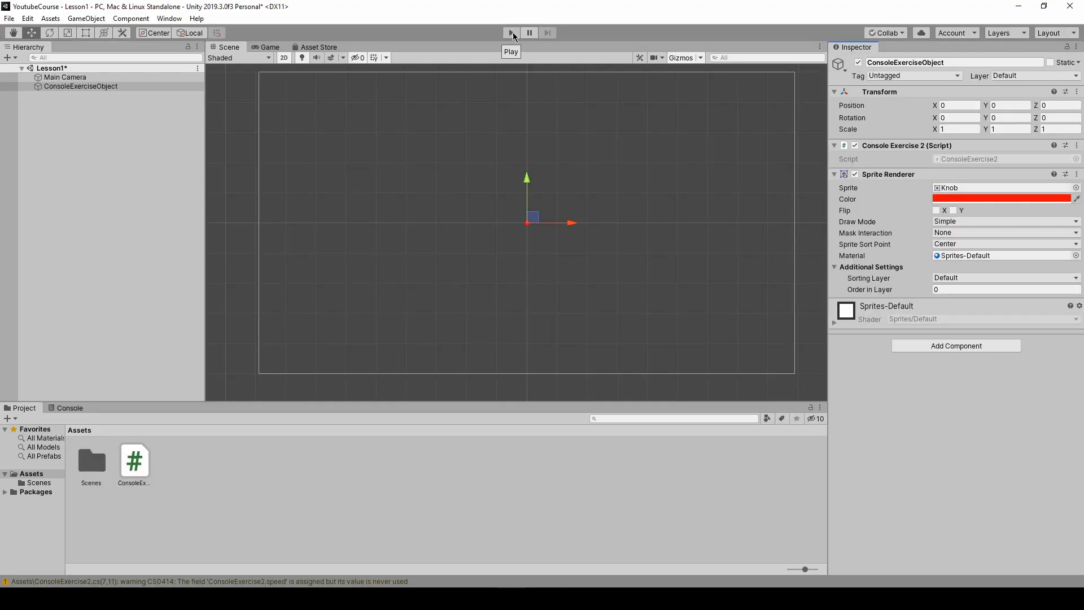
Play the scene to see the Knob placed at X 2, Y 2, then stop the run.
left_click(510, 33)
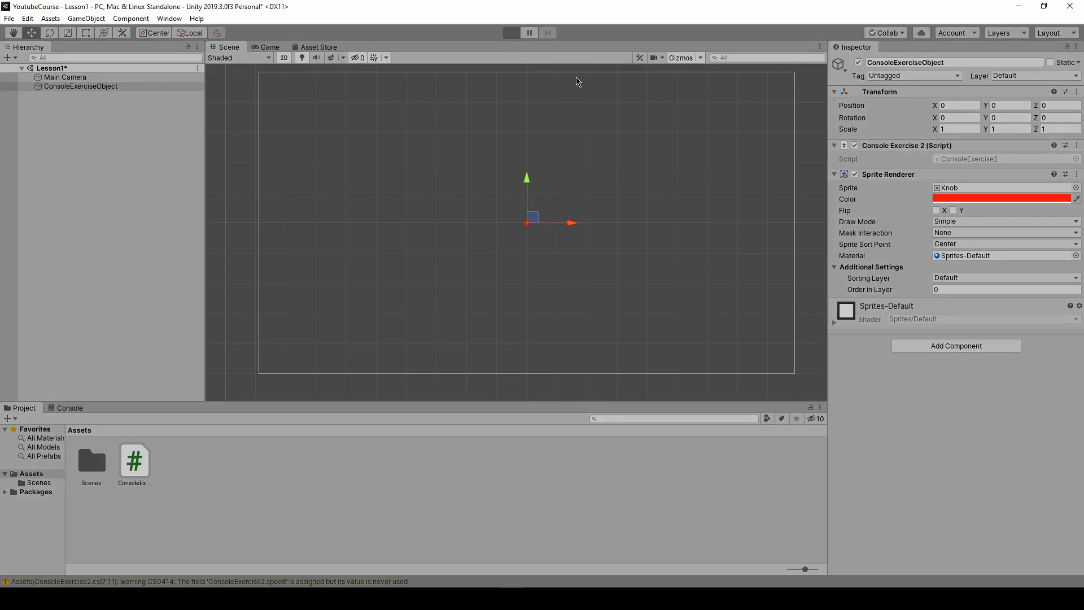
left_click(510, 33)
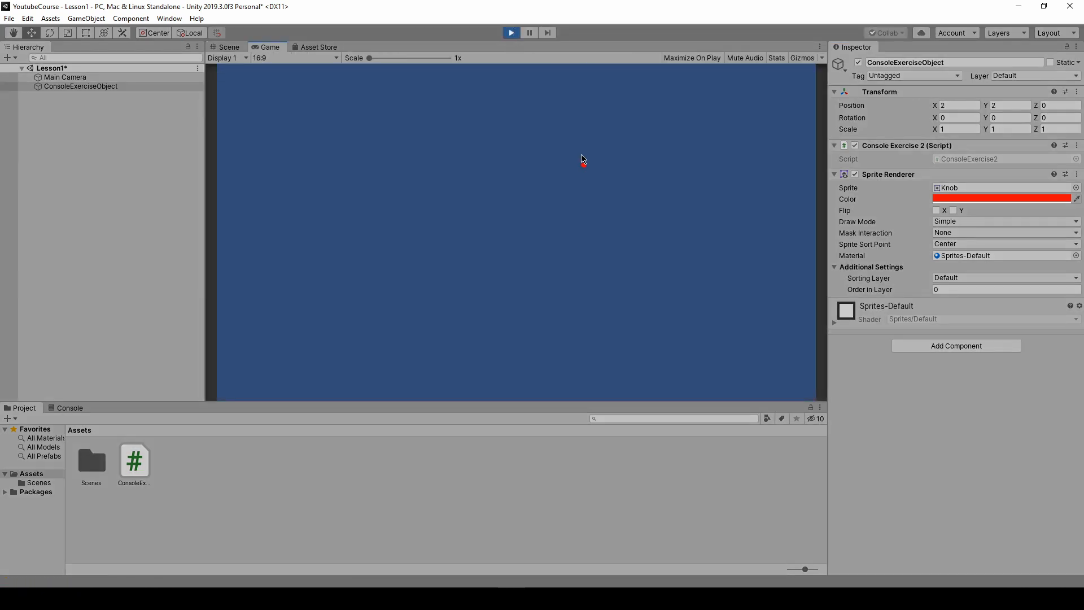
left_click(958, 105)
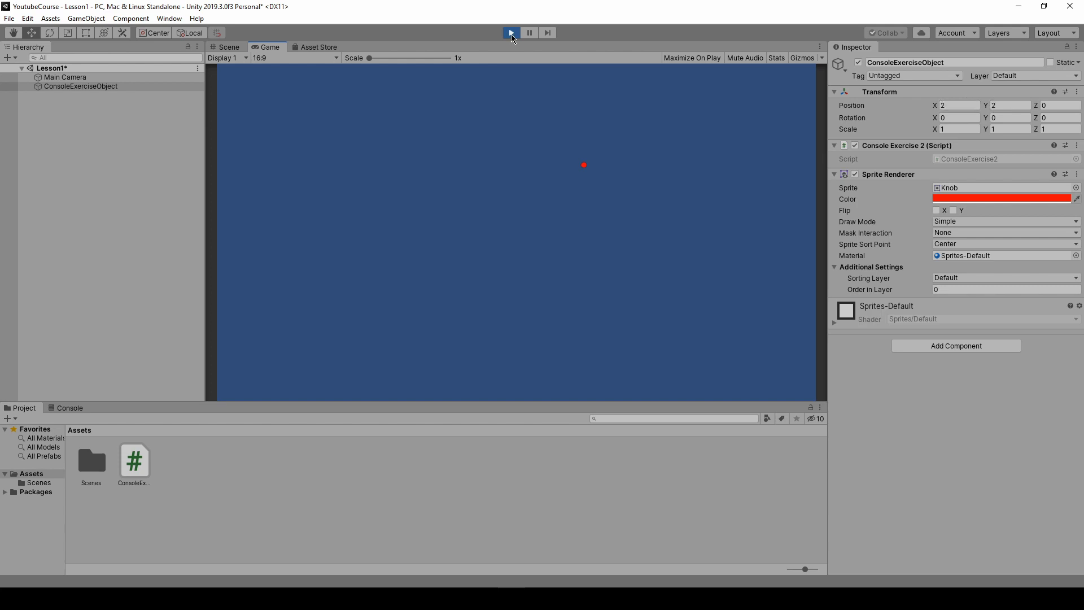
left_click(510, 32)
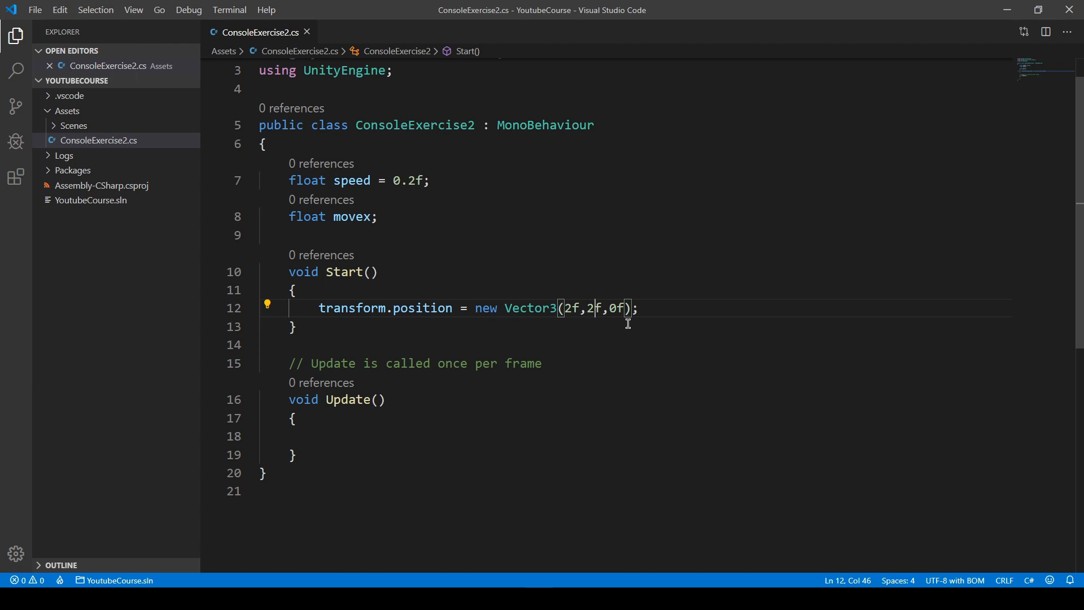
mouse_move(589, 344)
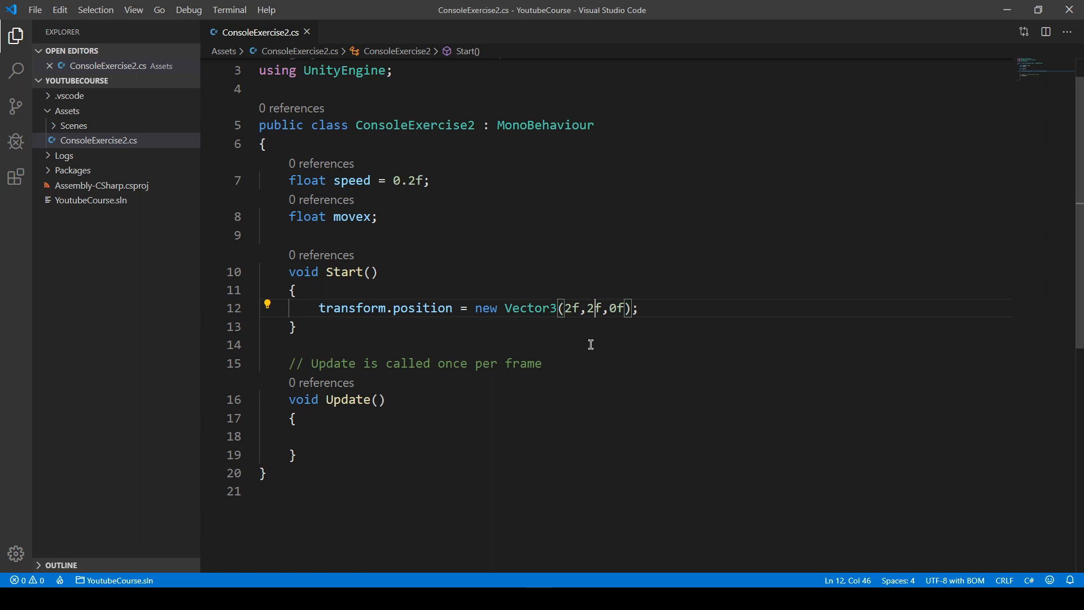
mouse_move(768, 325)
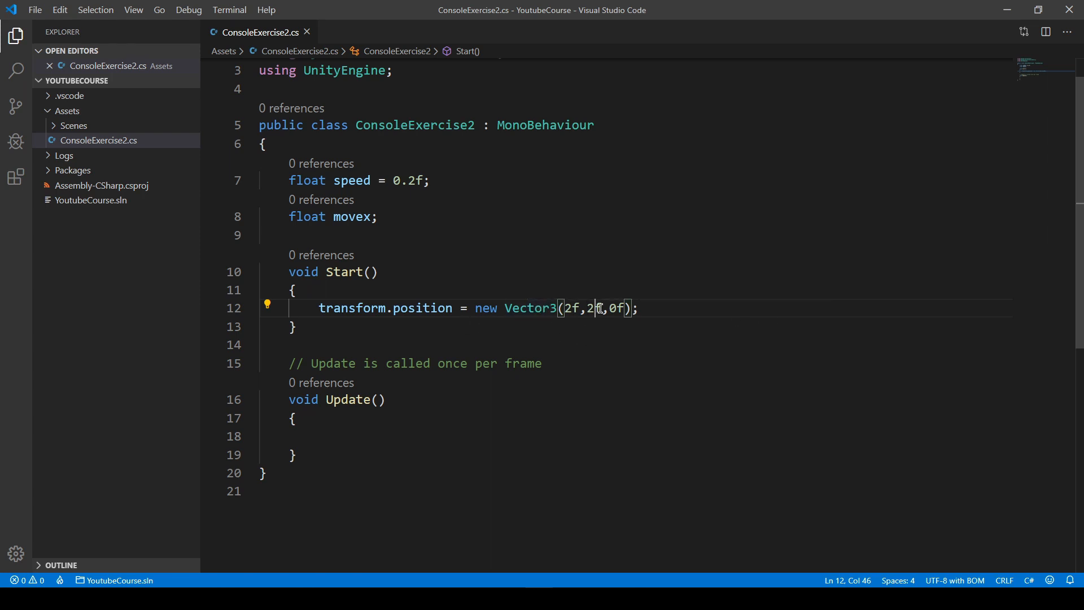
mouse_move(750, 310)
type("0")
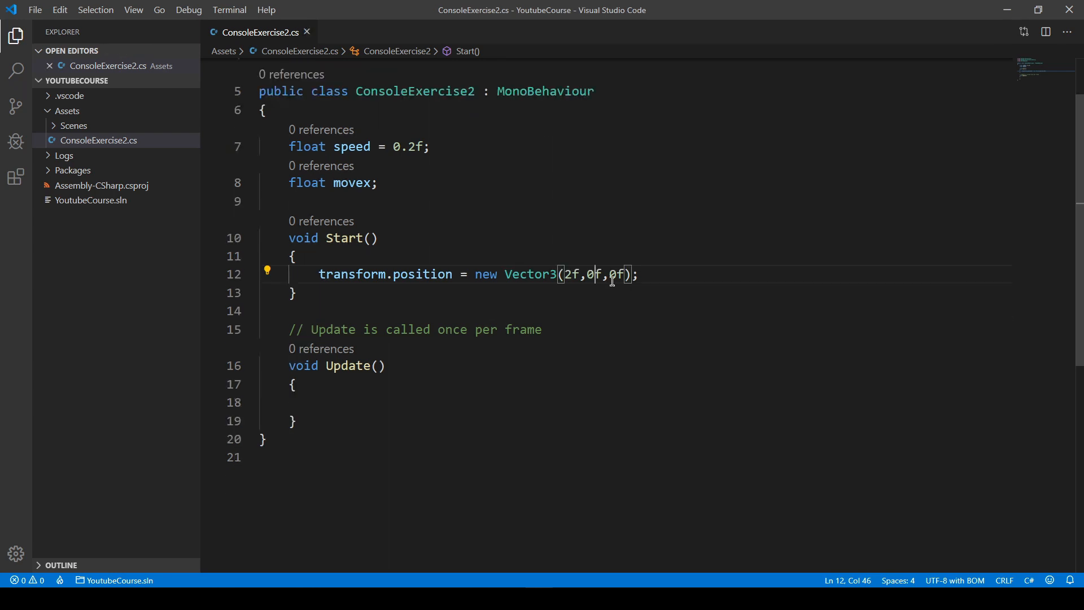
mouse_move(578, 309)
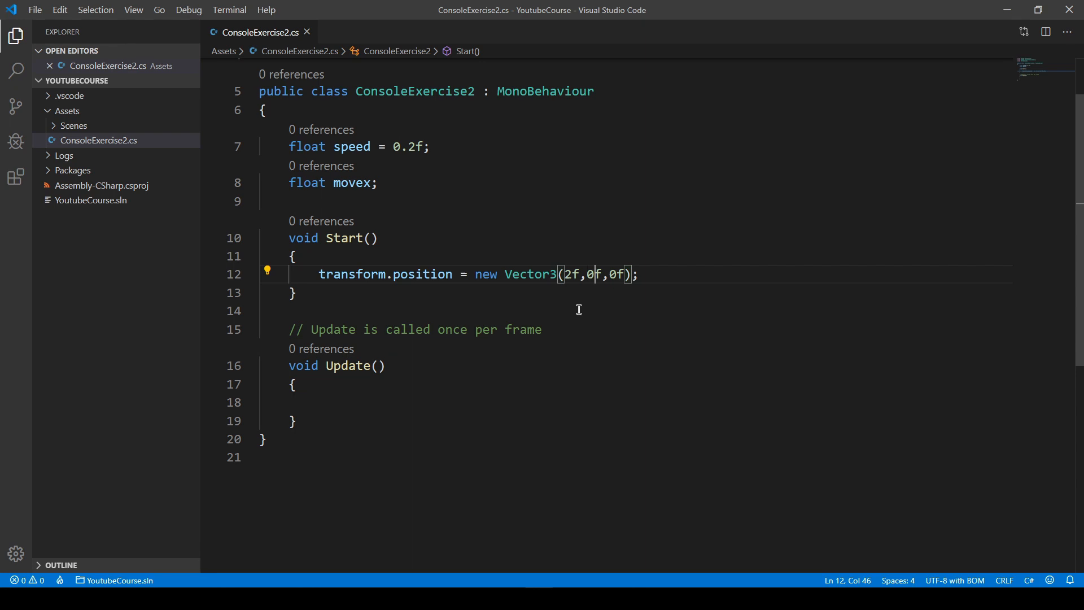
mouse_move(651, 270)
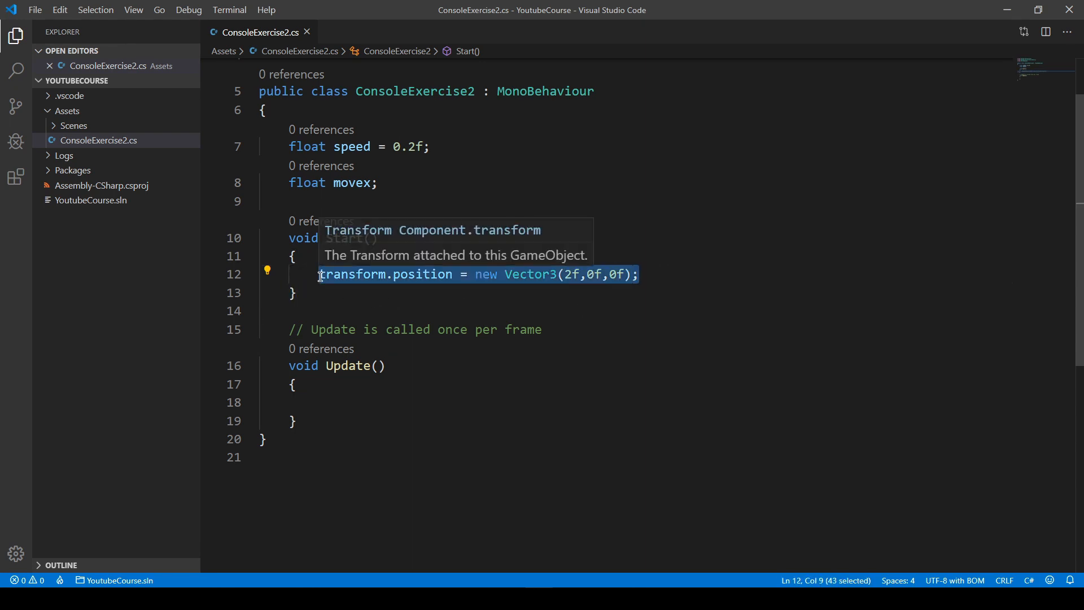
Move transform.position = new Vector3(2f,0f,0f); from Start into Update and save.
key("Delete")
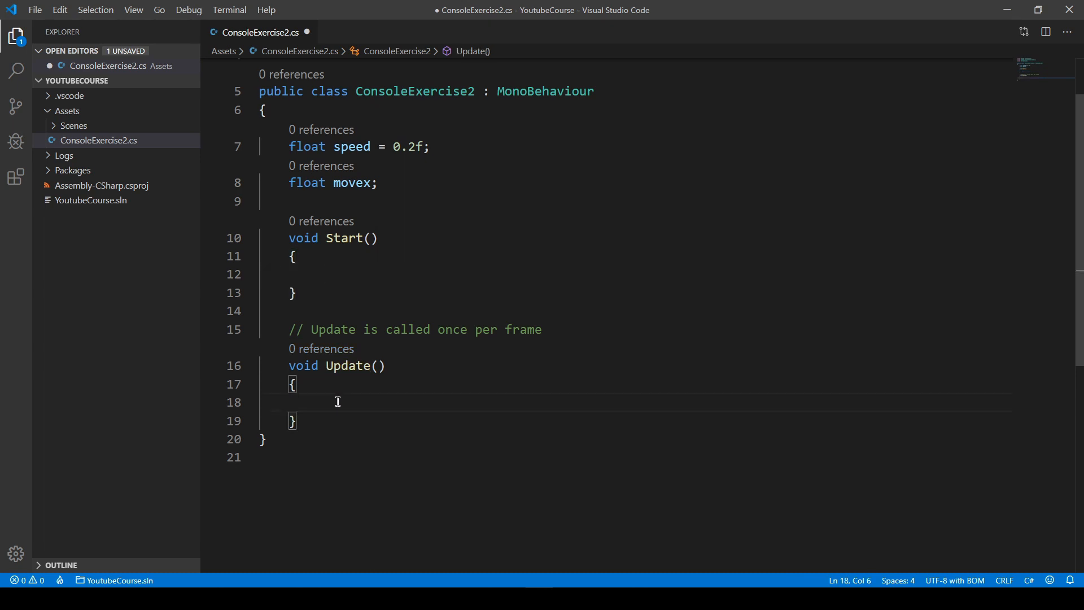
type("transform.position = new Vector3(2f,0f,0f);")
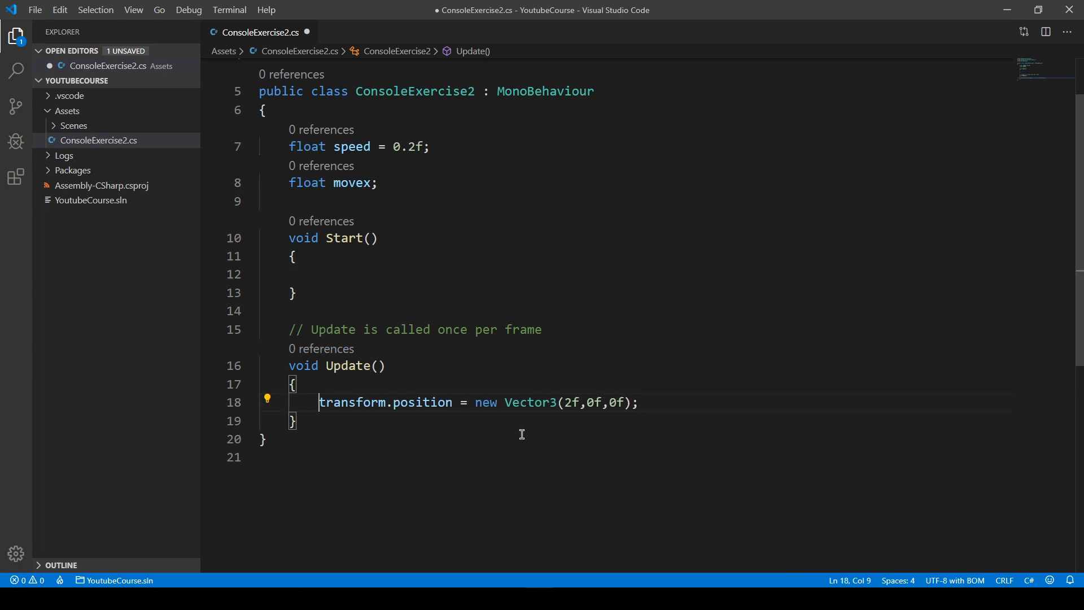
key("ctrl+s")
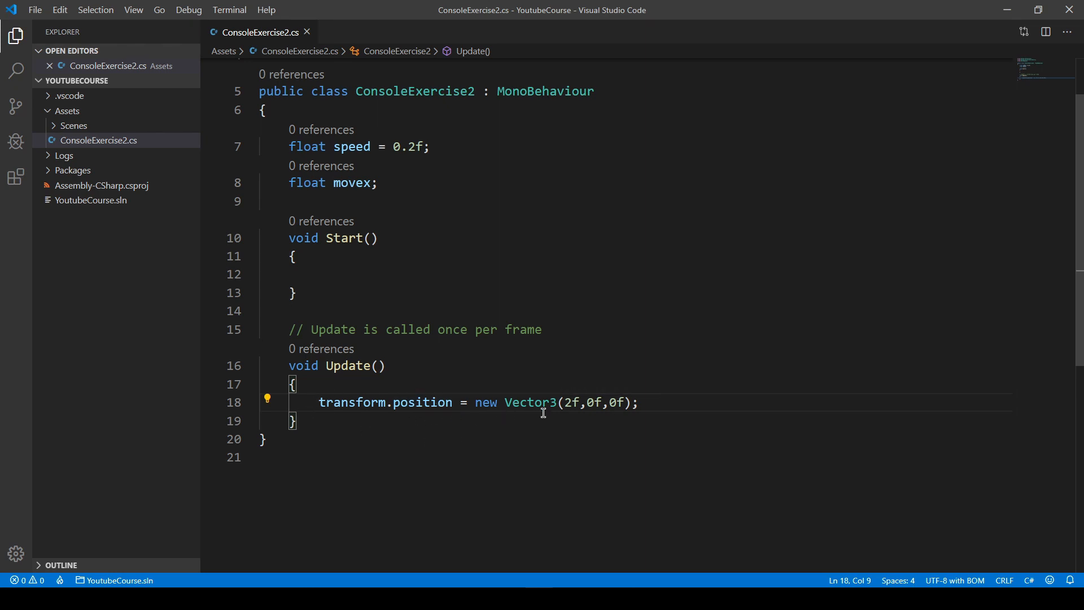
mouse_move(564, 407)
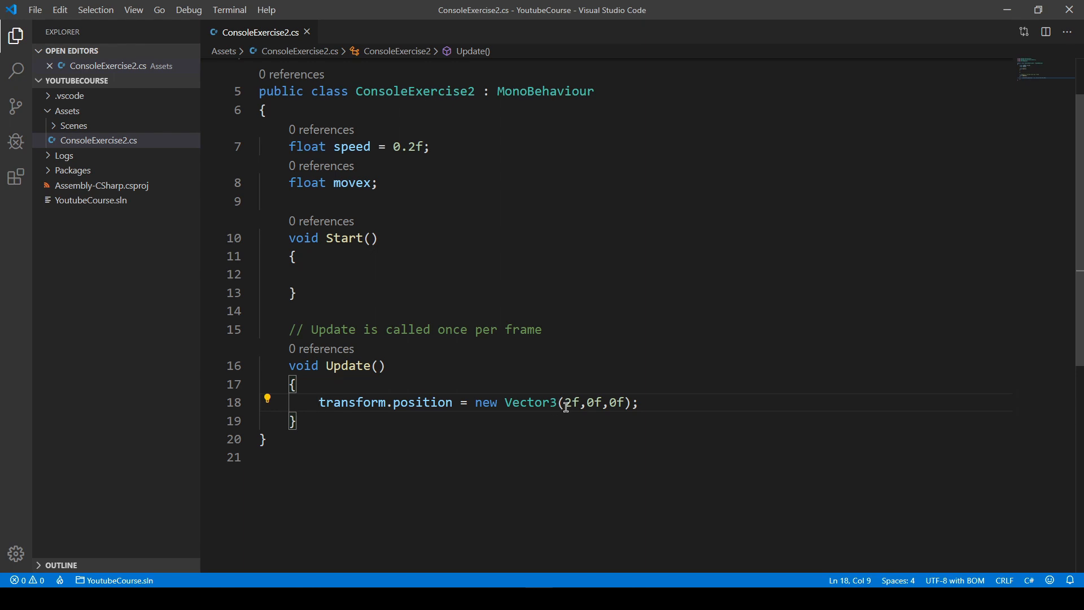
mouse_move(582, 431)
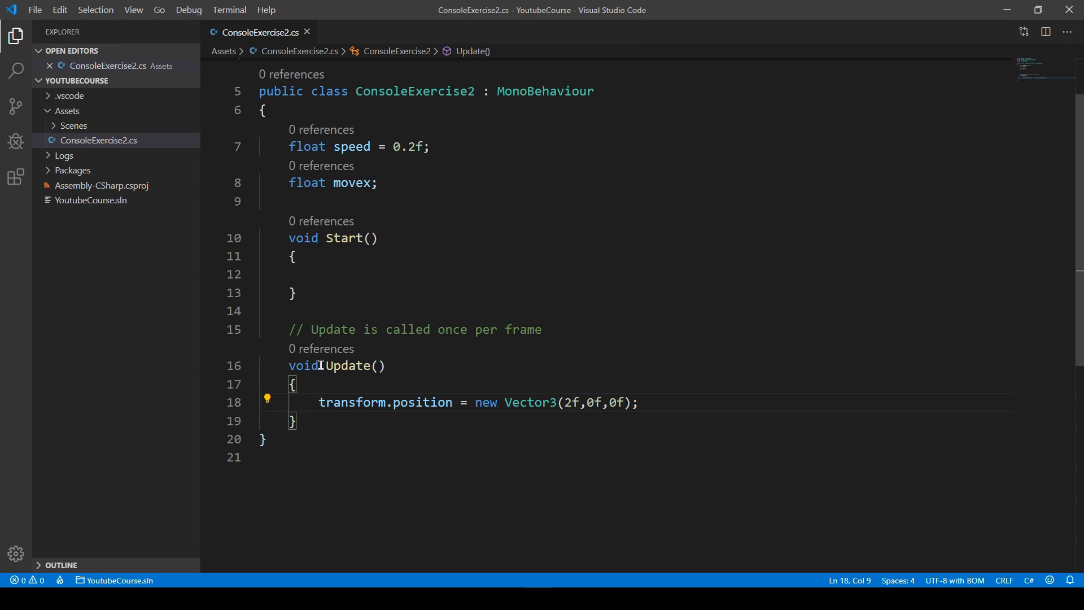
double_click(348, 364)
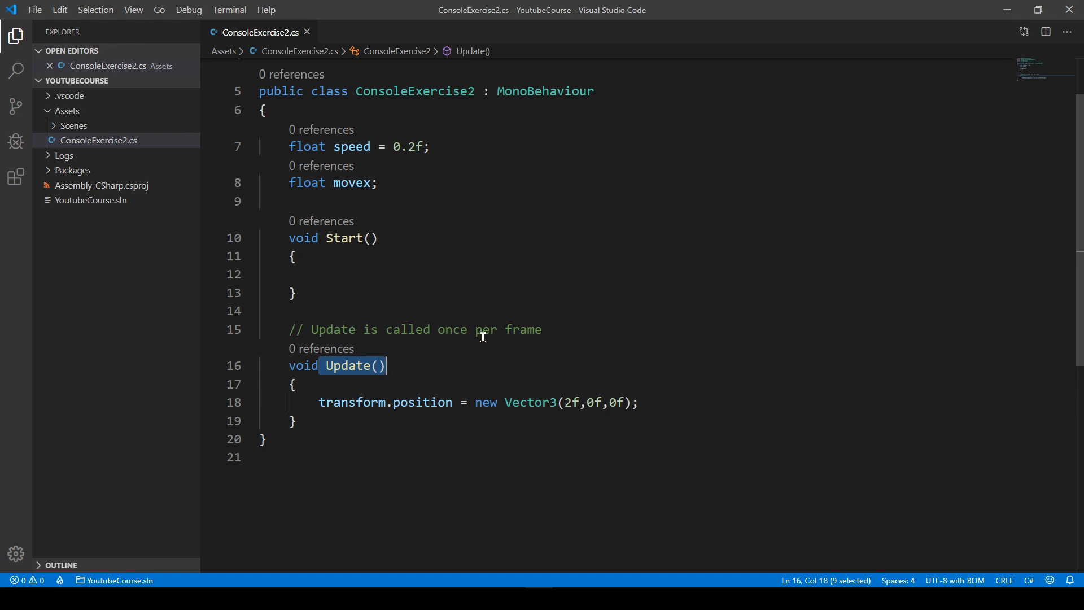
mouse_move(549, 393)
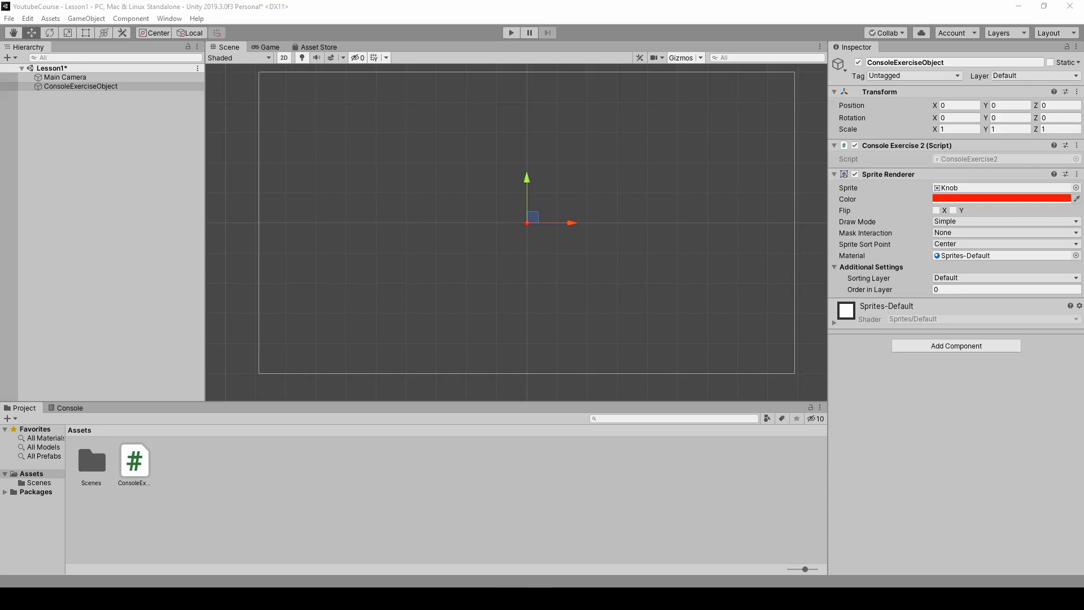
Play the scene to confirm Update holds the Knob at X 2, then stop.
left_click(510, 33)
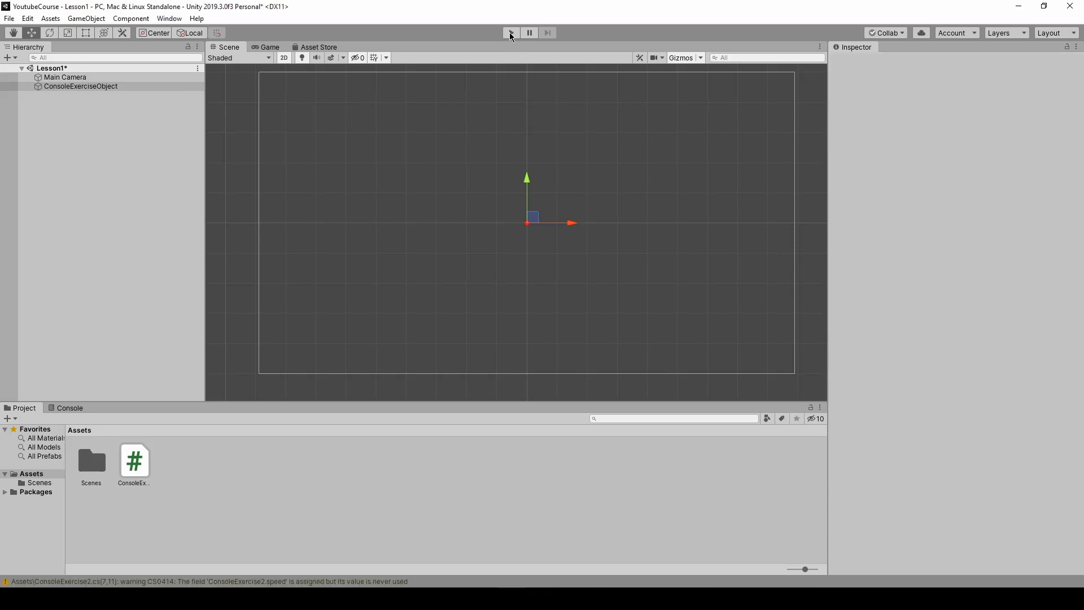
left_click(511, 33)
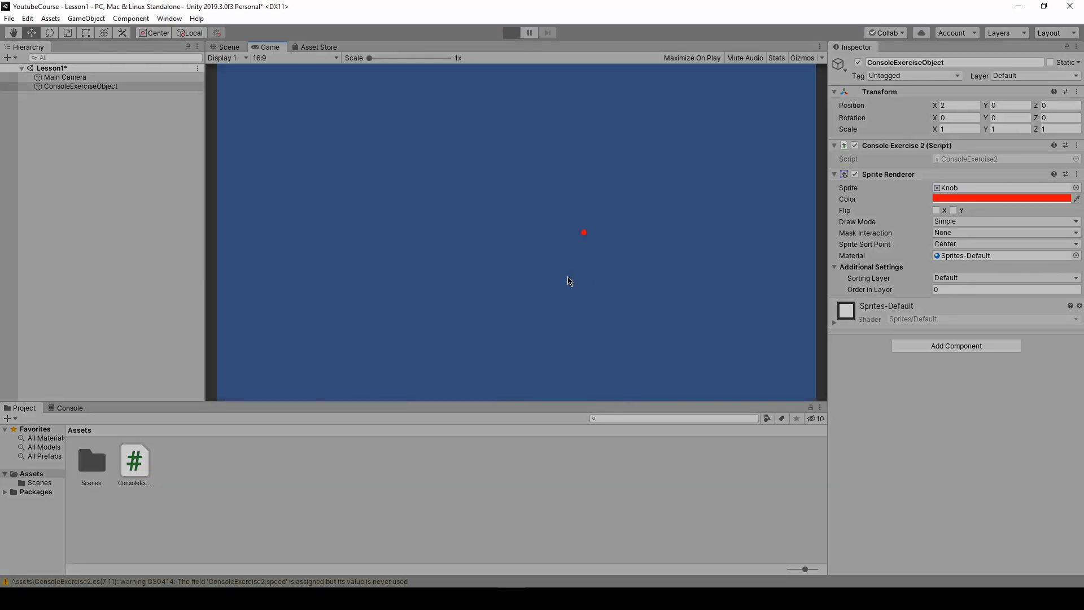
left_click(510, 32)
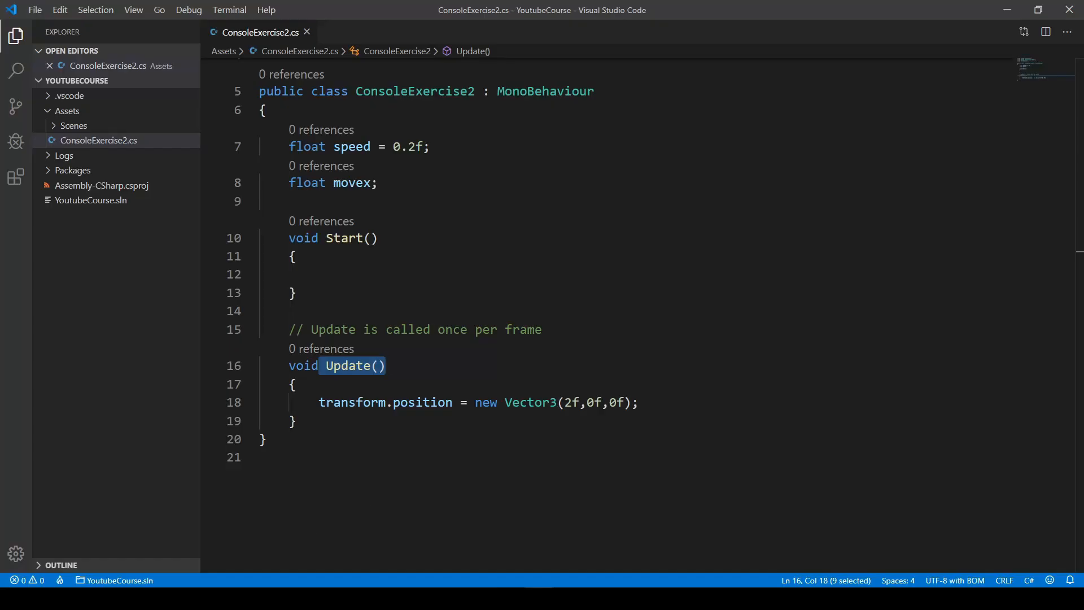
mouse_move(522, 485)
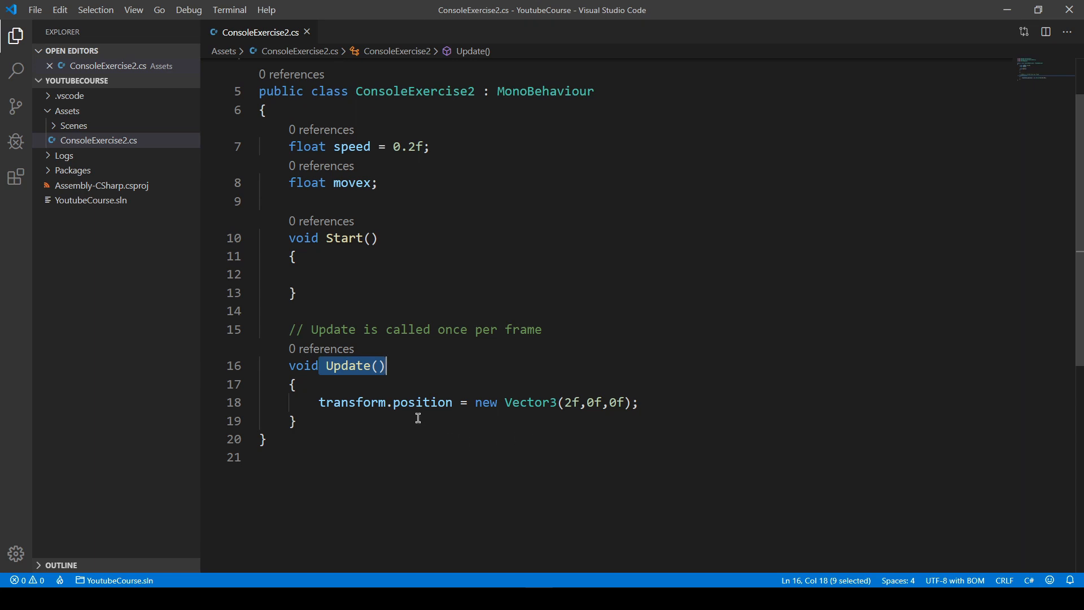
mouse_move(603, 381)
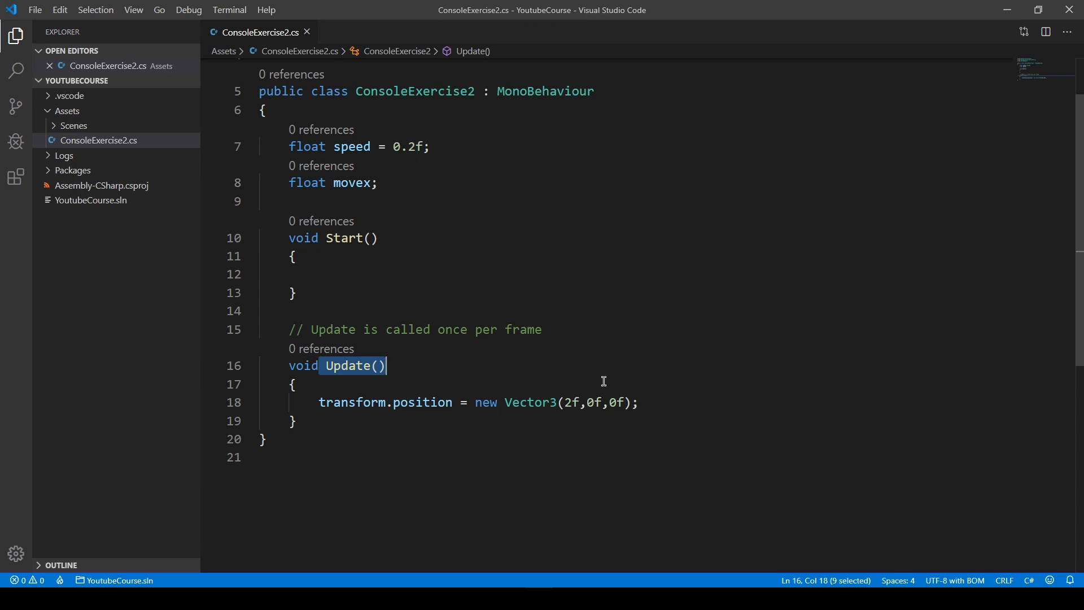
mouse_move(385, 421)
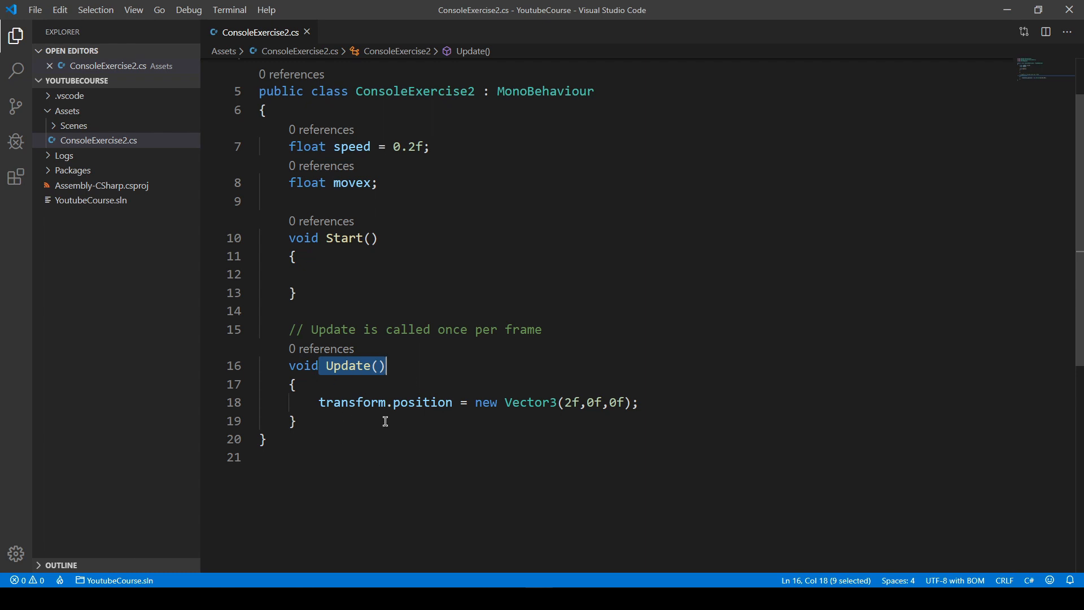
mouse_move(509, 387)
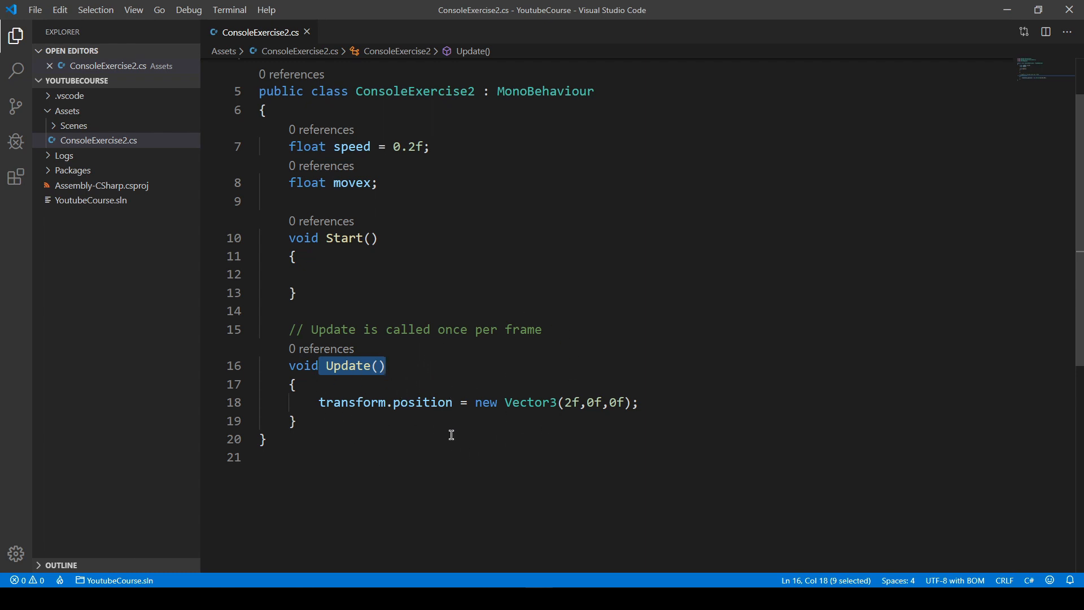
mouse_move(448, 443)
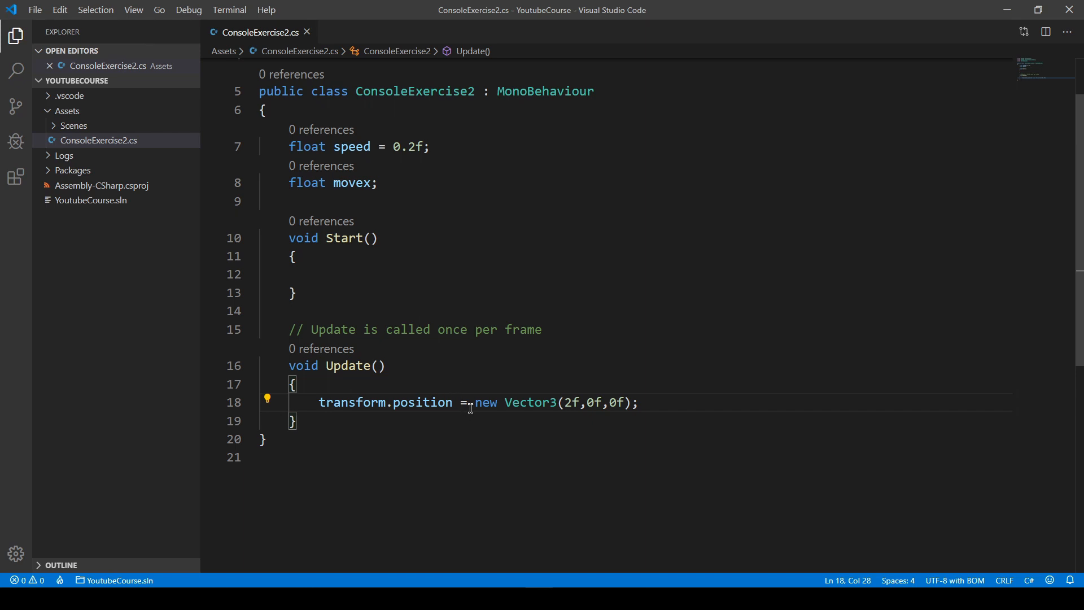
Change the Update statement to transform.position += new Vector3(2f,0f,0f); and save.
type("+")
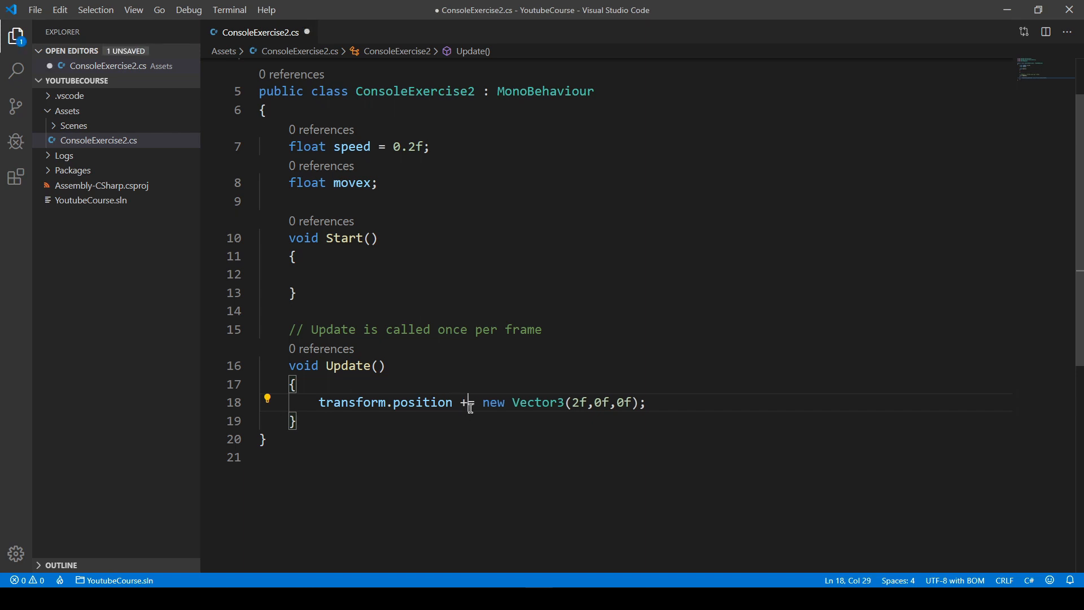
mouse_move(467, 402)
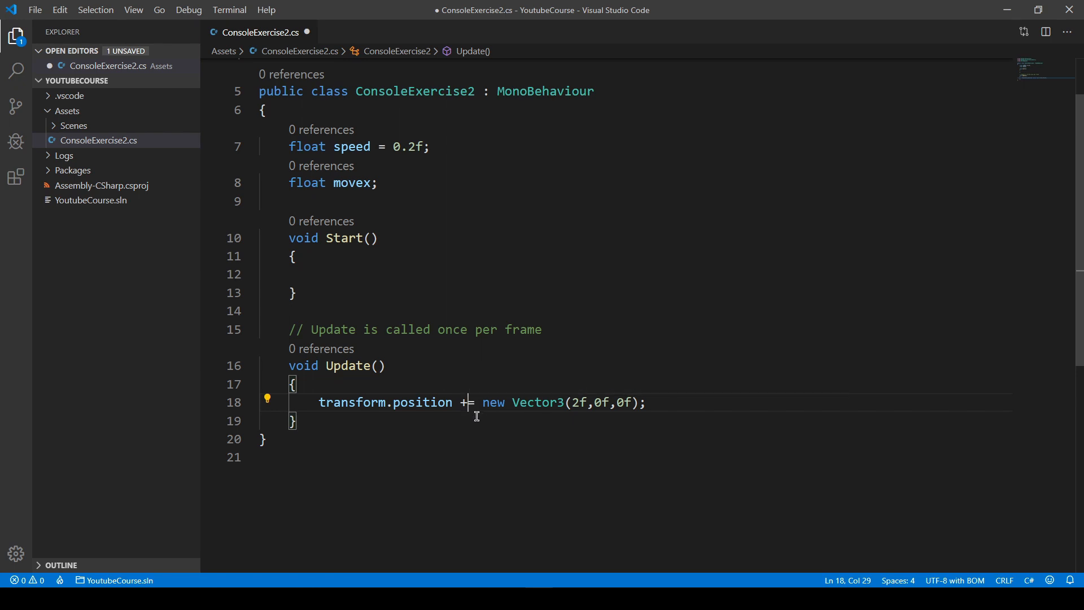
key("ctrl+s")
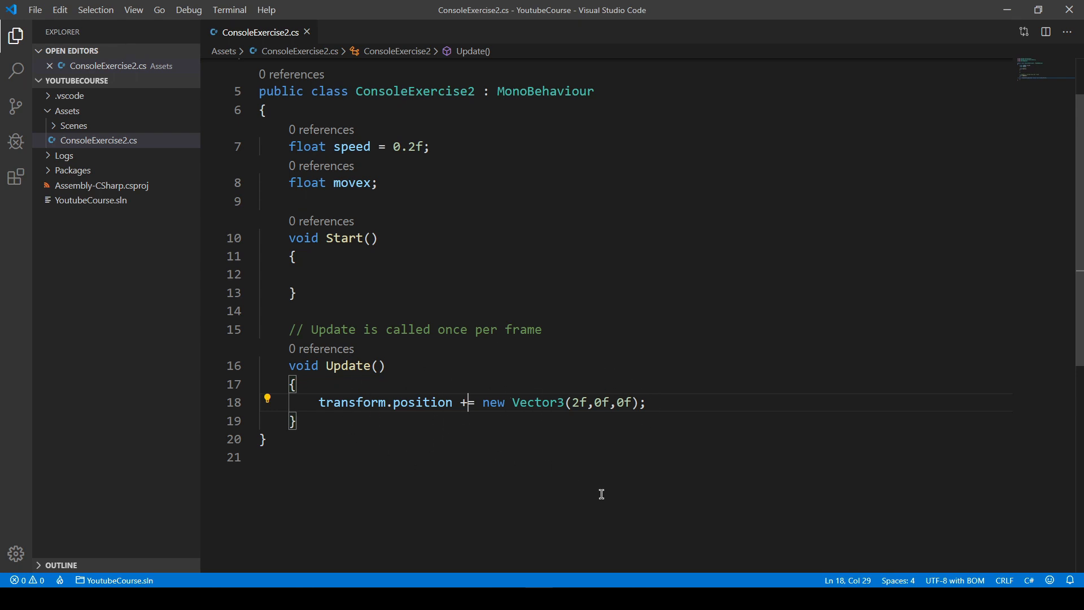
mouse_move(607, 461)
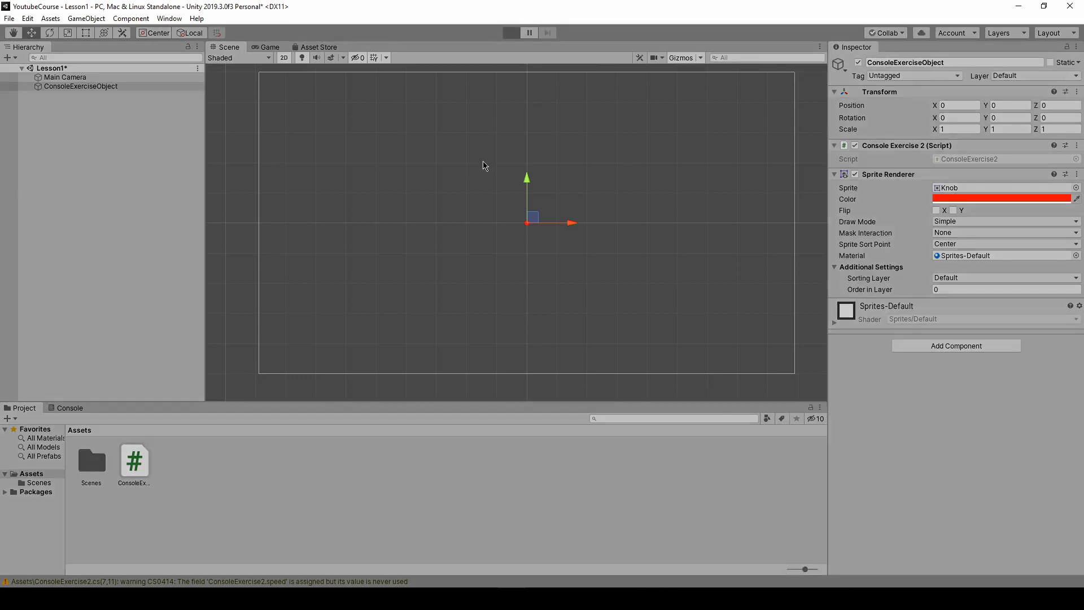
Play the scene and watch the Knob's X position climb rapidly past 1890.
left_click(510, 32)
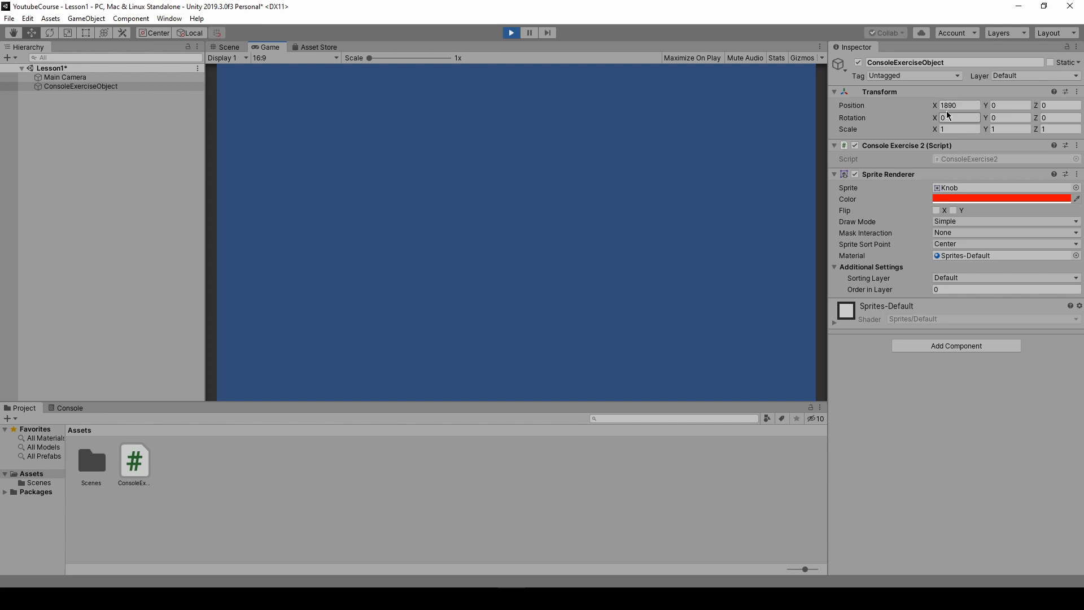
type("2748")
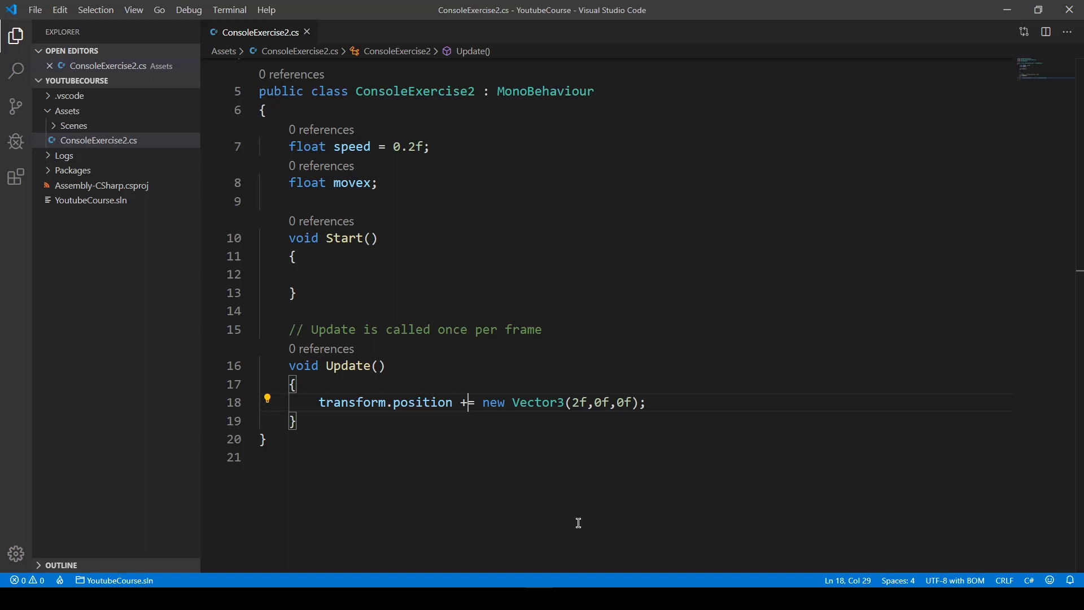
mouse_move(623, 402)
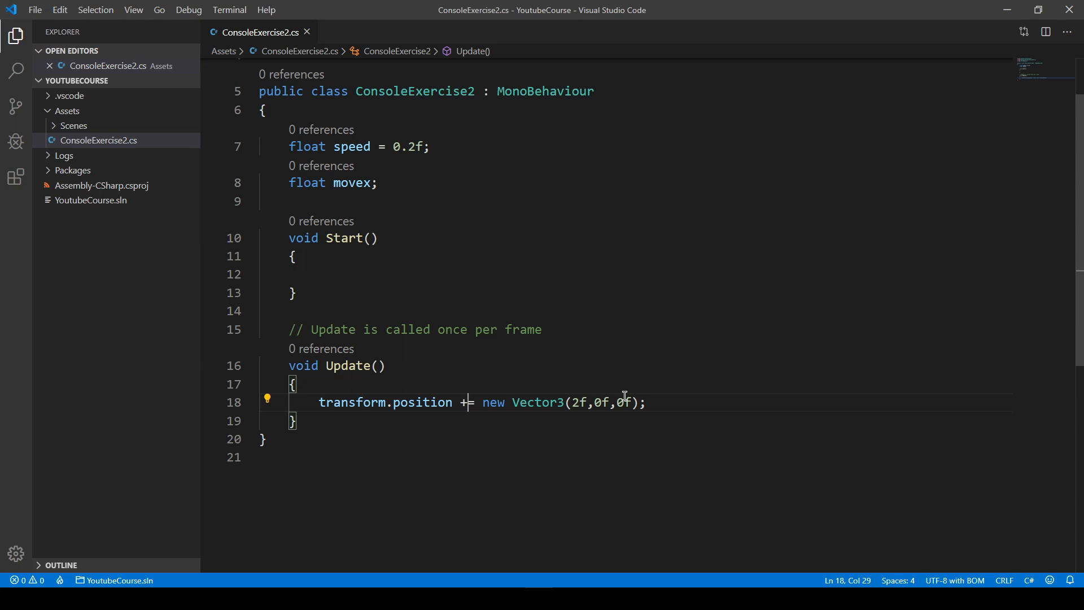
mouse_move(395, 386)
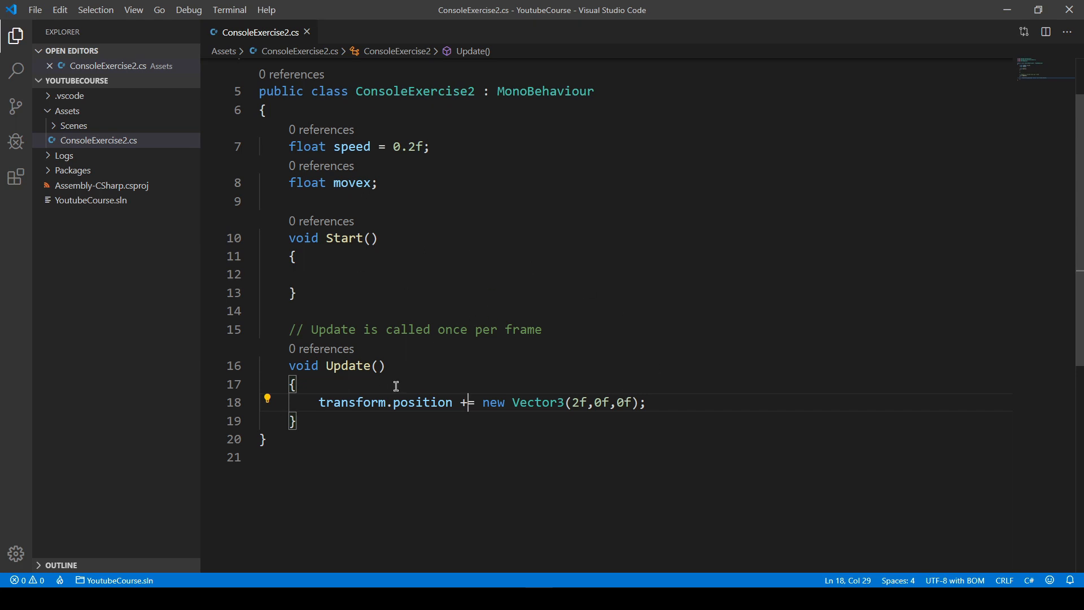
mouse_move(353, 365)
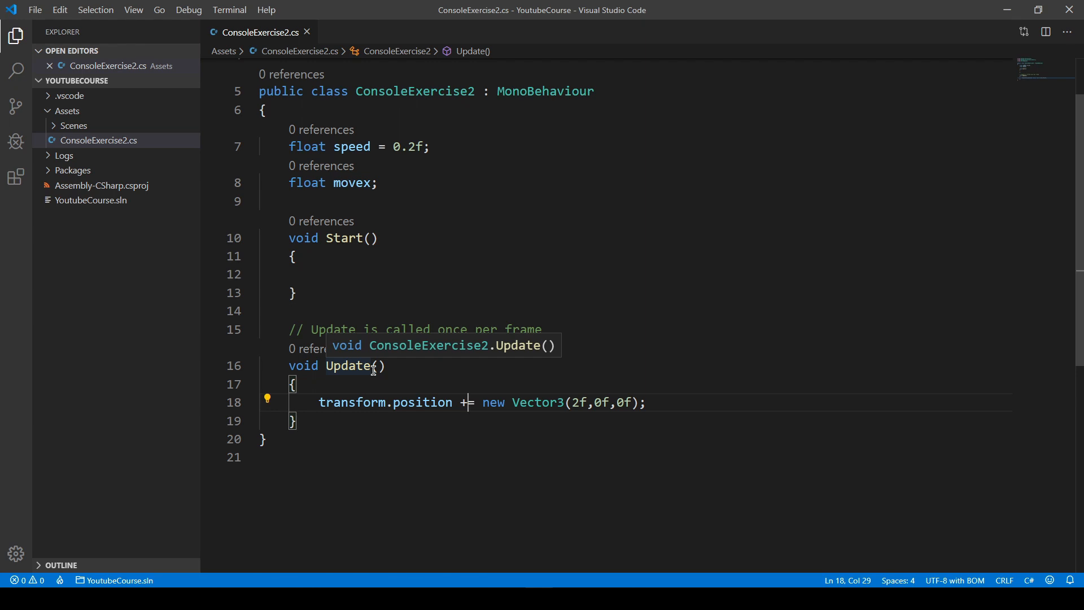
mouse_move(433, 396)
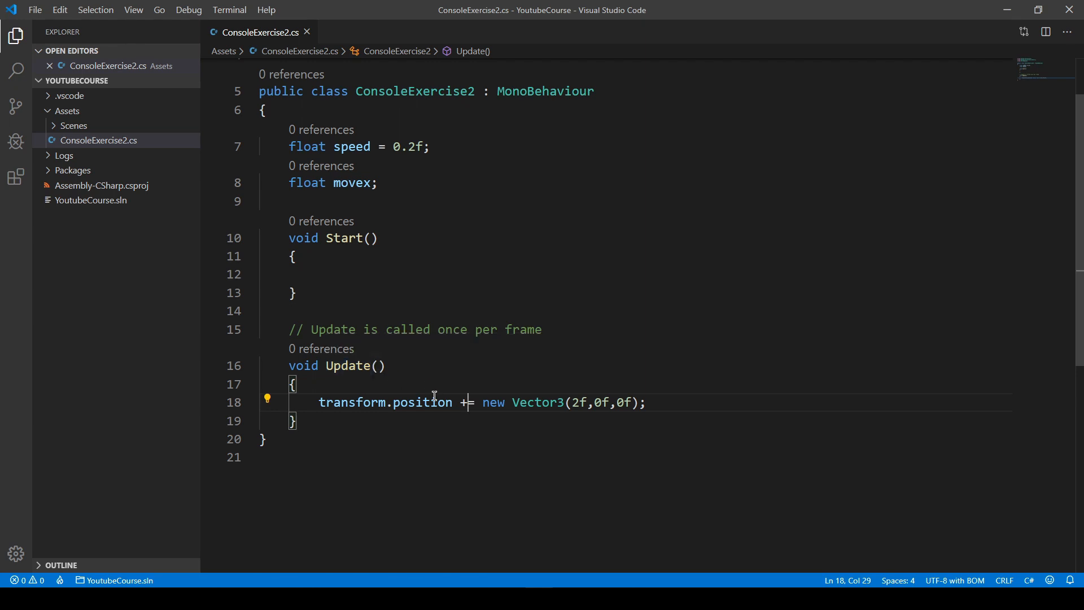
mouse_move(421, 402)
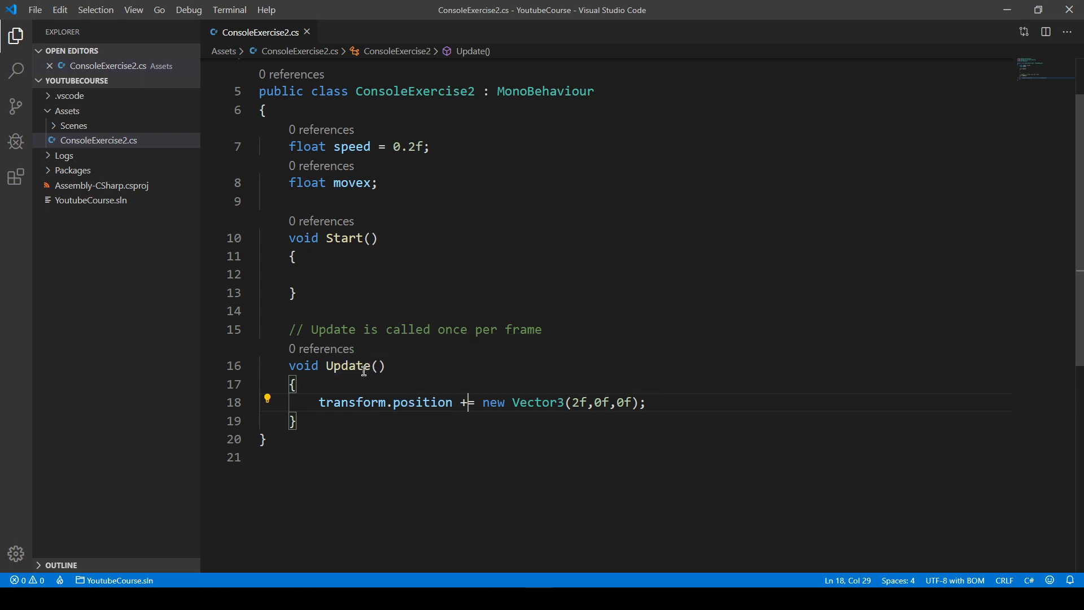
mouse_move(352, 365)
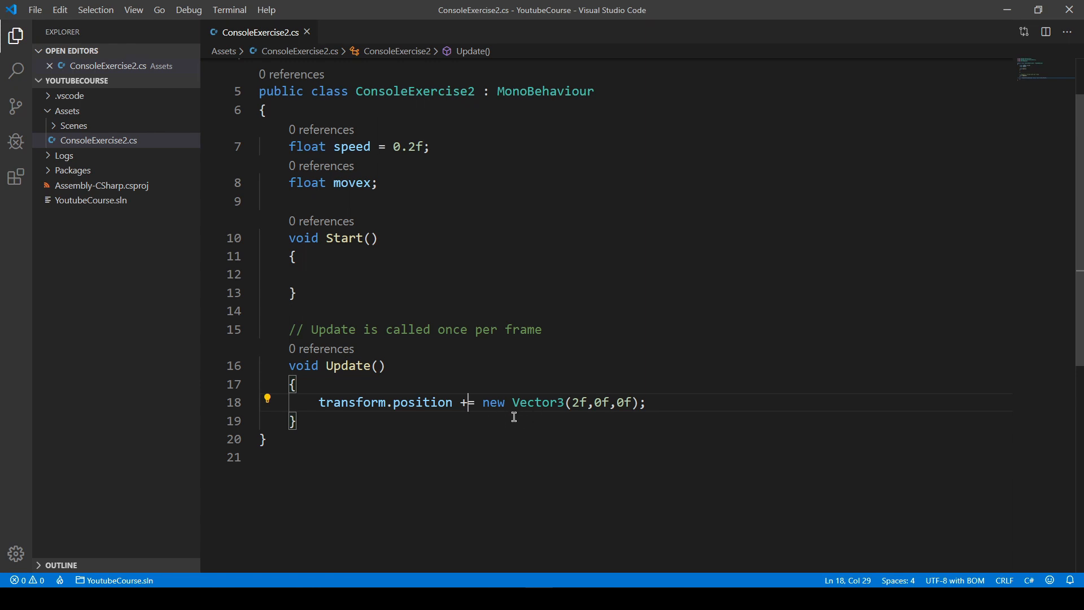
mouse_move(555, 407)
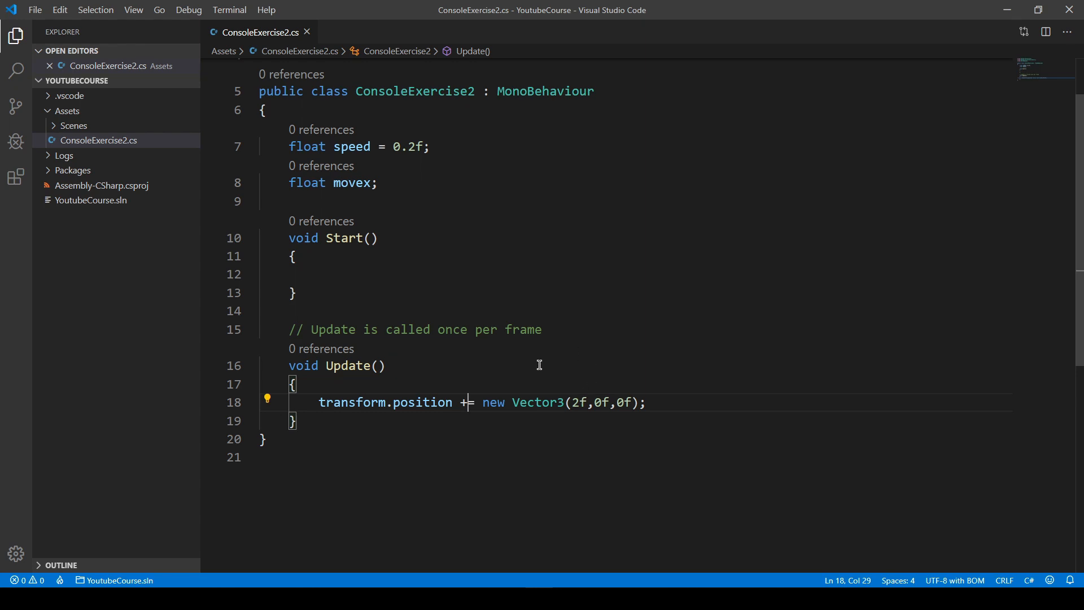
mouse_move(553, 395)
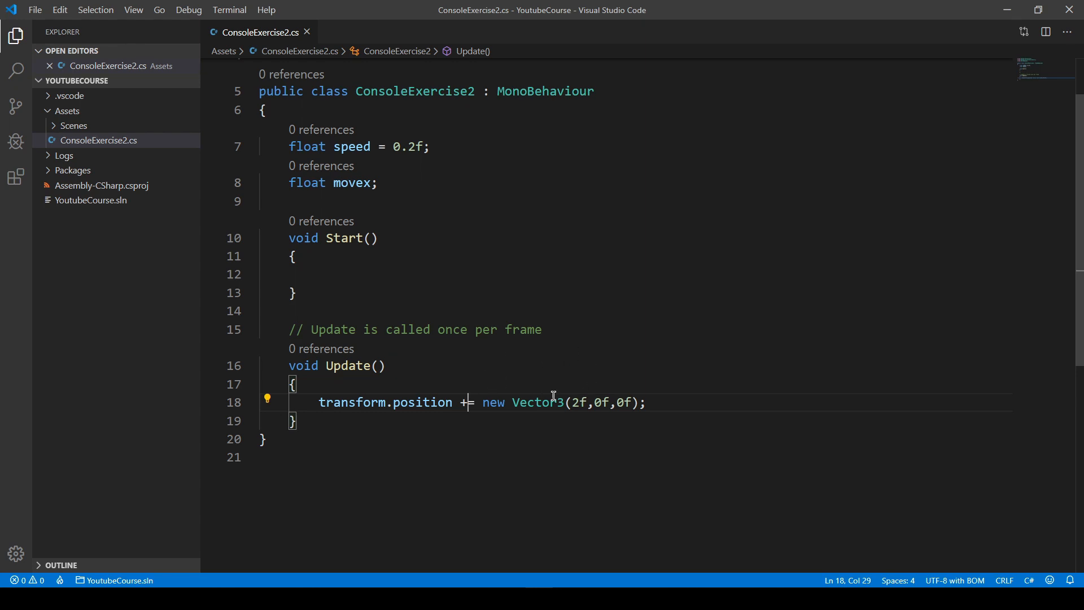
mouse_move(562, 430)
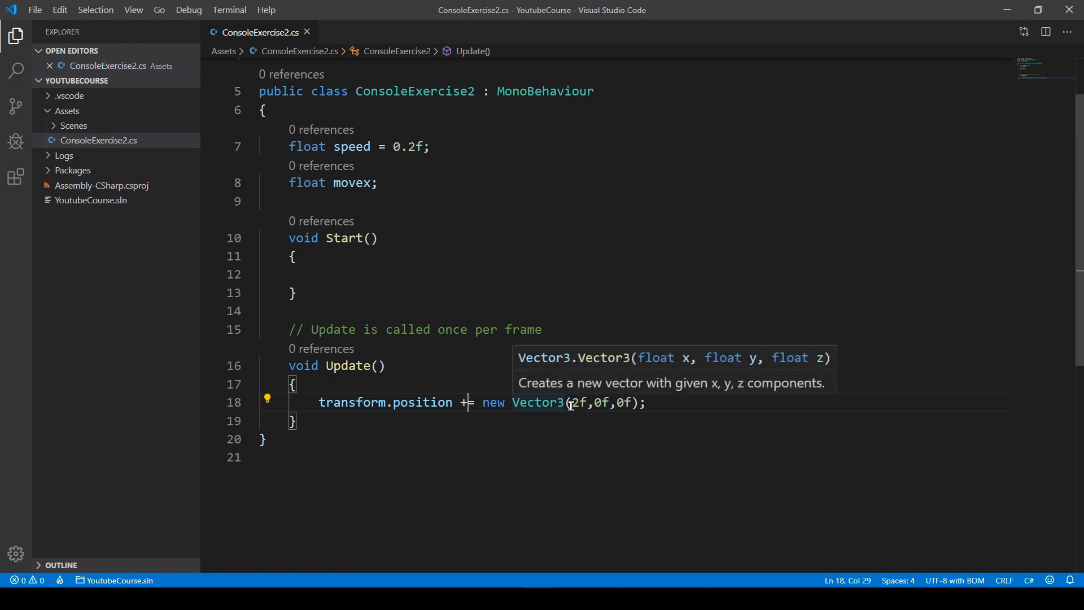
mouse_move(622, 443)
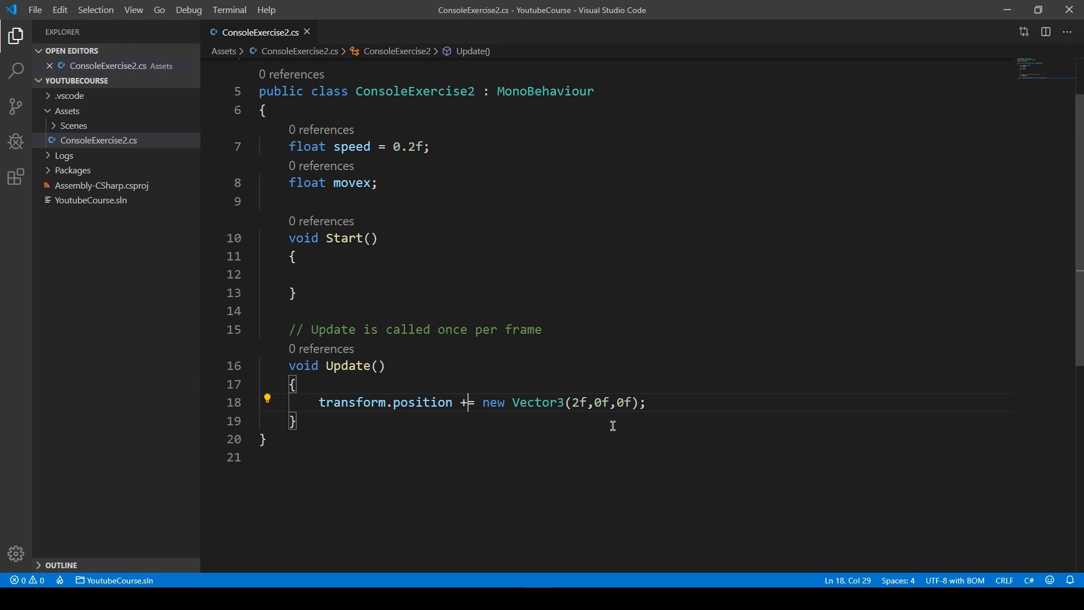
mouse_move(873, 298)
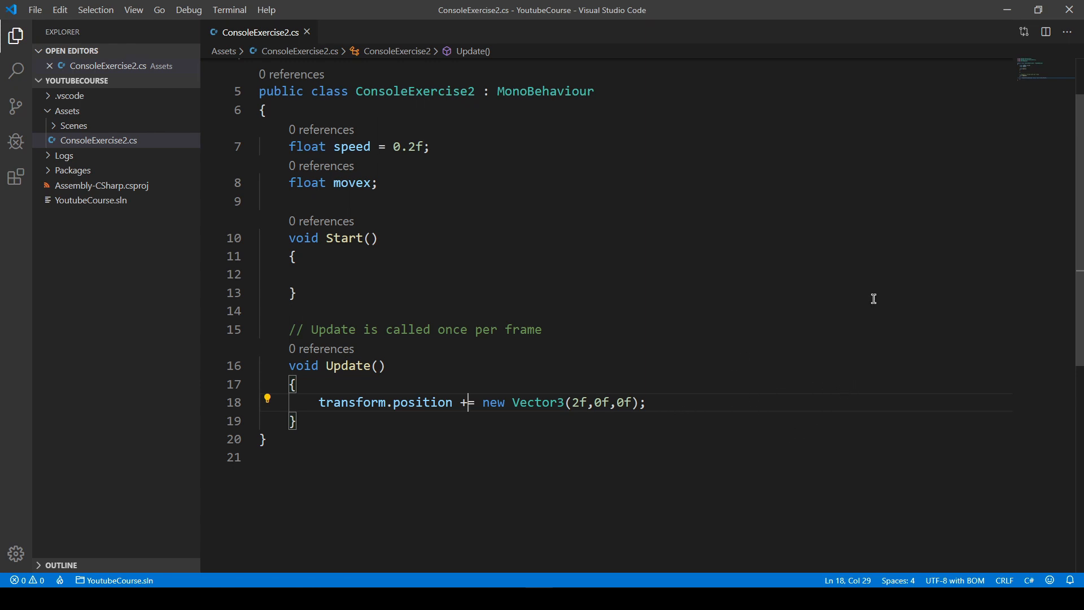
mouse_move(747, 413)
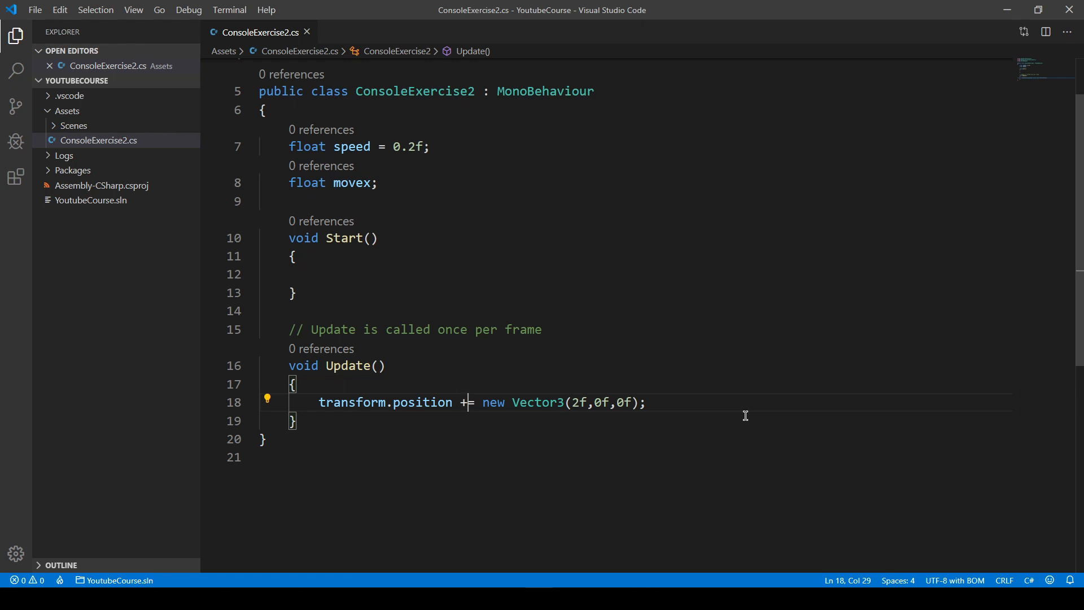
mouse_move(659, 350)
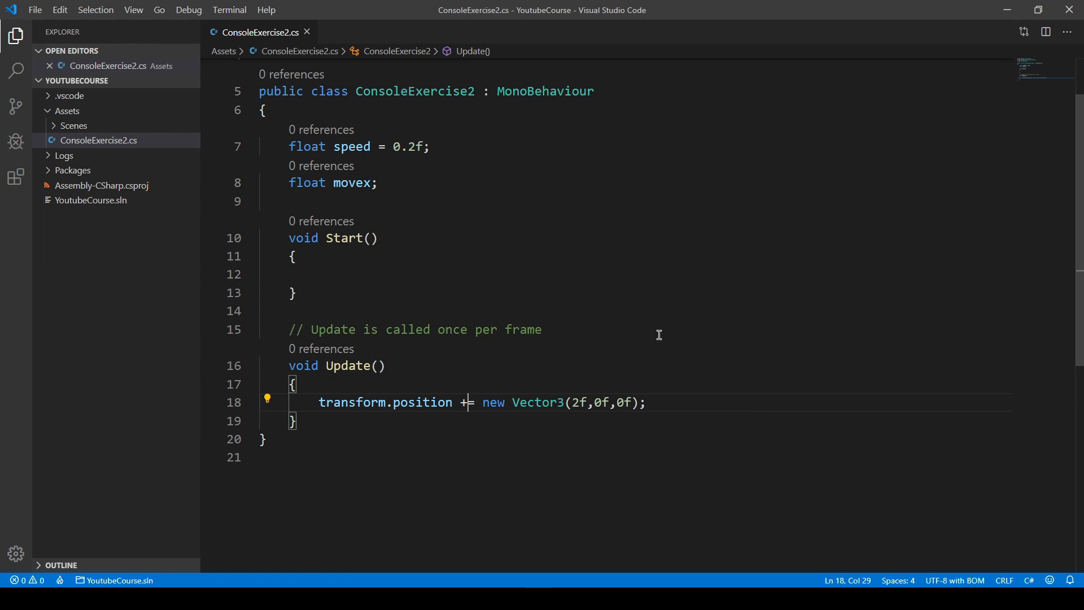
mouse_move(559, 375)
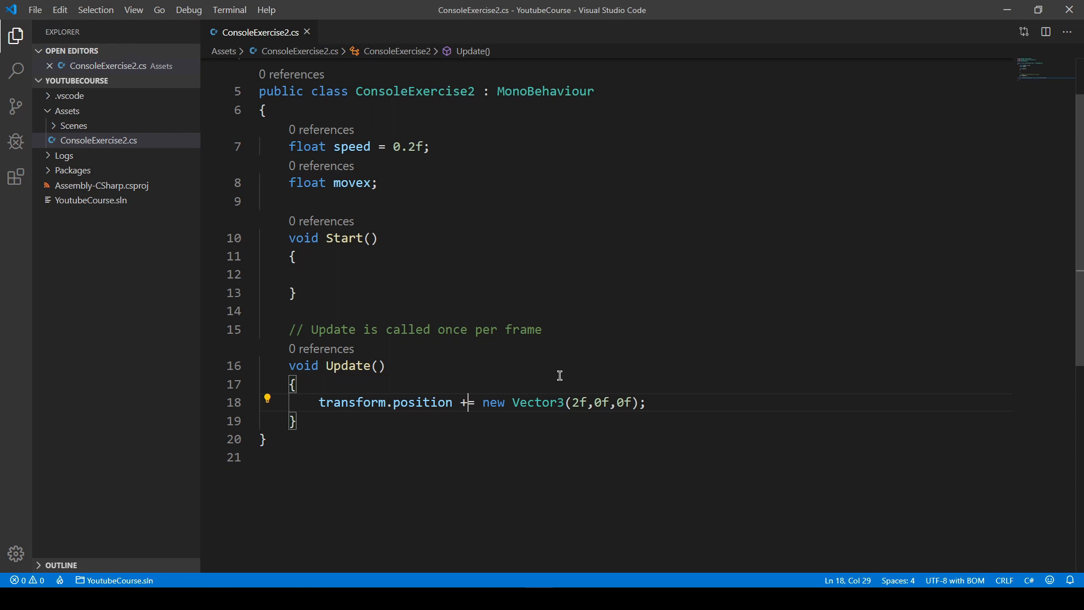
mouse_move(639, 417)
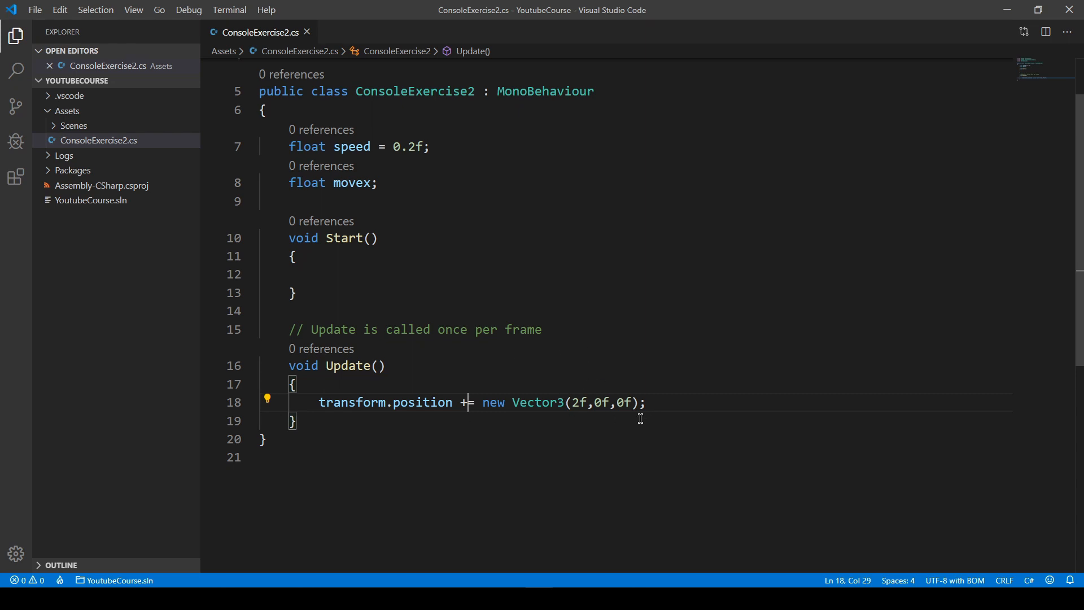
mouse_move(634, 402)
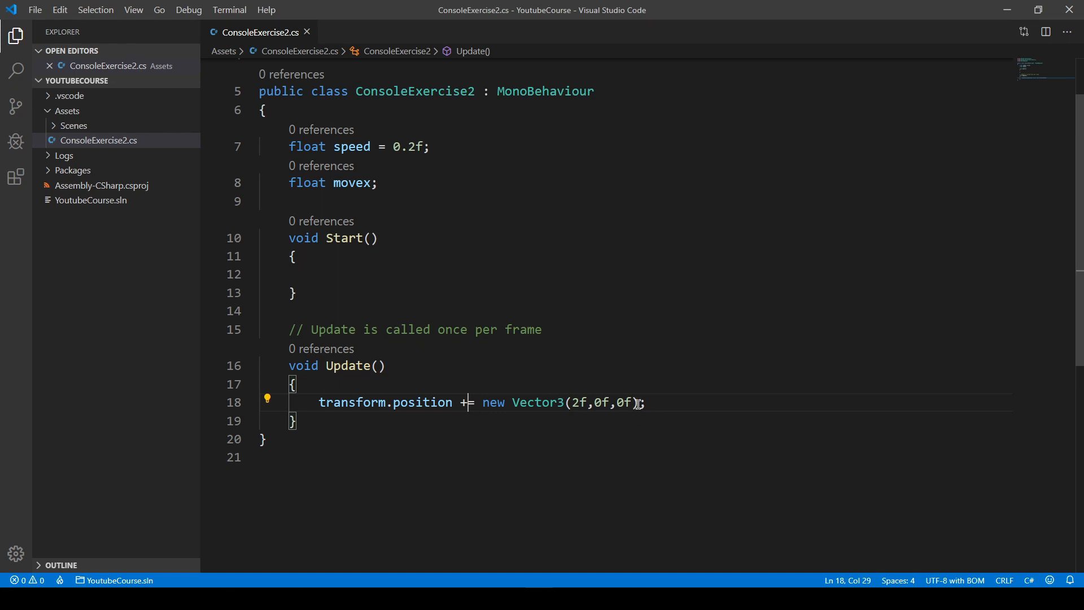
Select the Update comment text so it can be replaced.
left_click_drag(313, 328, 541, 329)
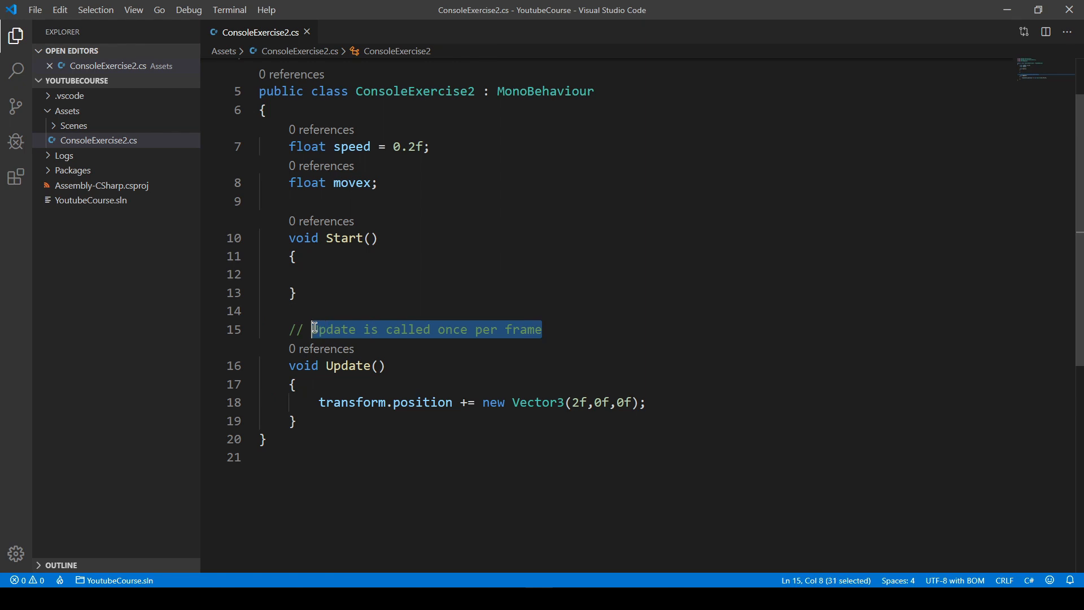
Replace the comment above the movement line with 'Time.deltaTime'.
type("Time.d")
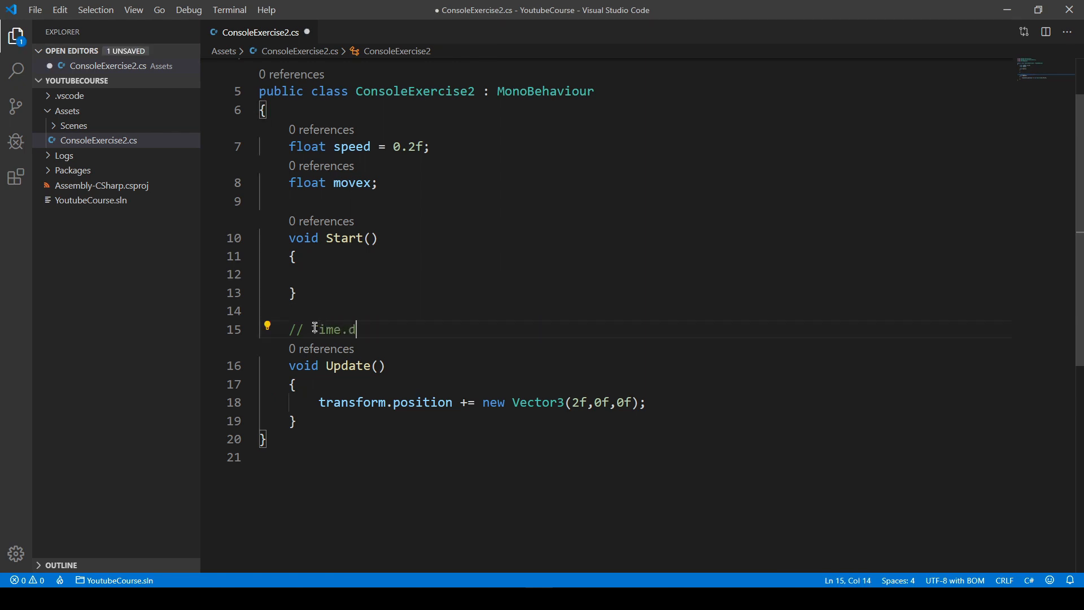
type("eltaTime")
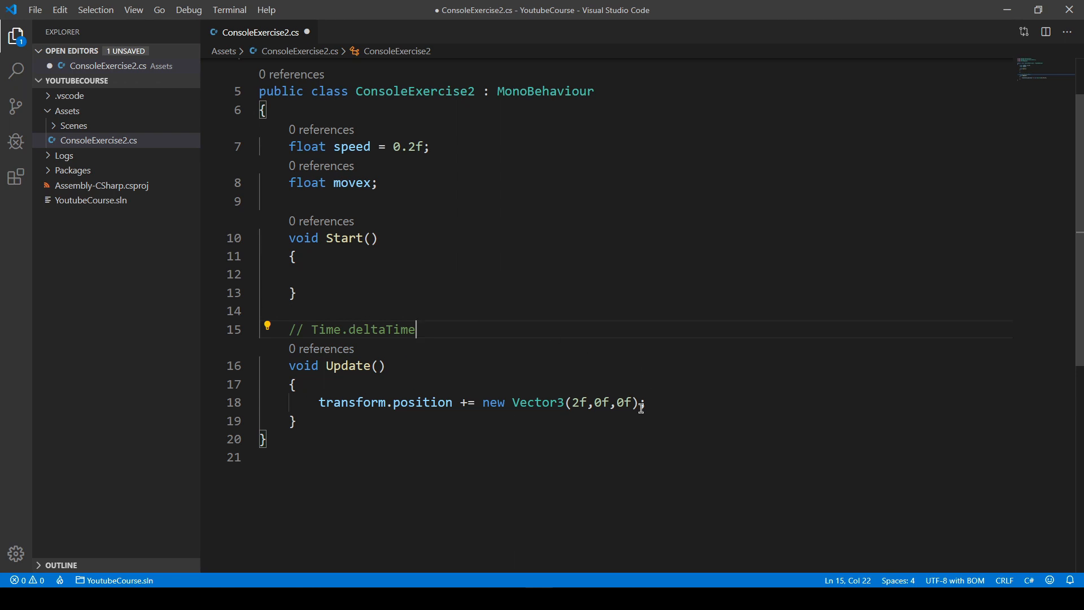
mouse_move(365, 318)
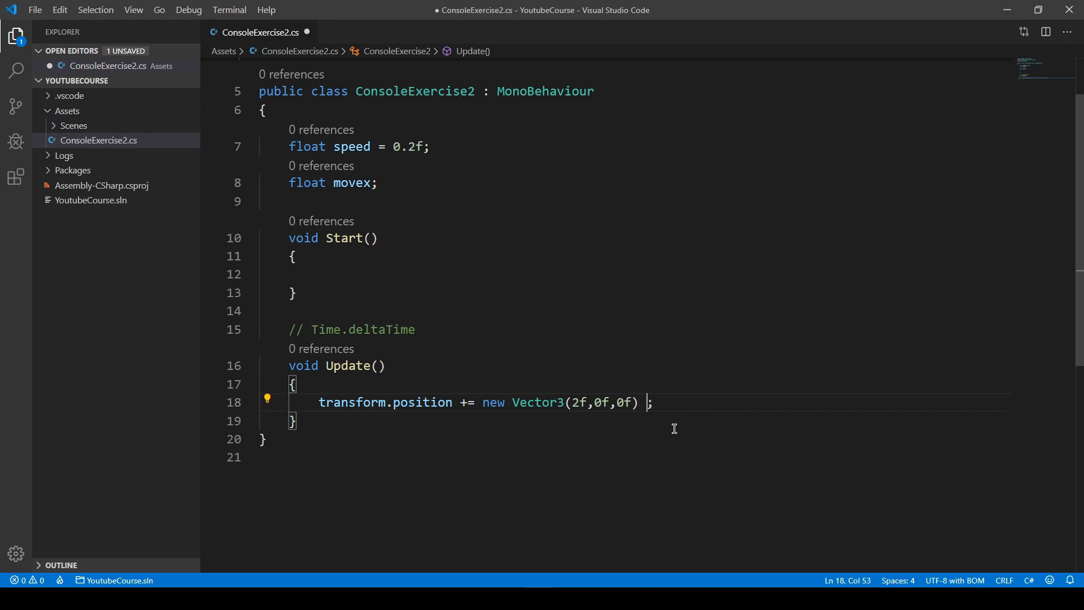
Multiply the Vector3(2f,0f,0f) movement by Time.deltaTime via IntelliSense and save the script.
type("* Time")
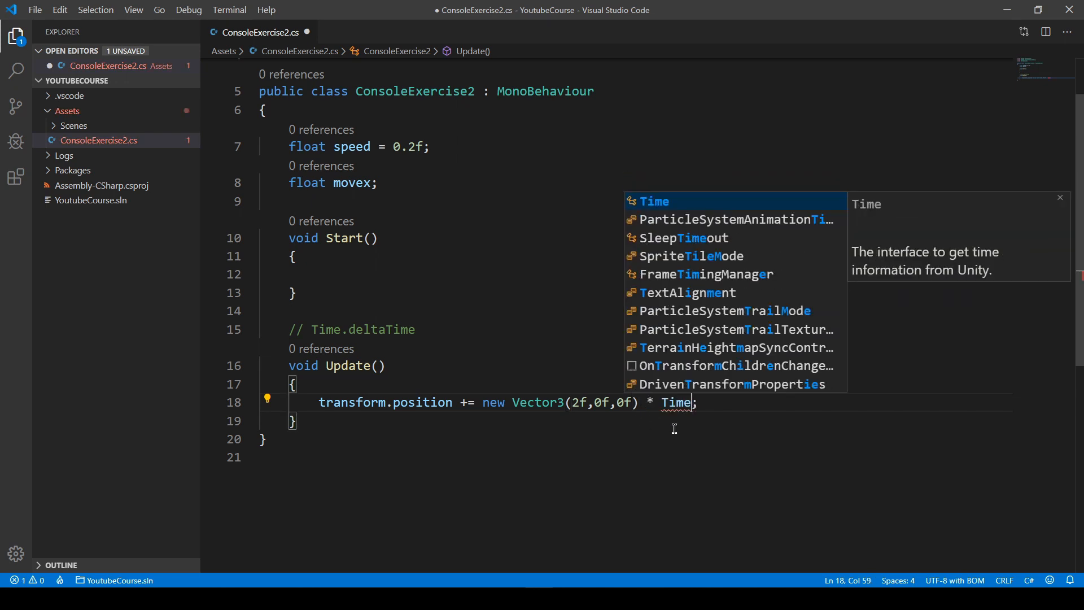
type(".del")
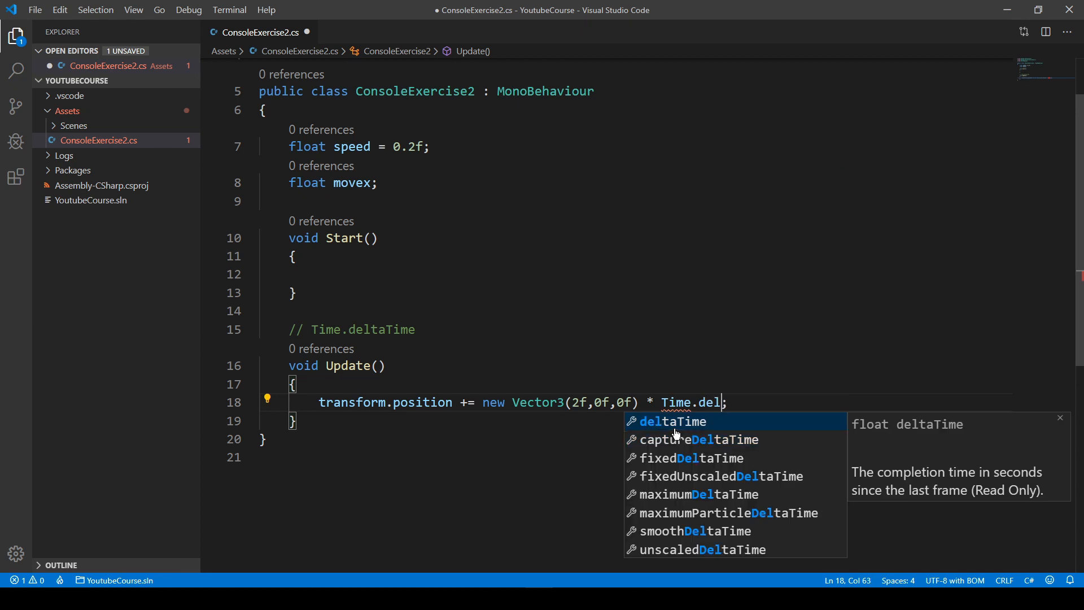
key("Tab")
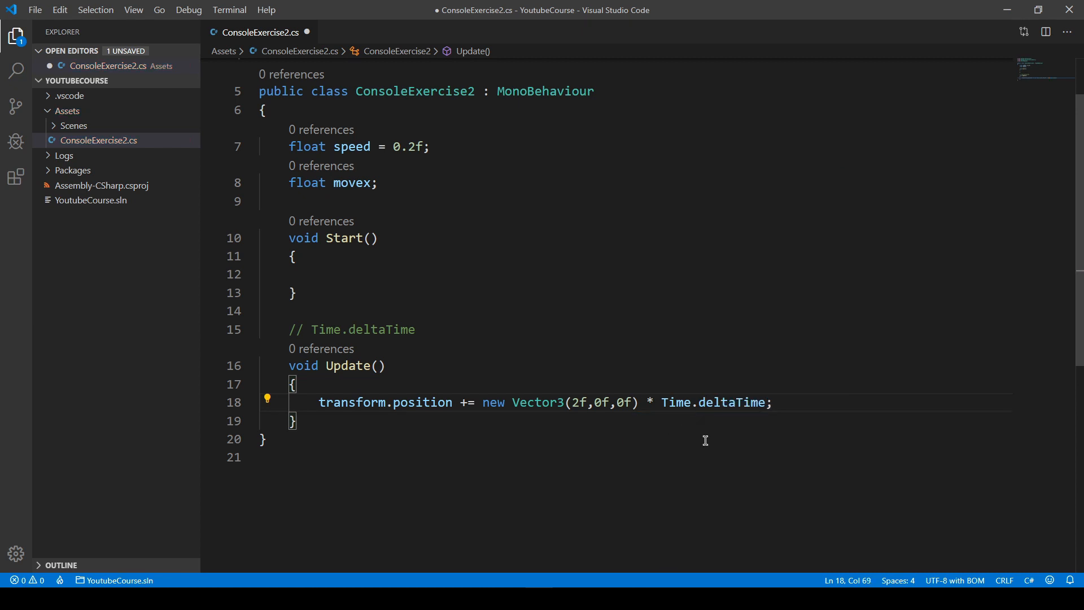
mouse_move(772, 463)
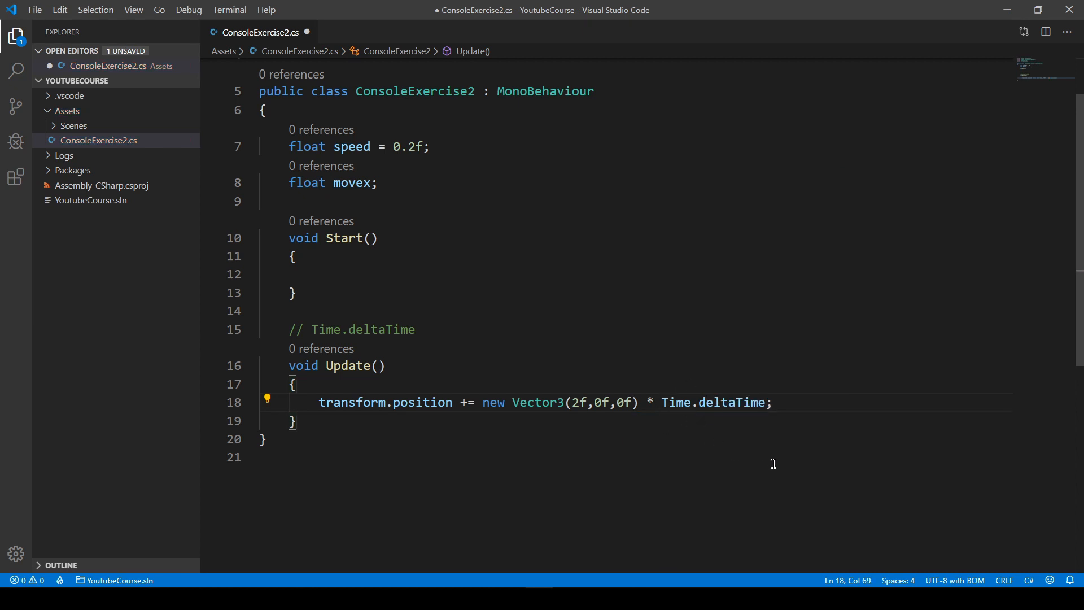
key("ctrl+s")
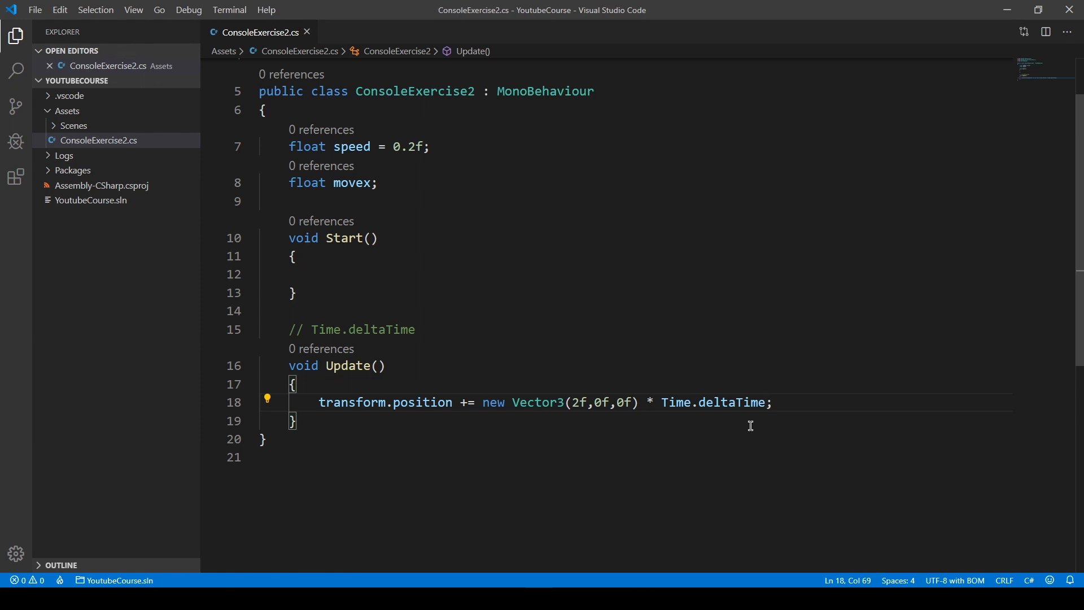
mouse_move(673, 384)
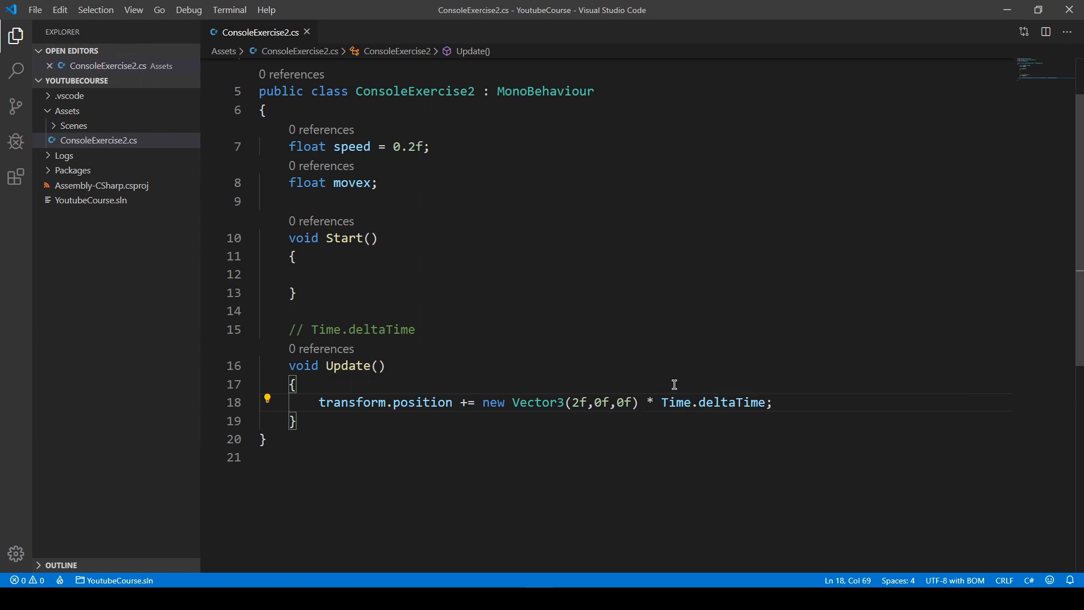
mouse_move(692, 468)
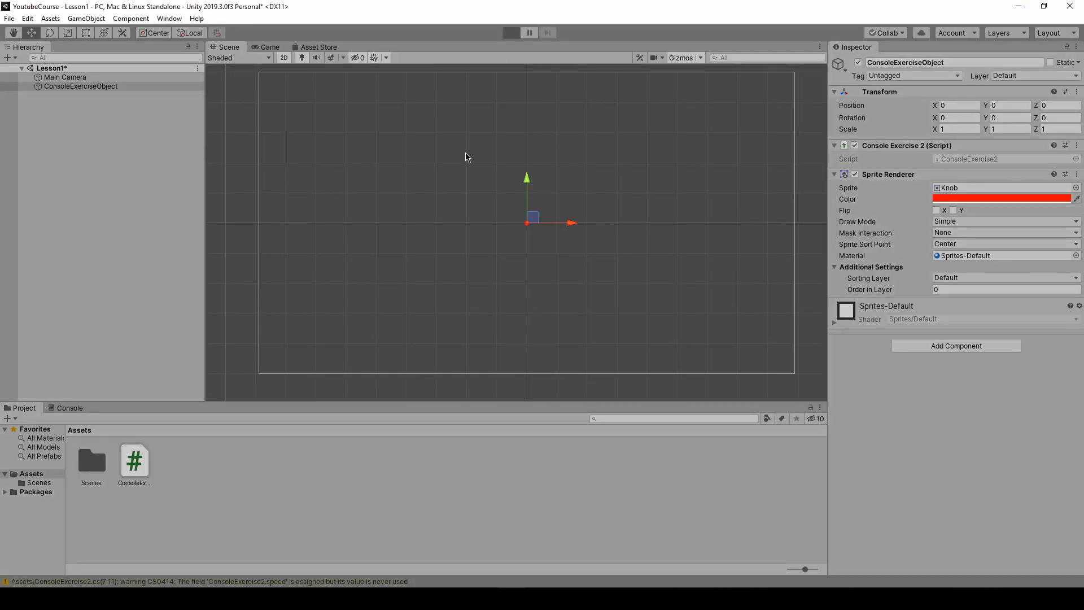
left_click(510, 32)
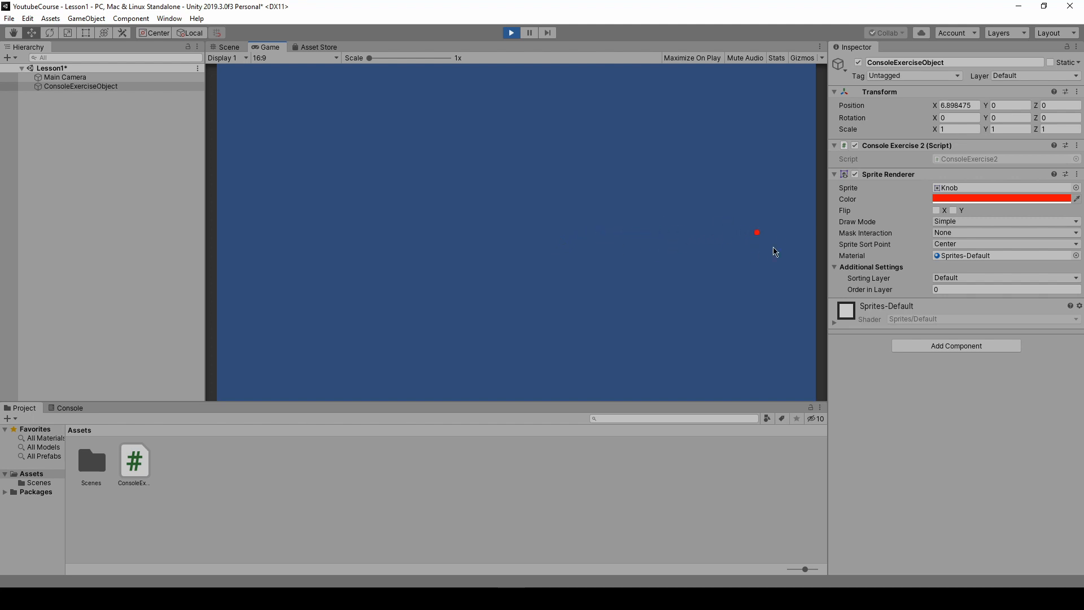
left_click(510, 33)
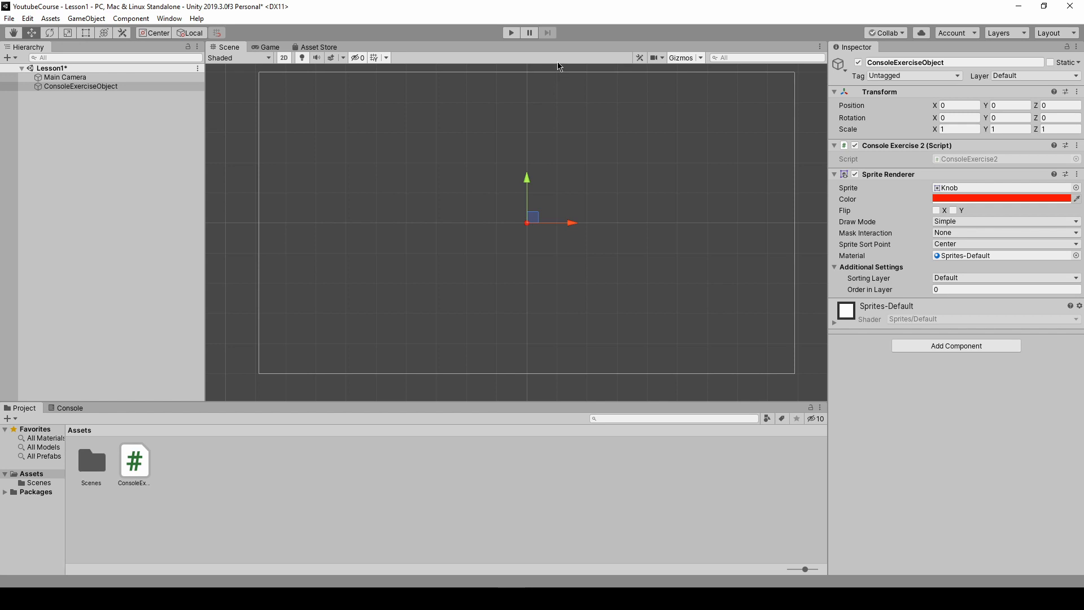
mouse_move(709, 211)
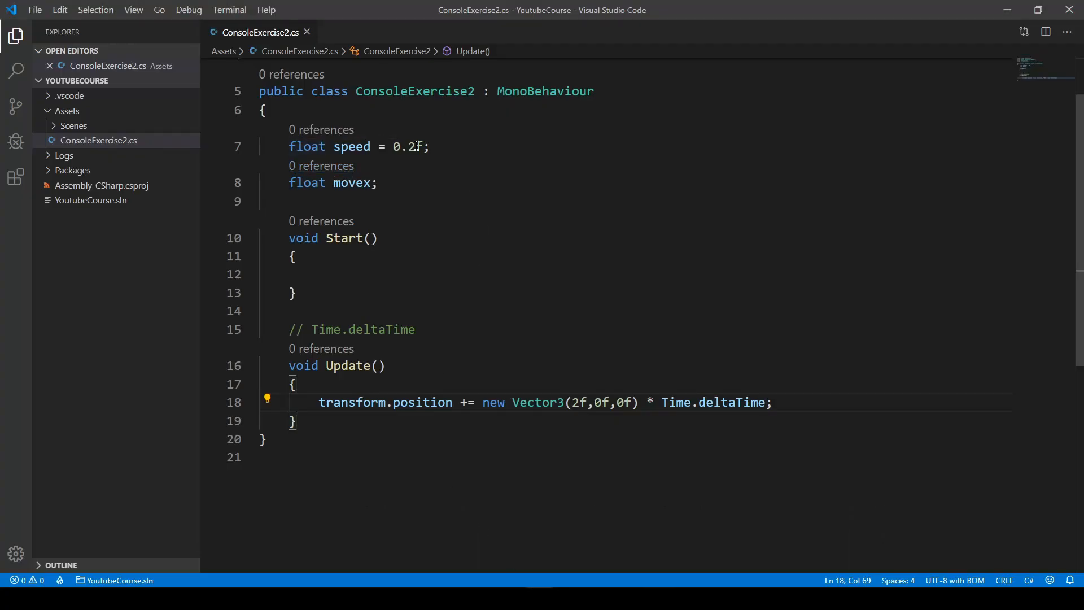
mouse_move(732, 401)
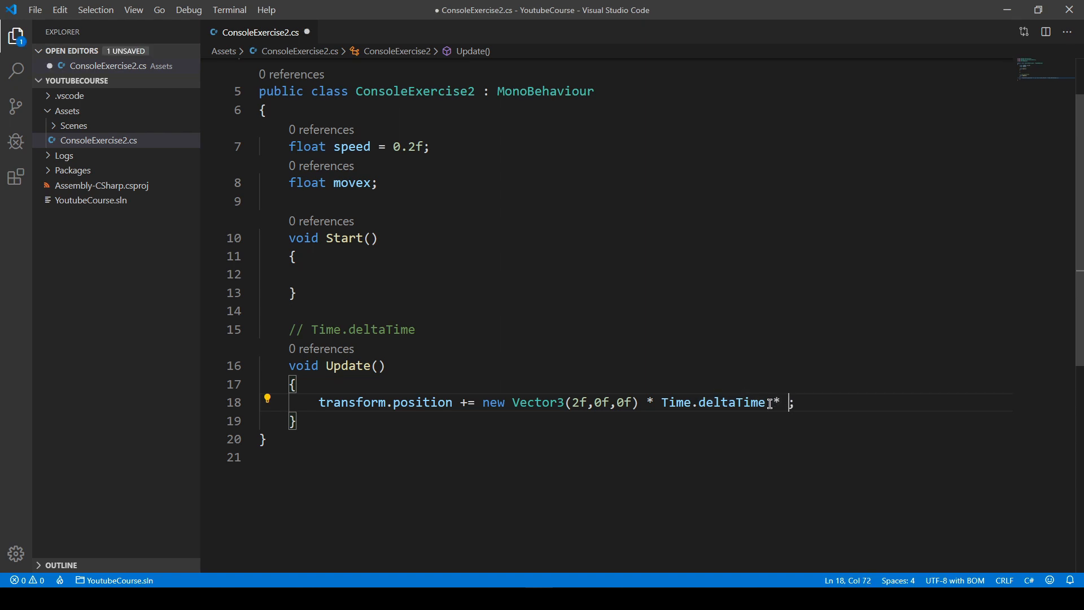
Also multiply the movement by speed after Time.deltaTime and save the script.
type("speed")
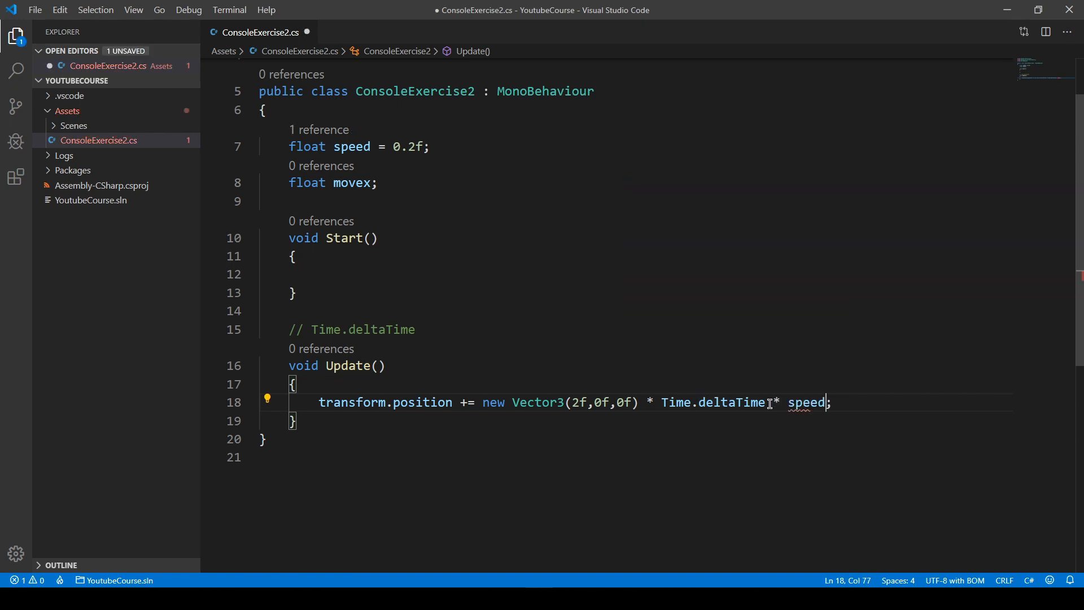
key("ctrl+s")
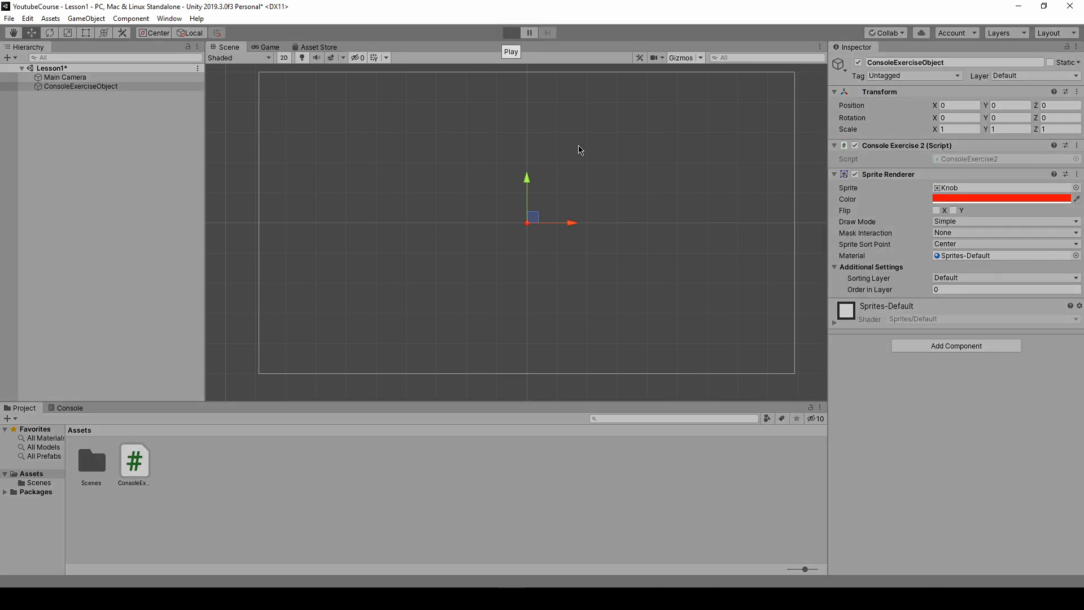
Run the game in Unity to test the knob's rightward movement, then stop it.
left_click(510, 33)
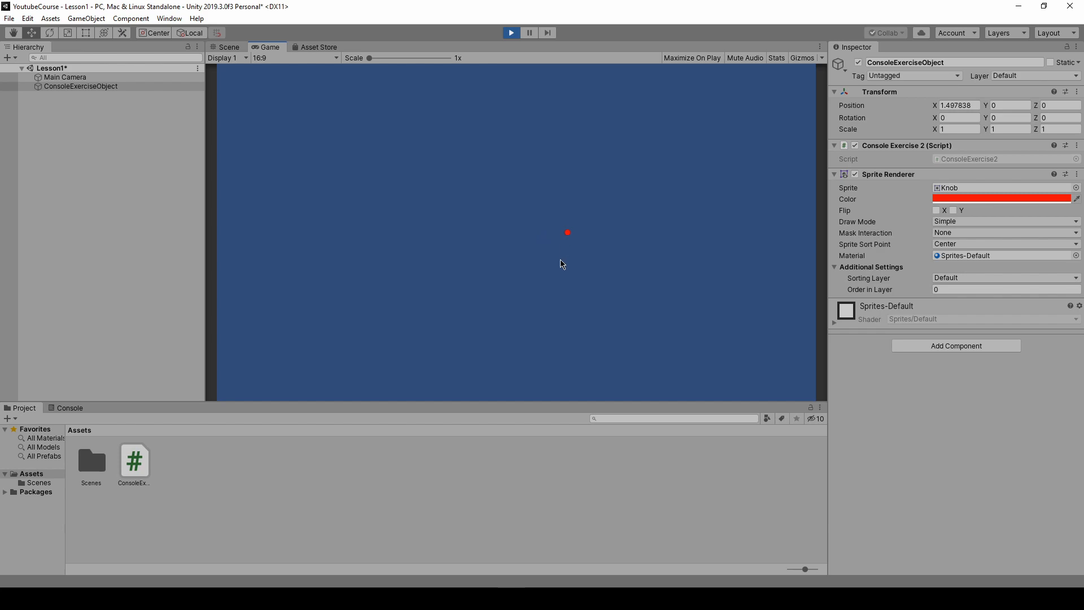
left_click(228, 48)
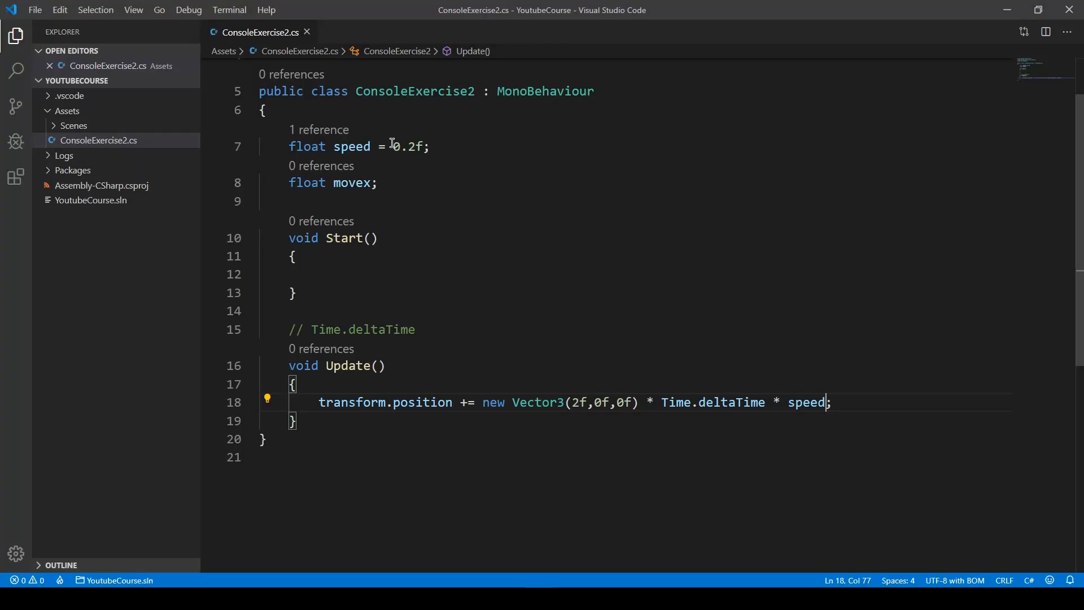
Raise speed to 2.2f in the script, then run and stop the game again.
type("2")
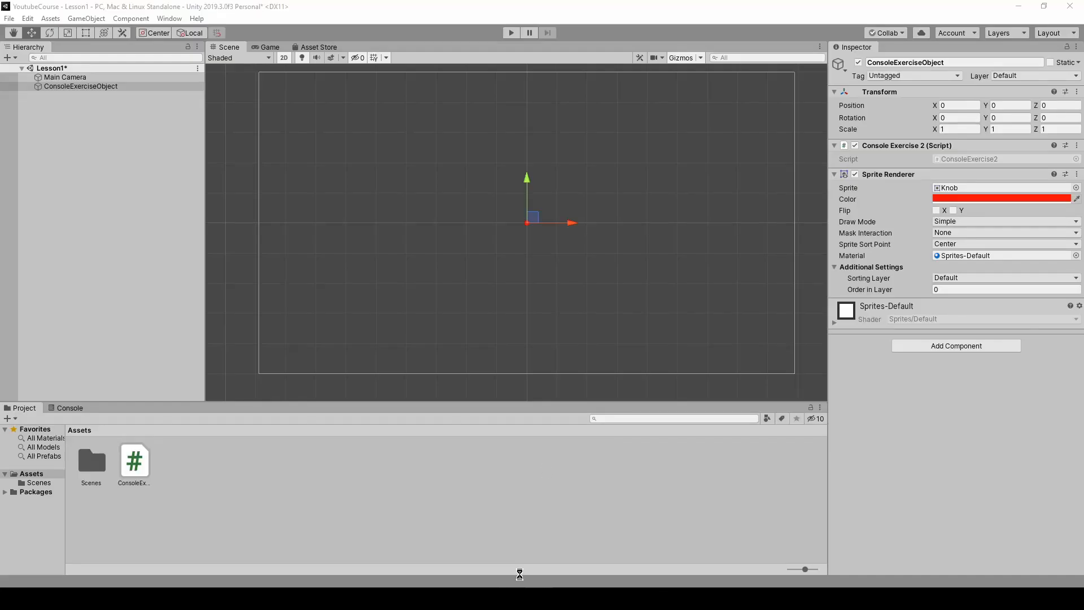
left_click(510, 33)
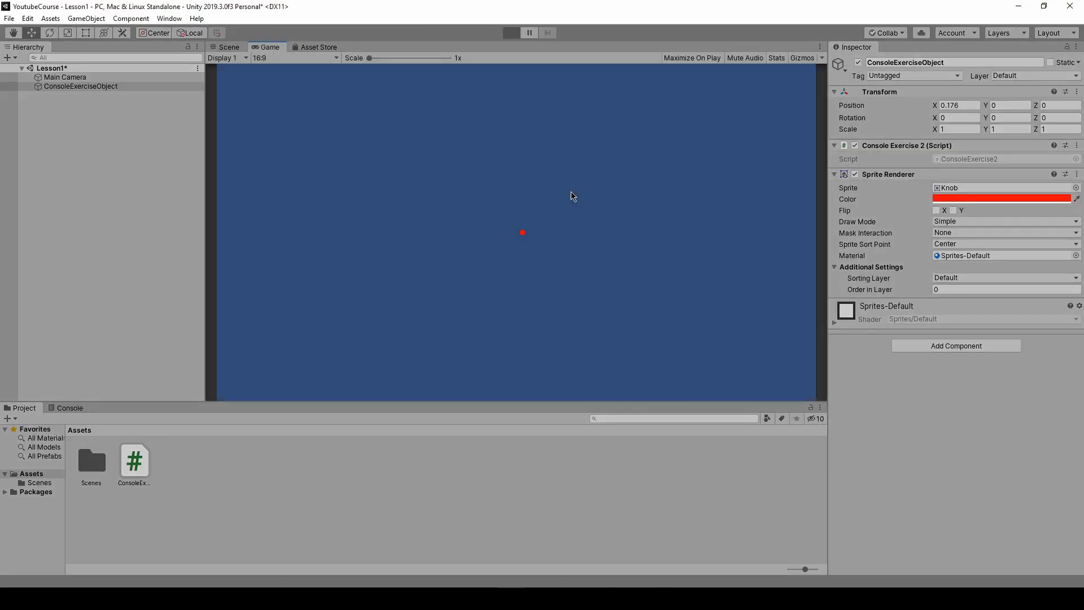
left_click(510, 32)
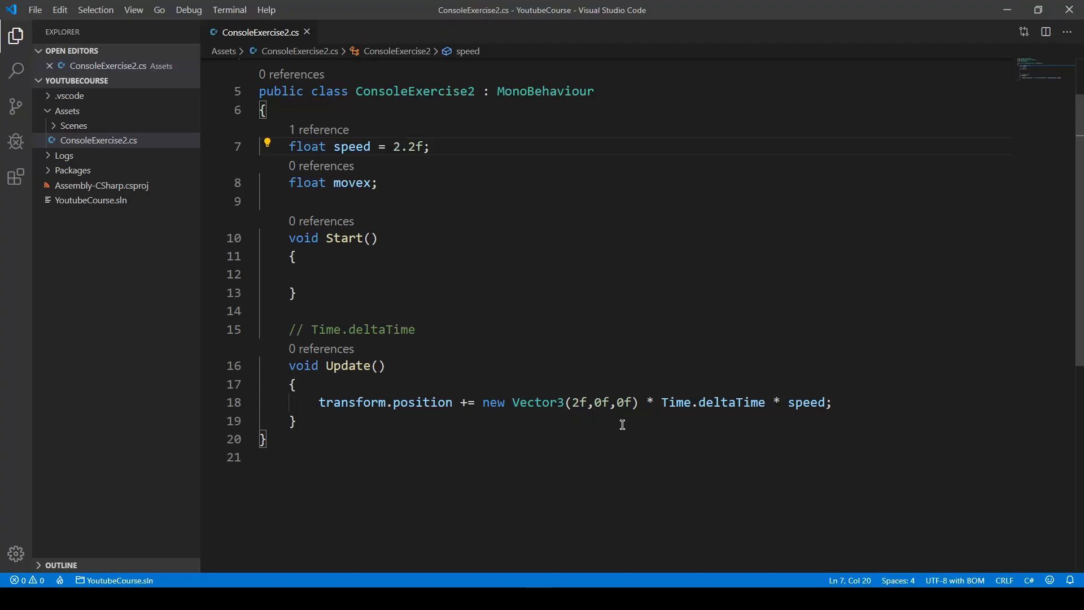
mouse_move(639, 427)
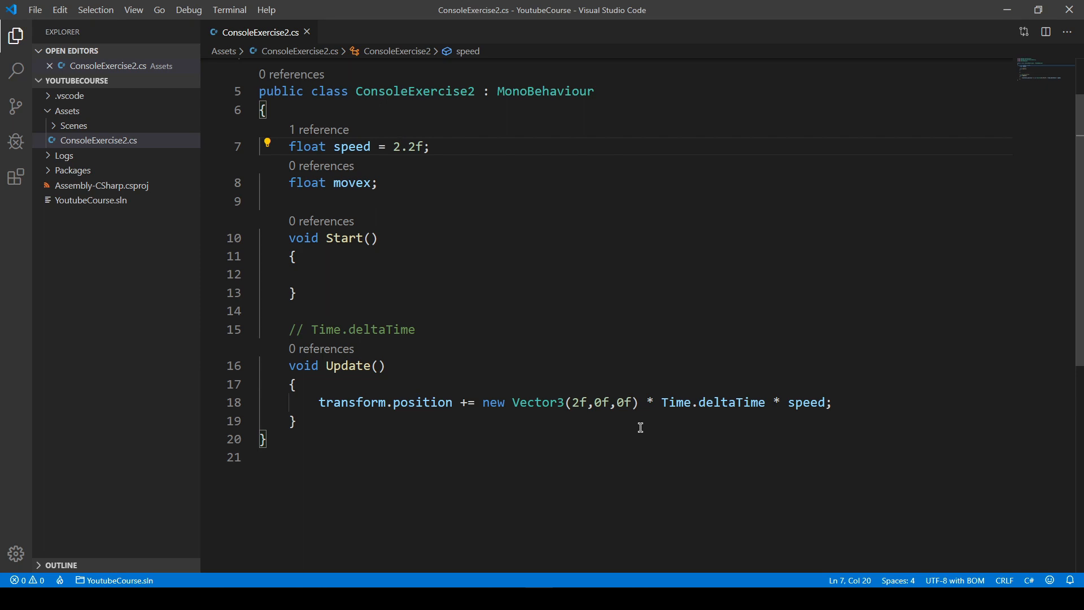
mouse_move(624, 418)
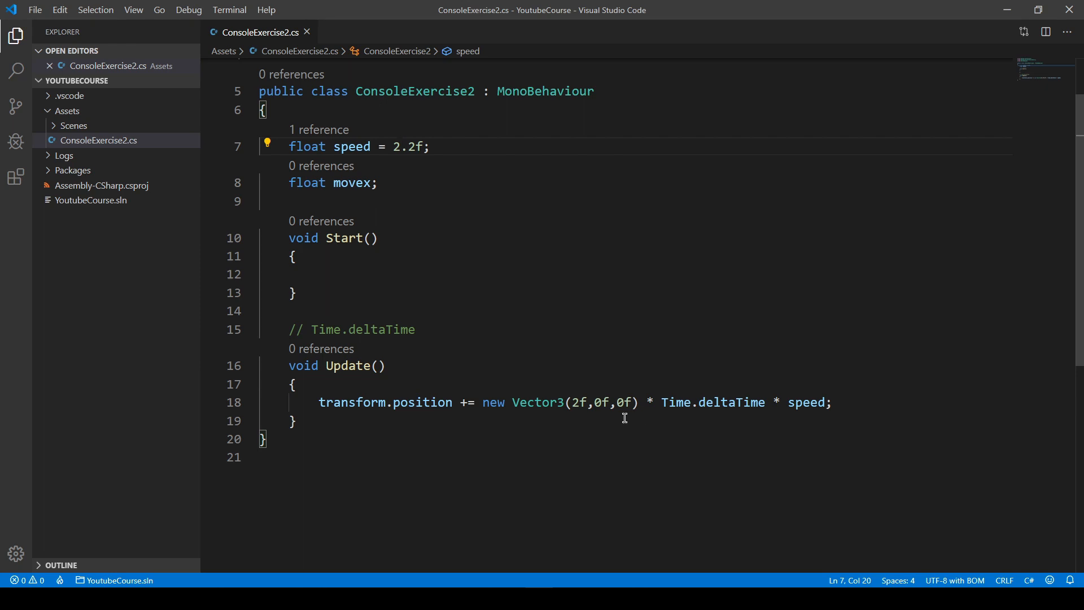
mouse_move(347, 187)
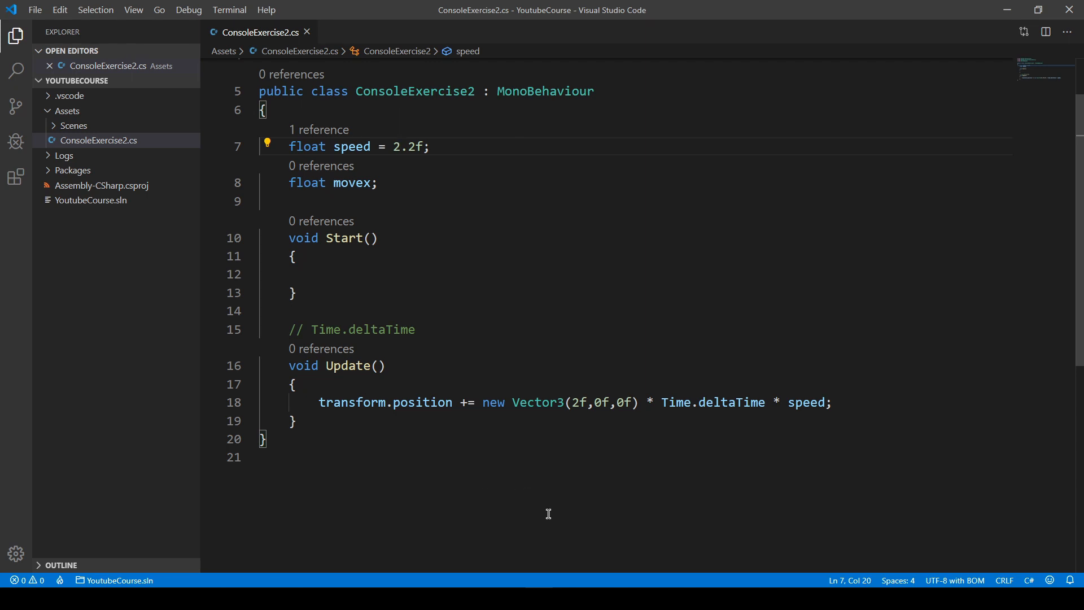
mouse_move(549, 496)
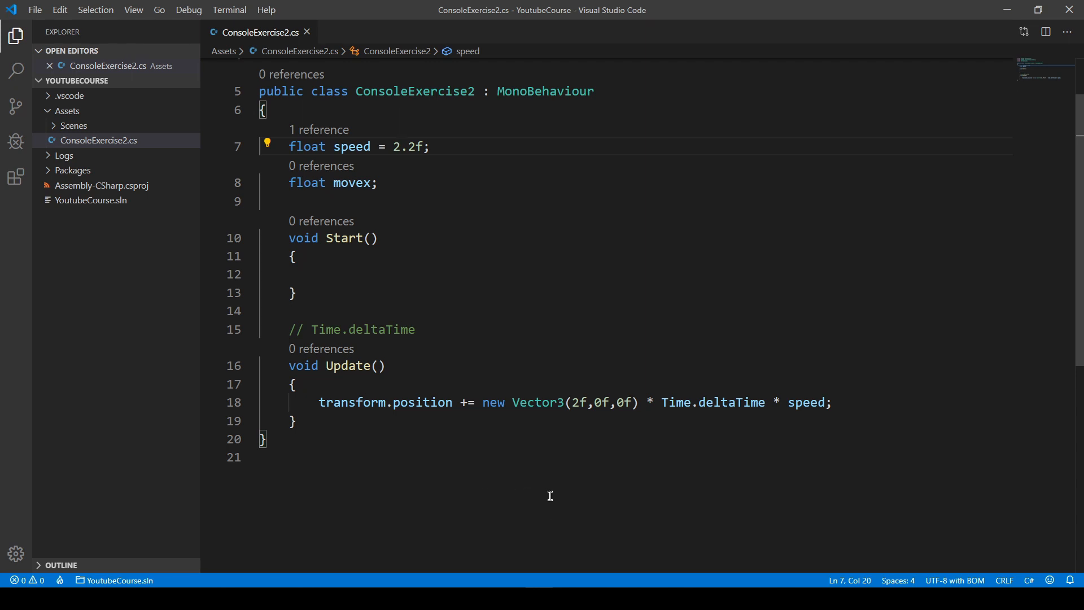